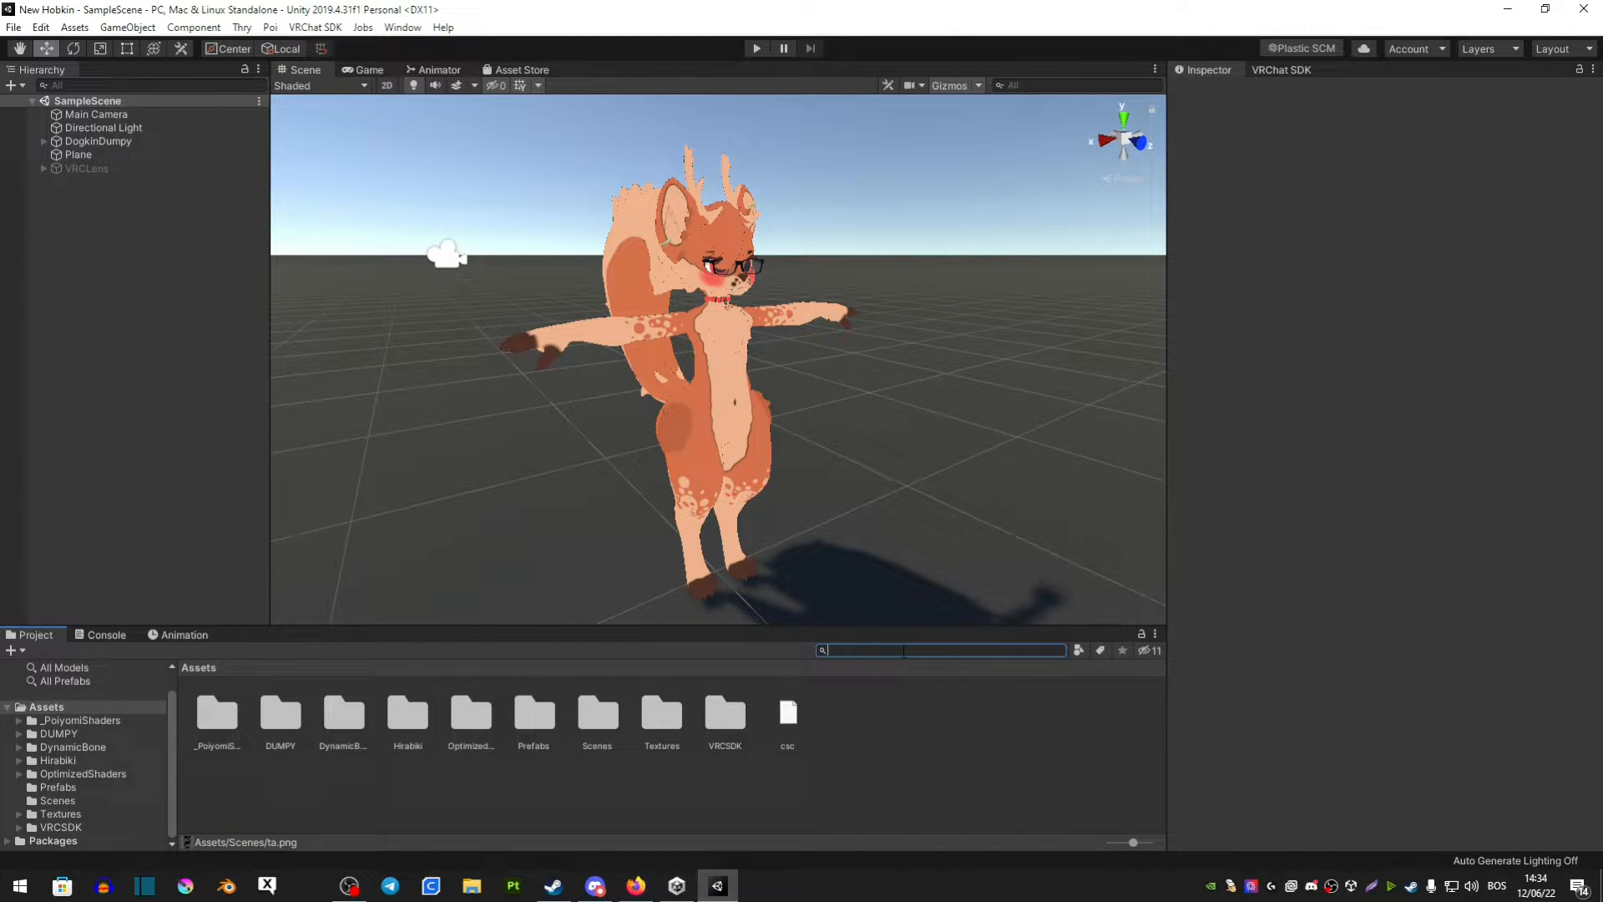
- Filter the Project window assets with the search 'mat cap'
{"action": "type", "text": "mat cap"}
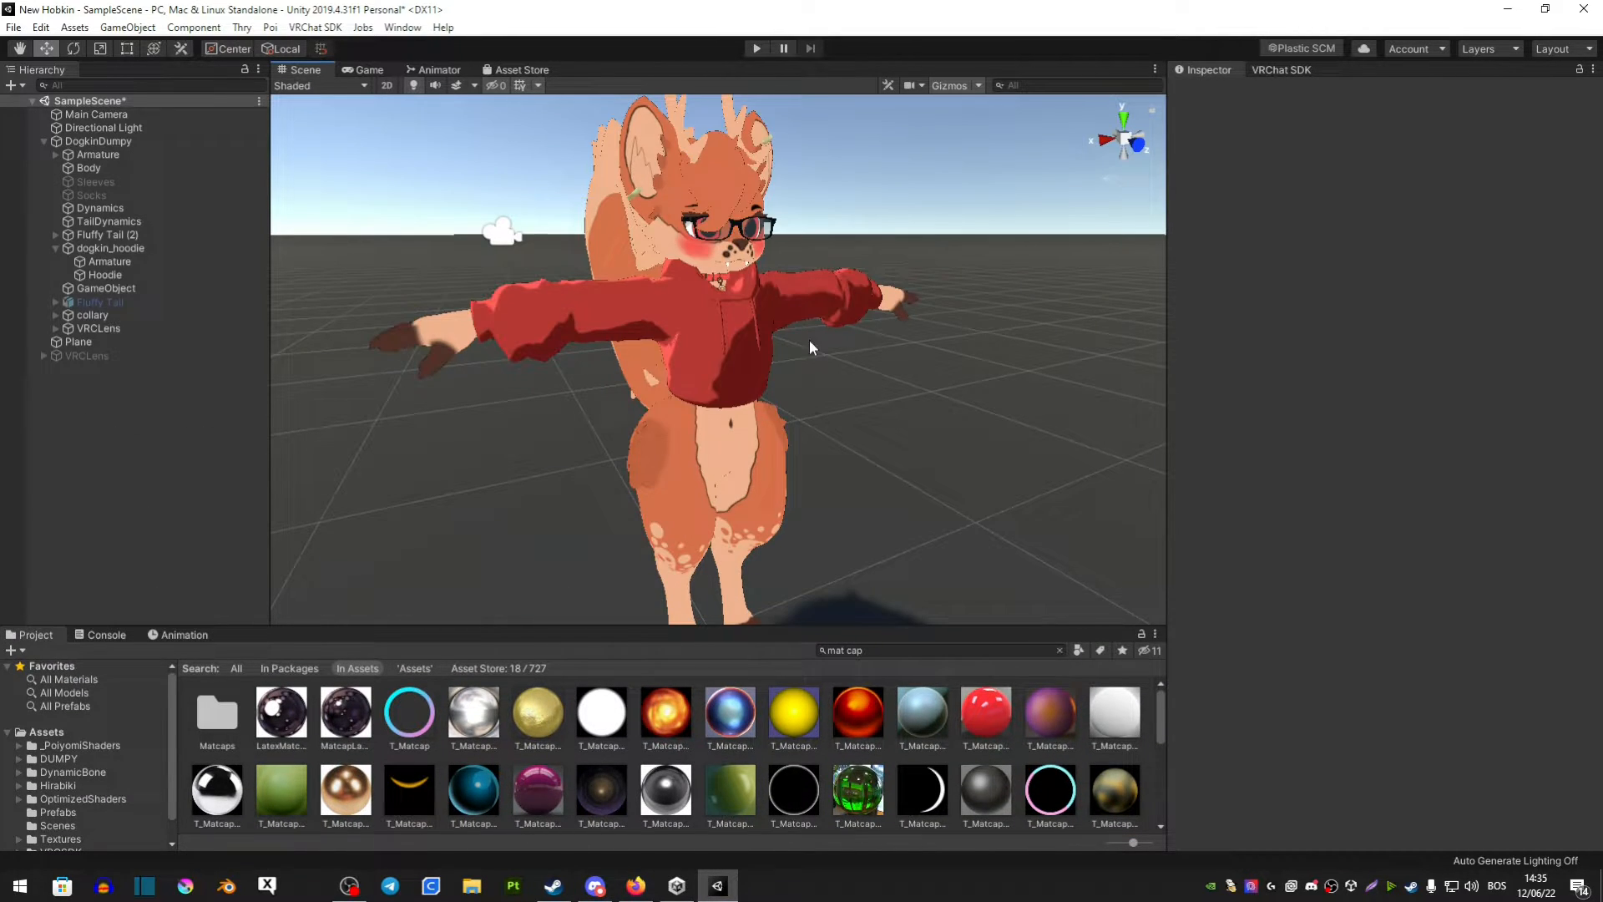
{"action": "mouse_move", "coordinate": [731, 328]}
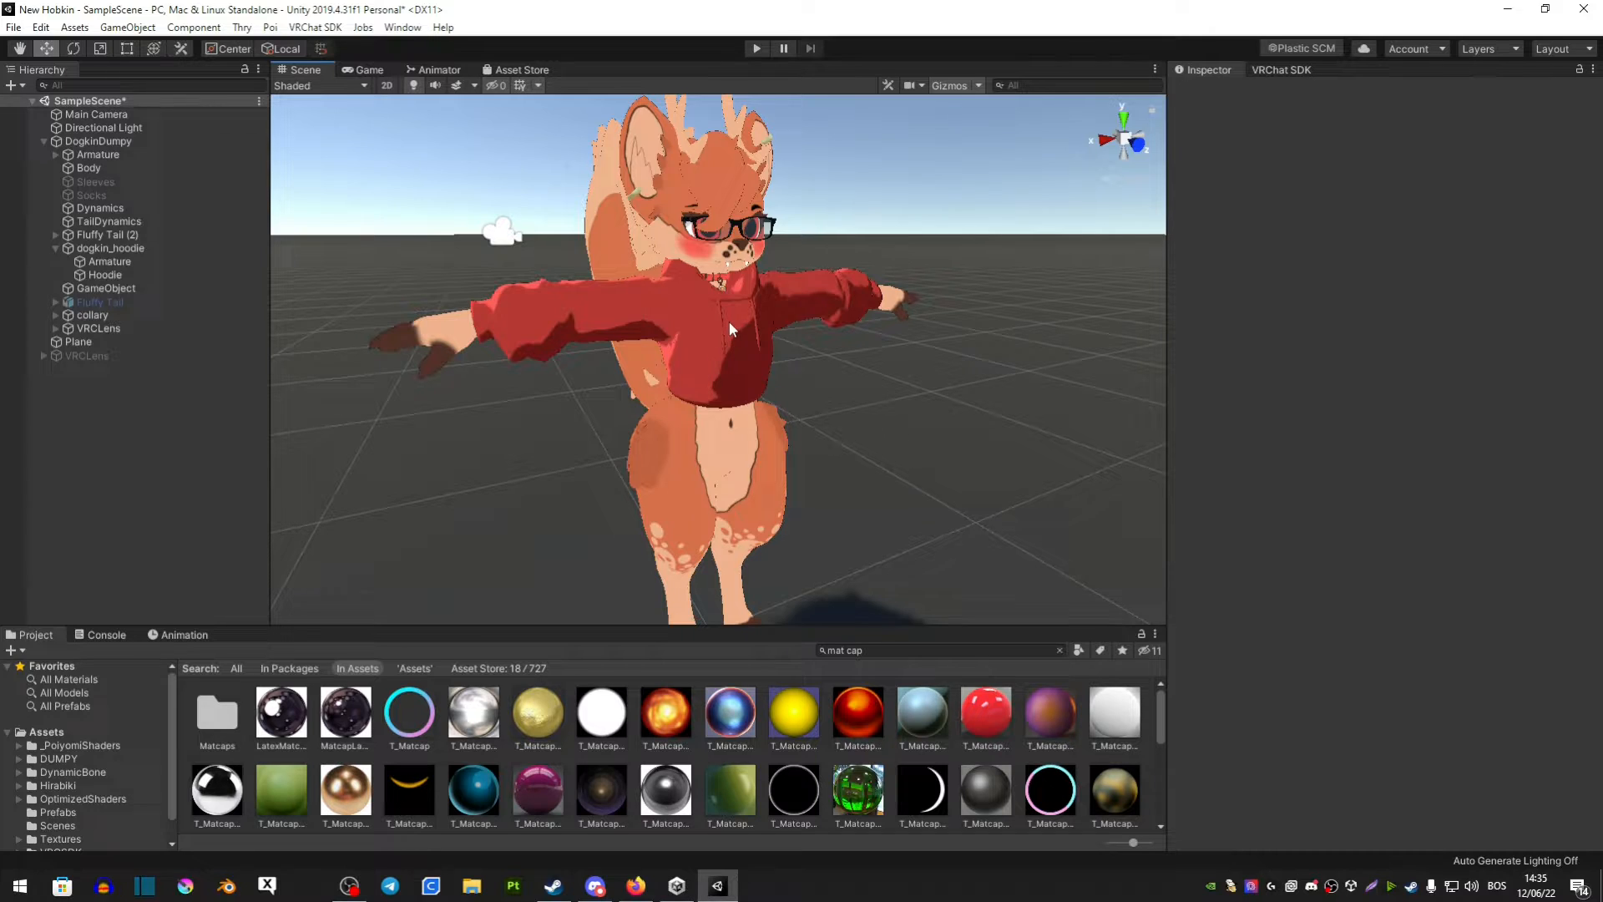
- Unlock the Hoodie's Poiyomi shader and expand Shading > Matcap 0, toggling its Mask foldout
{"action": "left_click", "coordinate": [103, 274]}
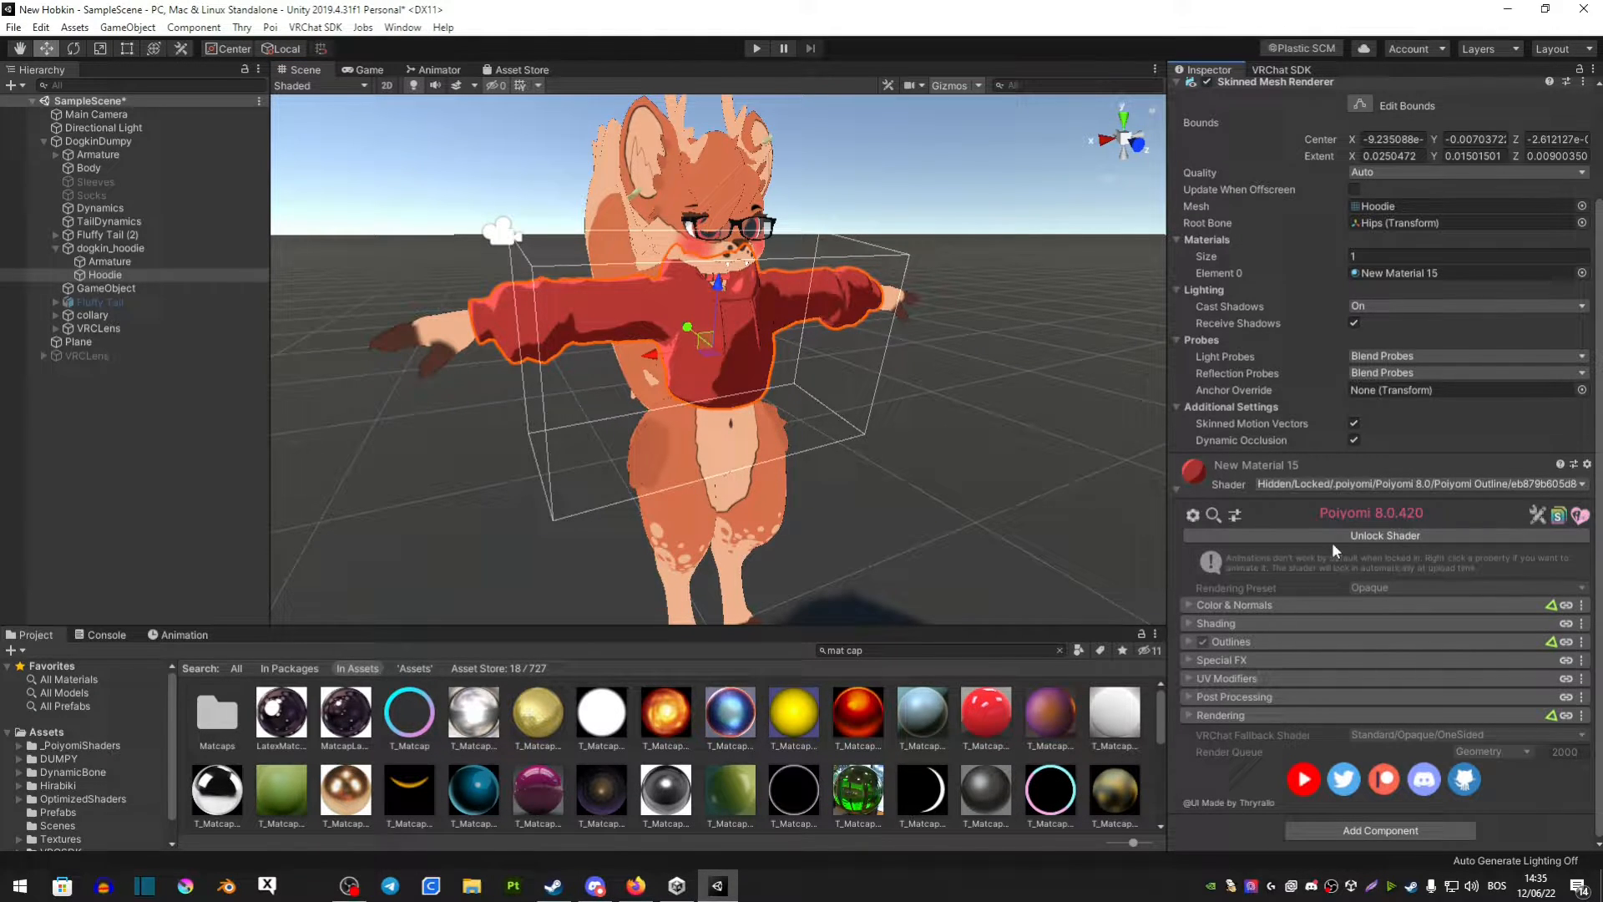
{"action": "left_click", "coordinate": [1385, 535]}
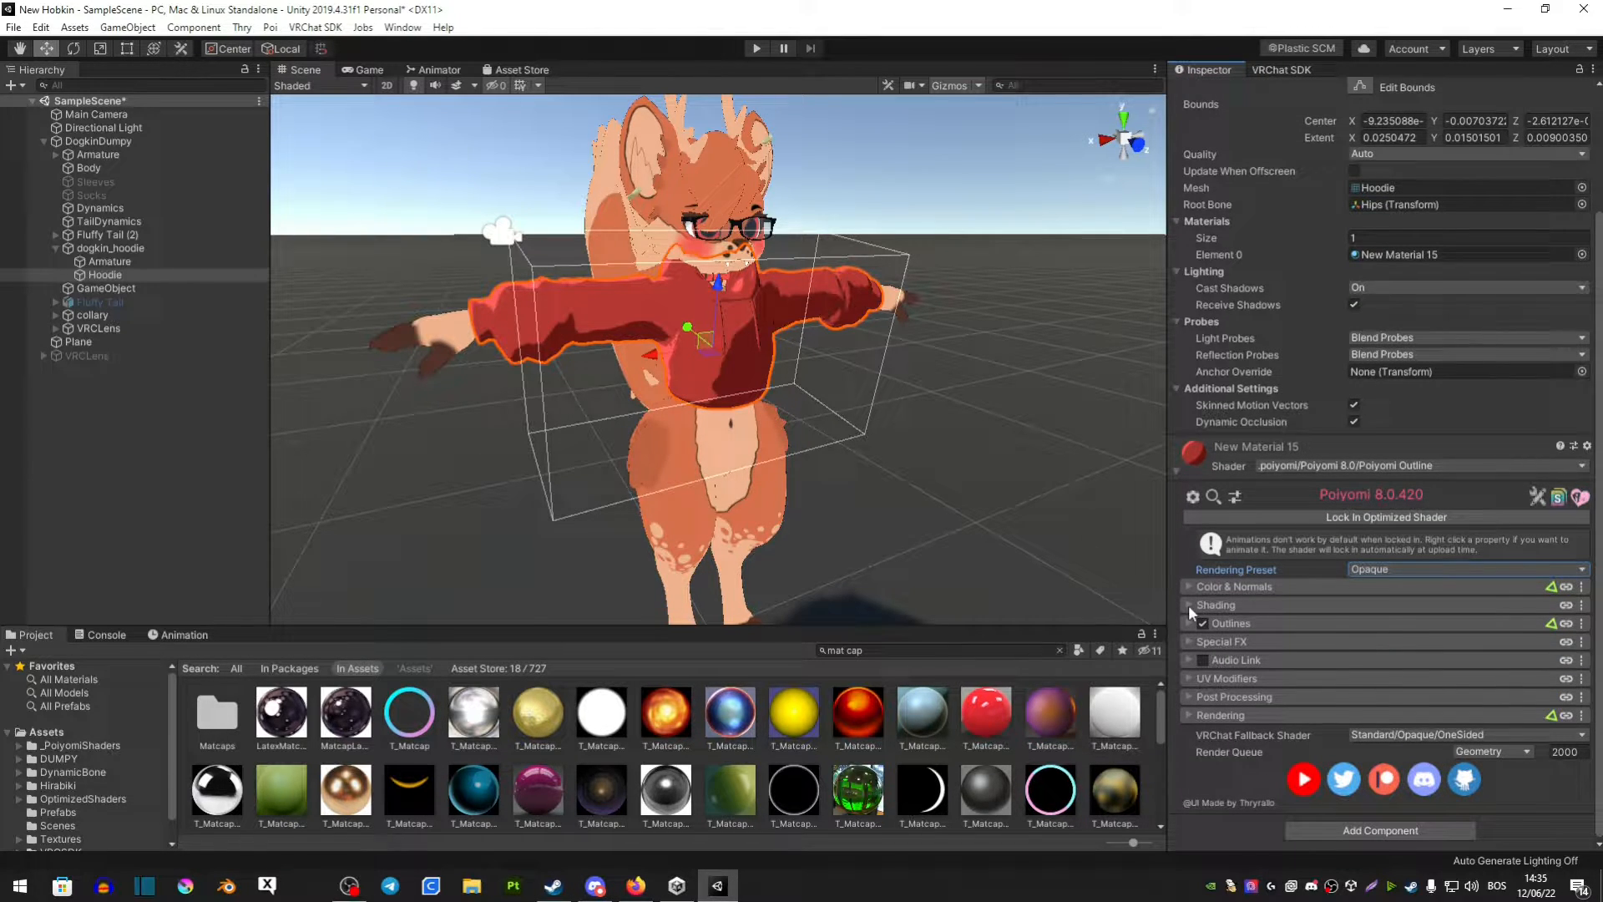
{"action": "left_click", "coordinate": [1190, 604]}
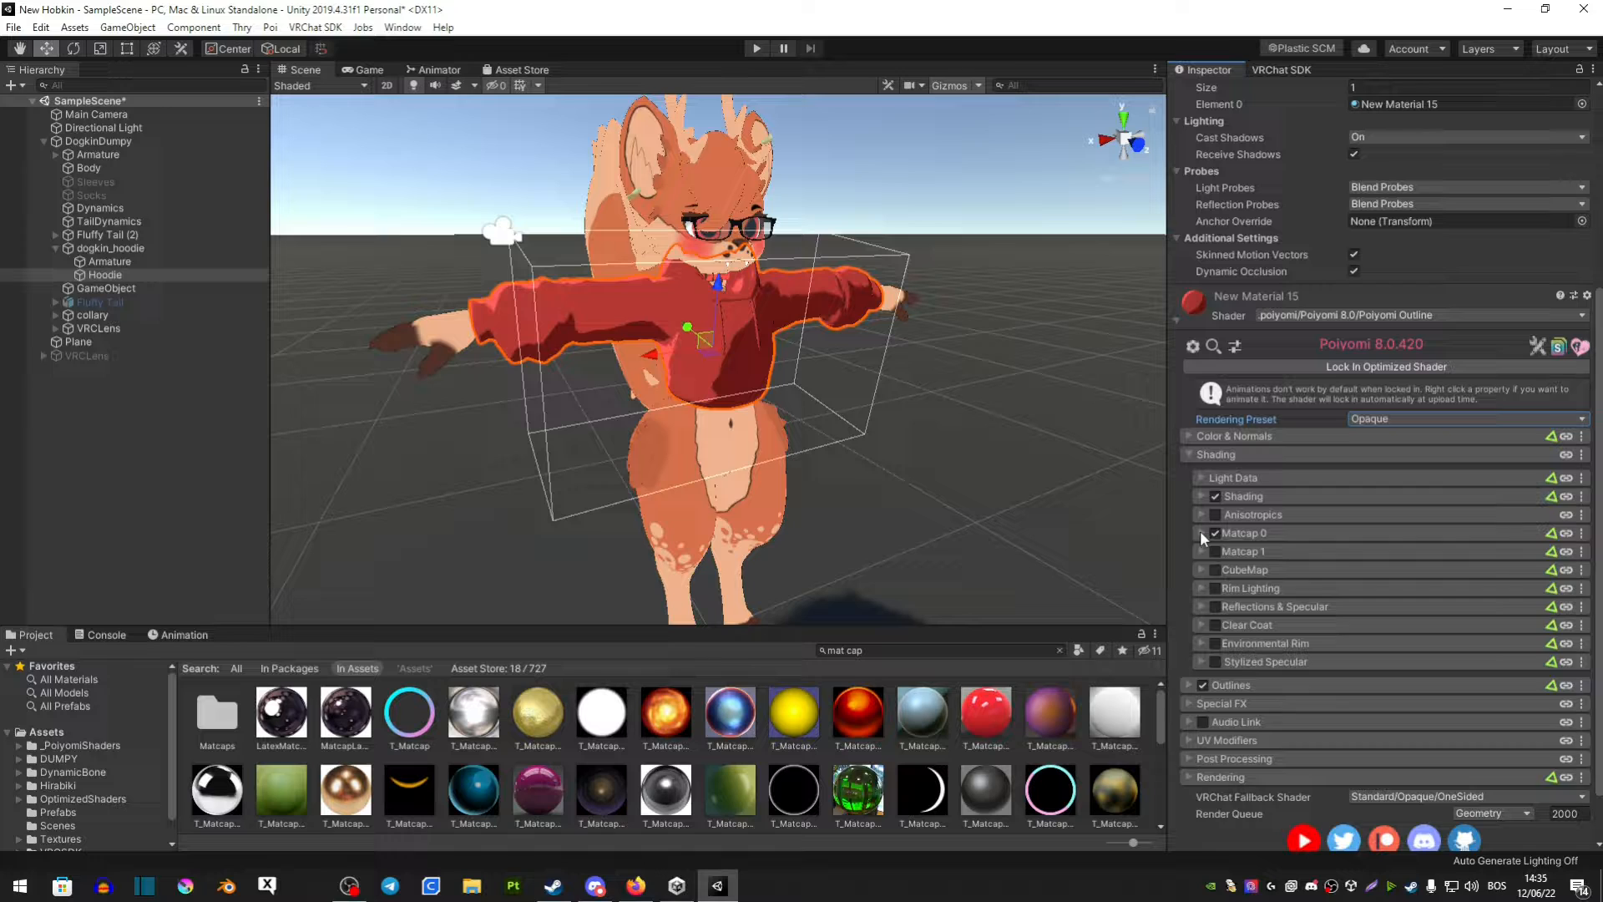
{"action": "left_click", "coordinate": [1202, 533]}
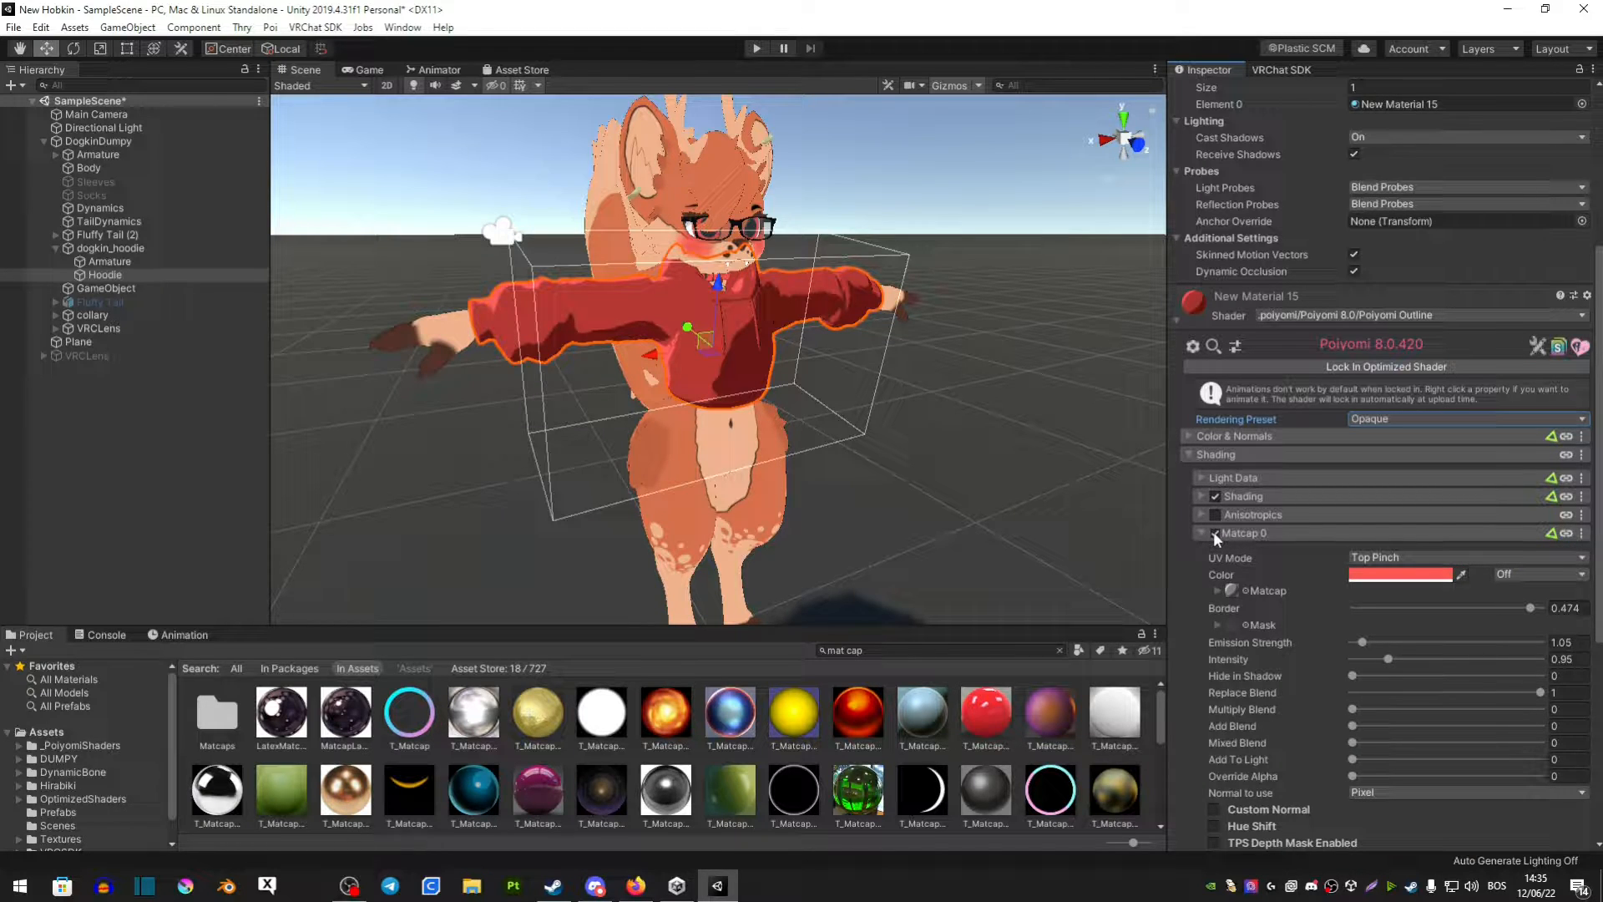
{"action": "scroll", "scroll_direction": "down", "scroll_amount": 3}
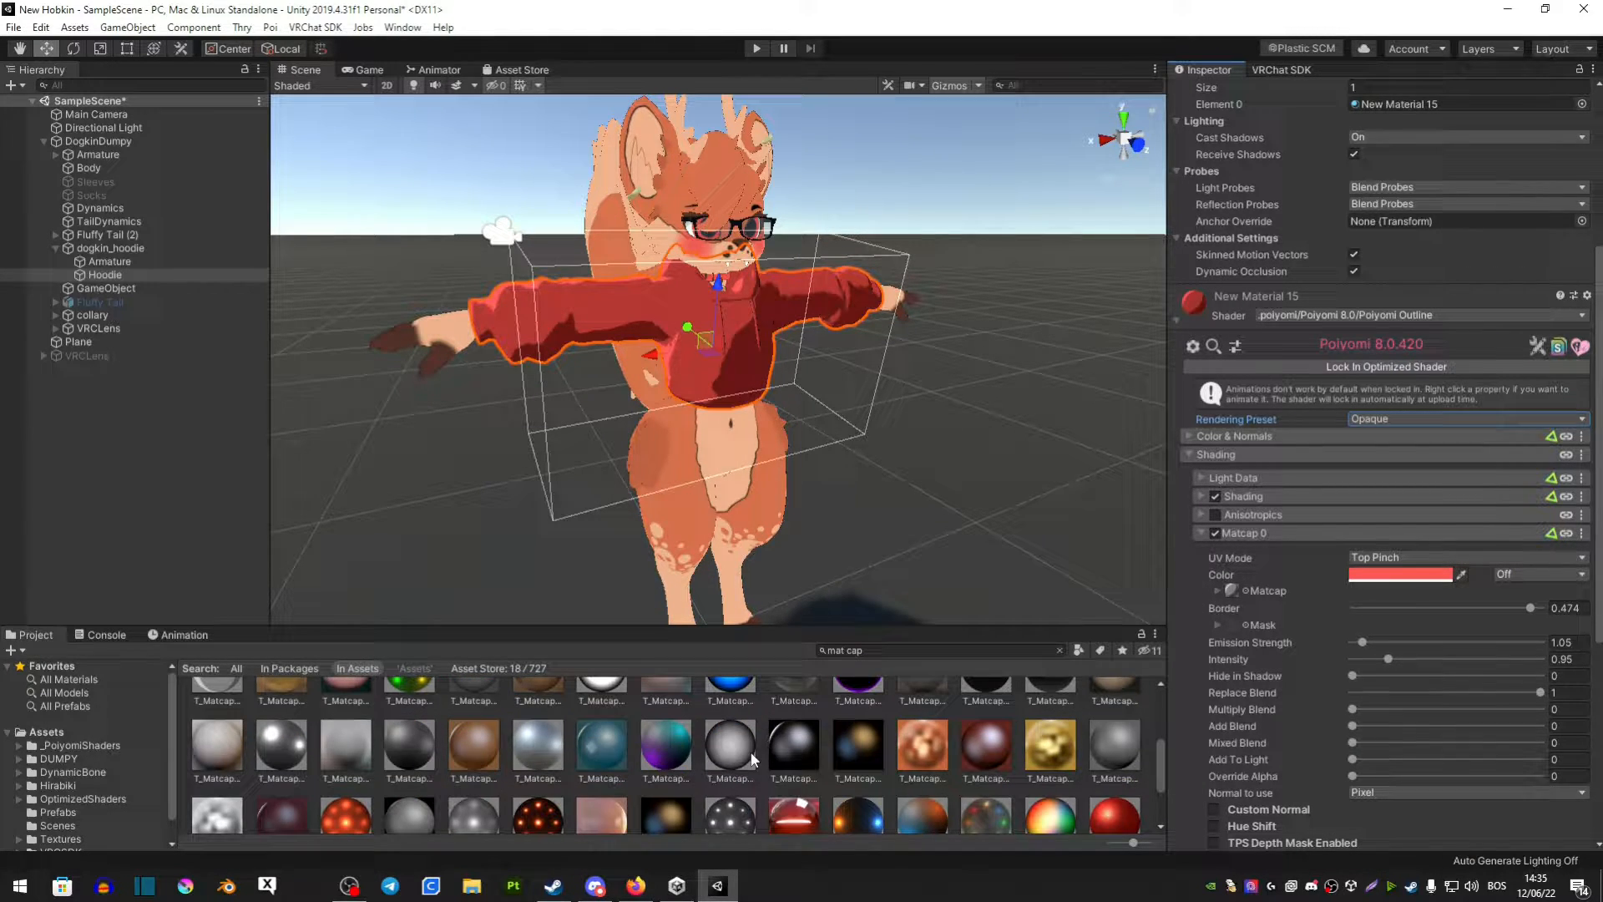
{"action": "scroll", "scroll_direction": "down", "scroll_amount": 3}
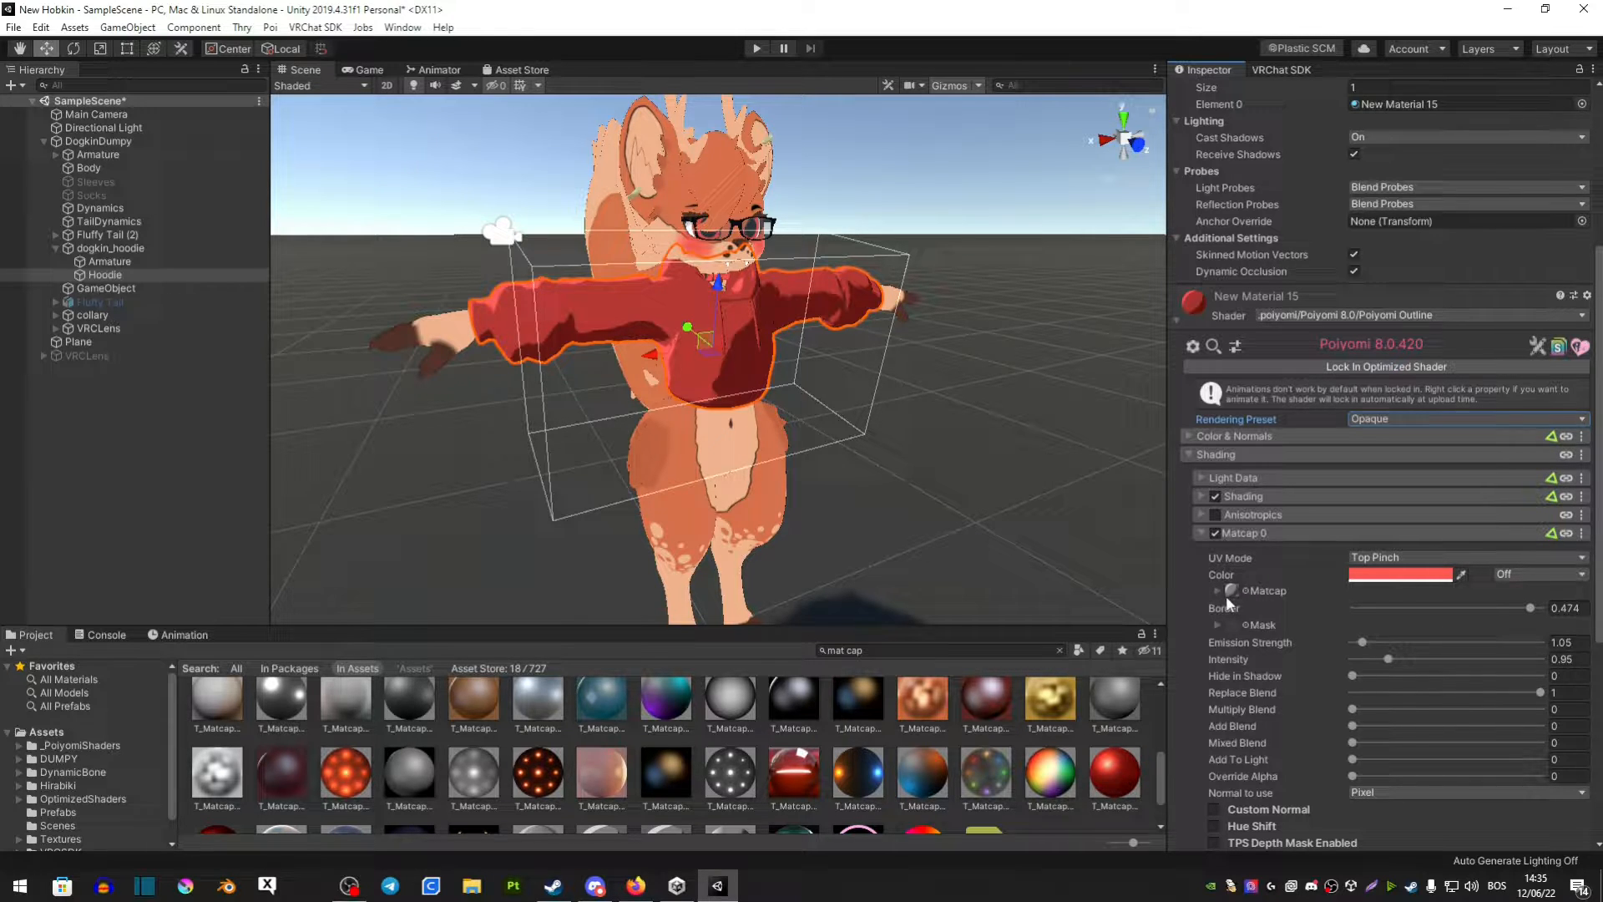
{"action": "left_click", "coordinate": [1217, 624]}
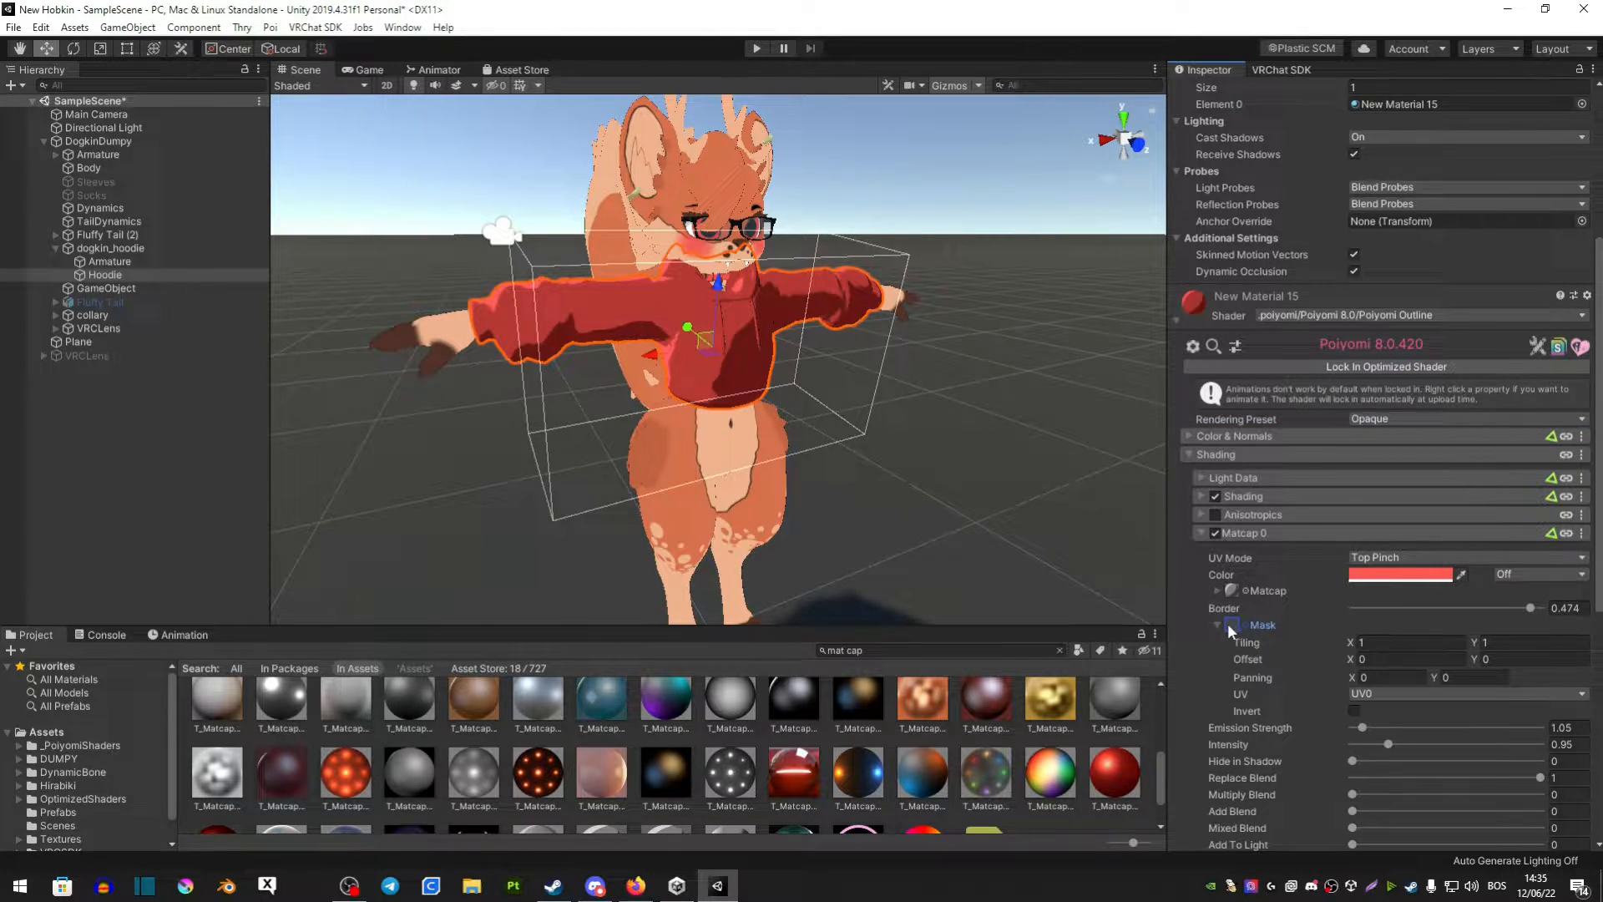
{"action": "left_click", "coordinate": [1217, 625]}
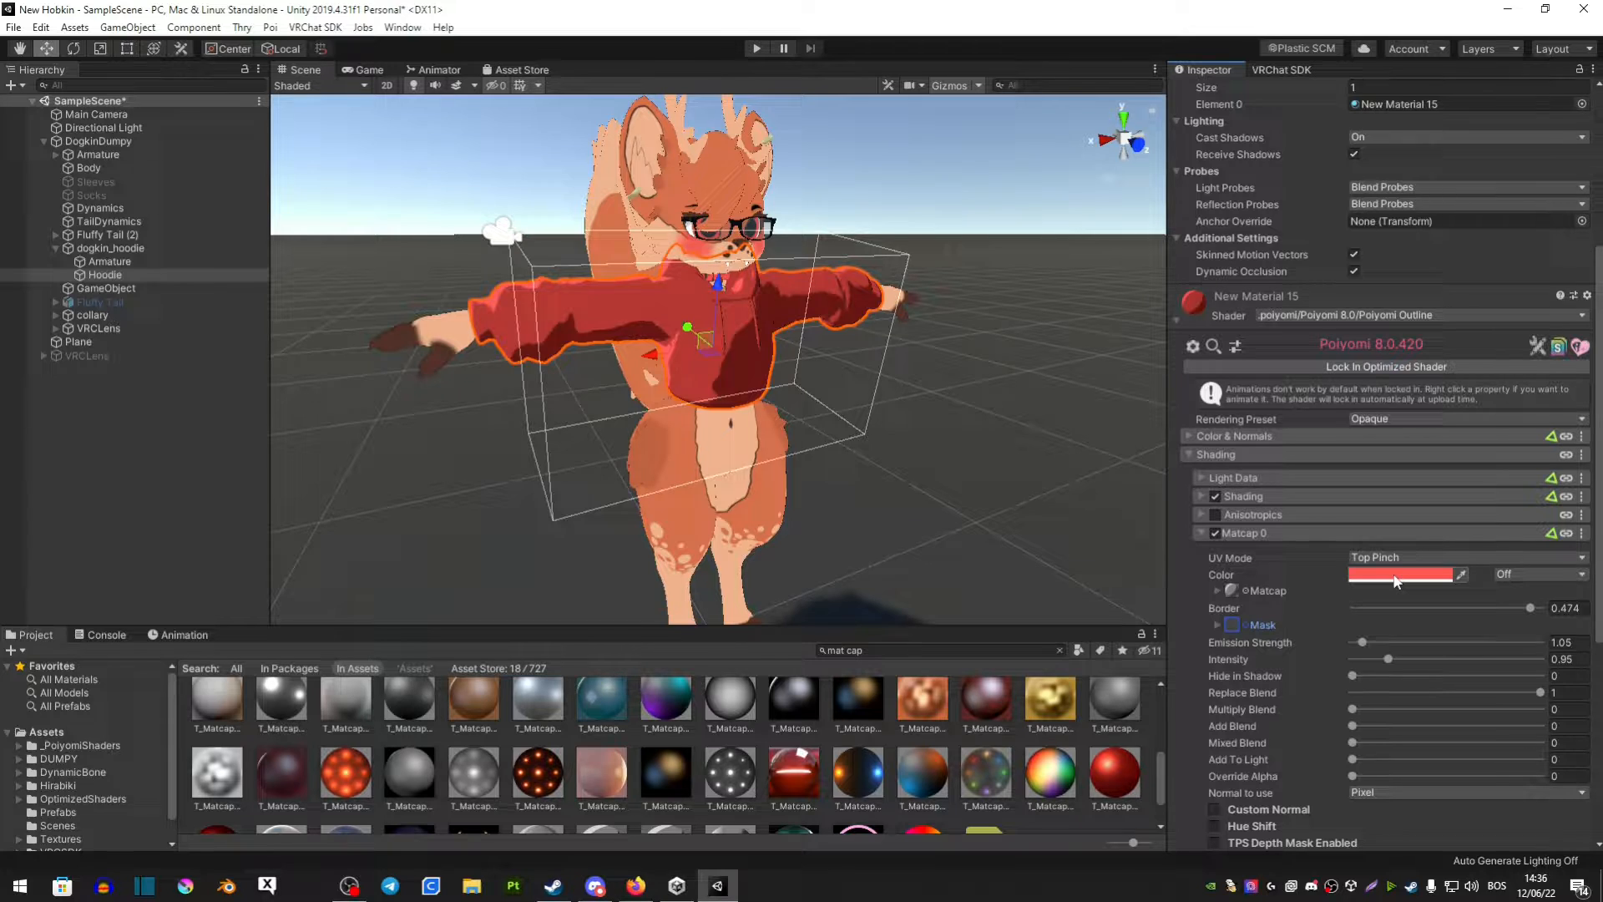
- Inspect the coral Matcap 0 tint in the Color picker, then close it
{"action": "left_click", "coordinate": [1402, 574]}
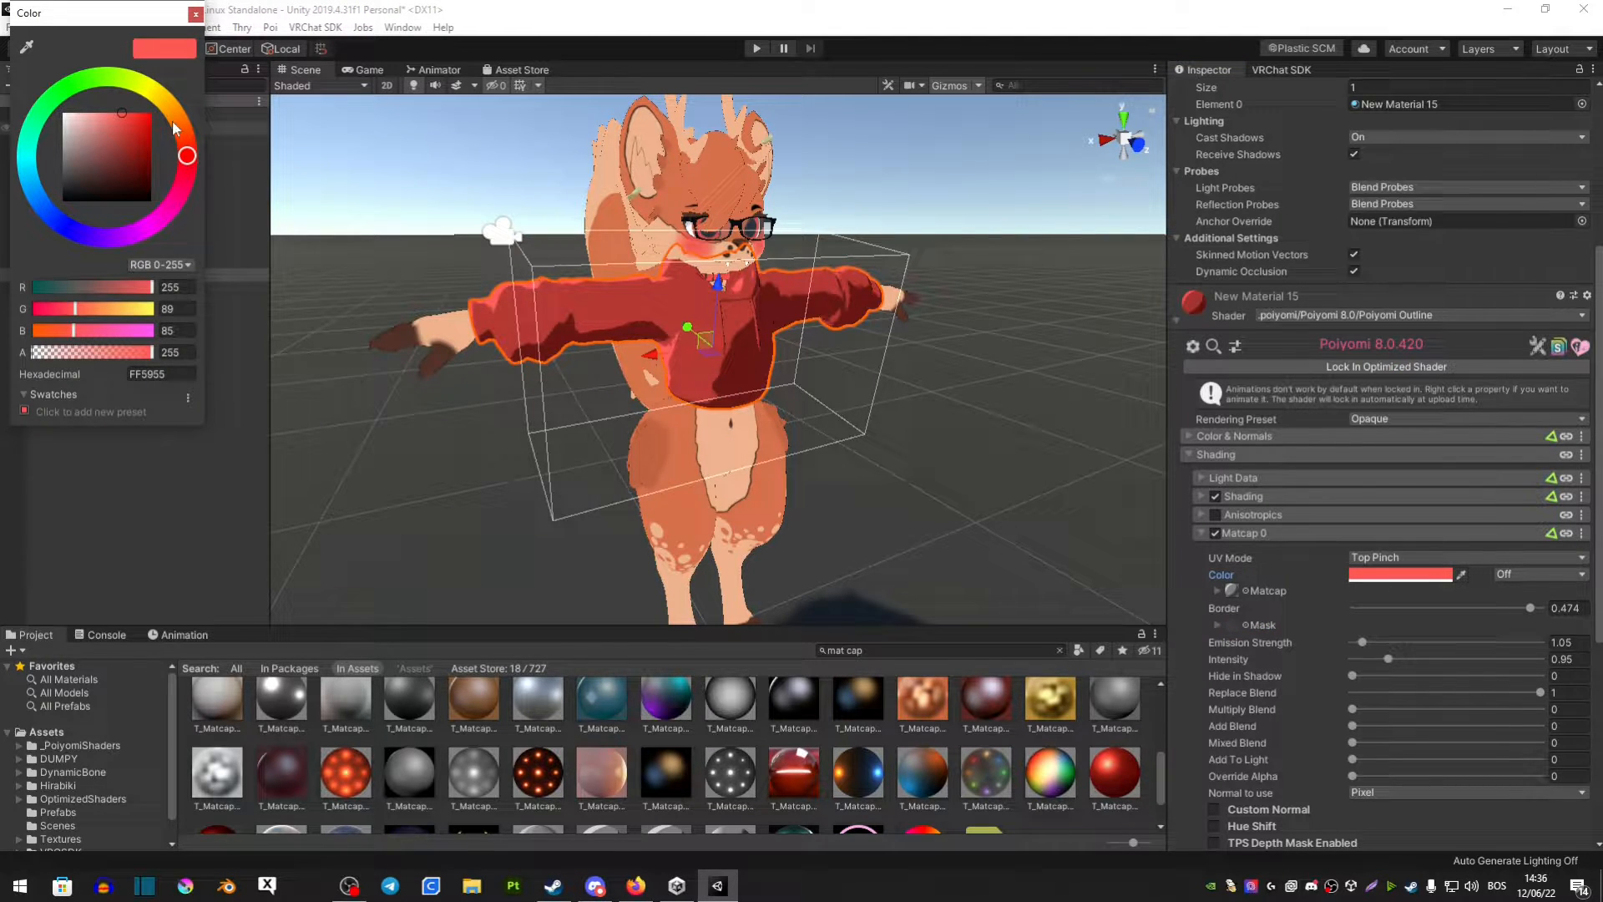
{"action": "left_click", "coordinate": [194, 12]}
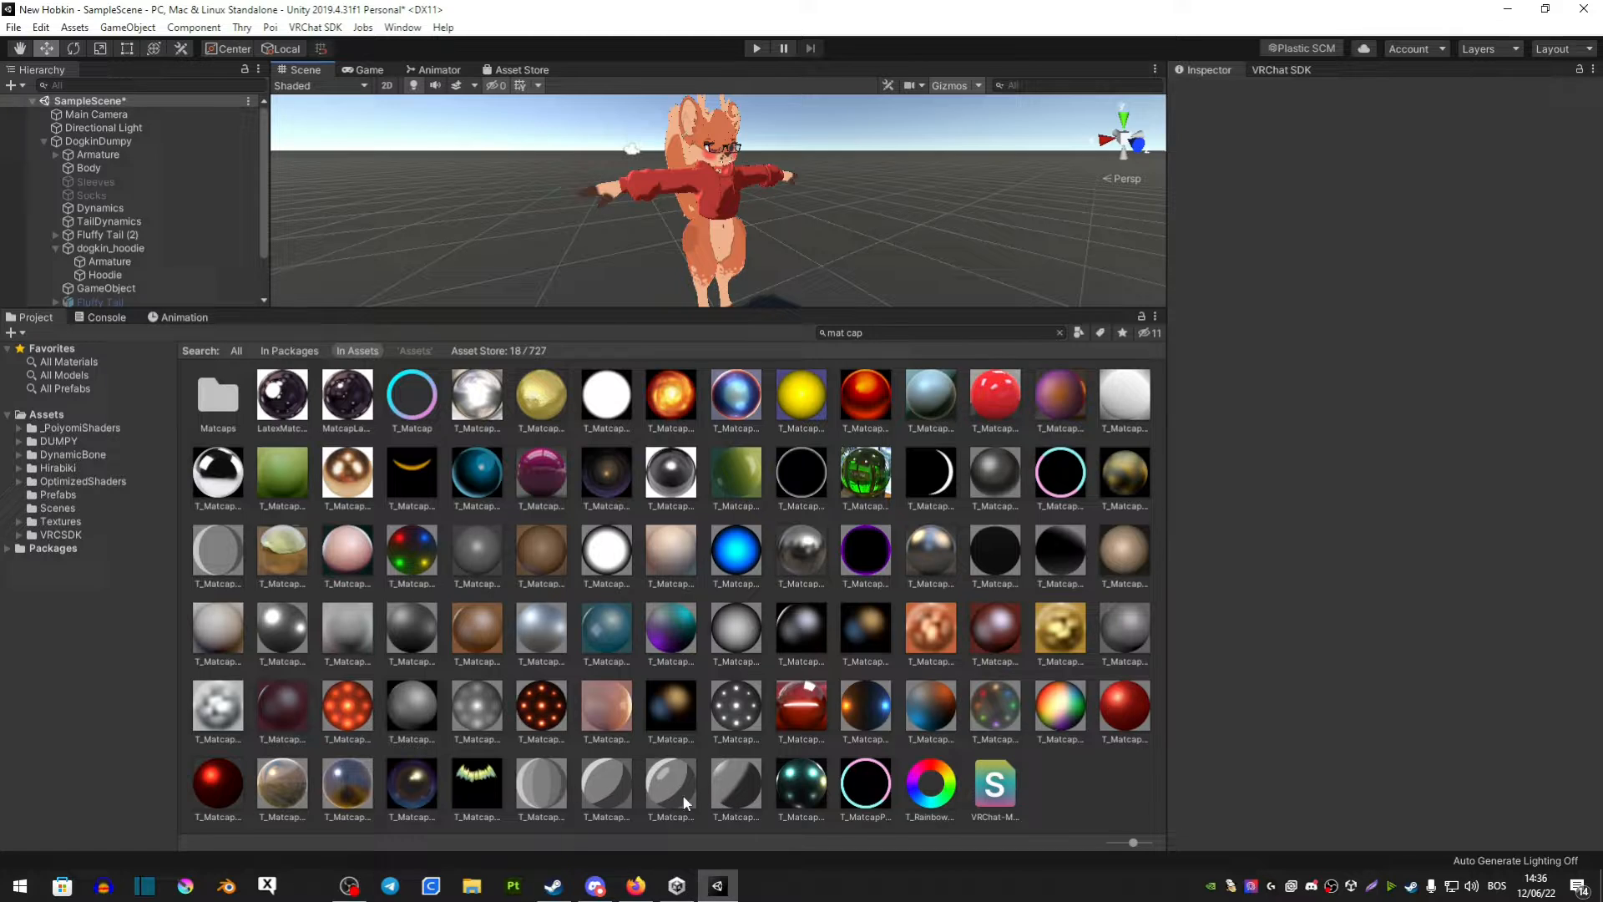
{"action": "mouse_move", "coordinate": [547, 775]}
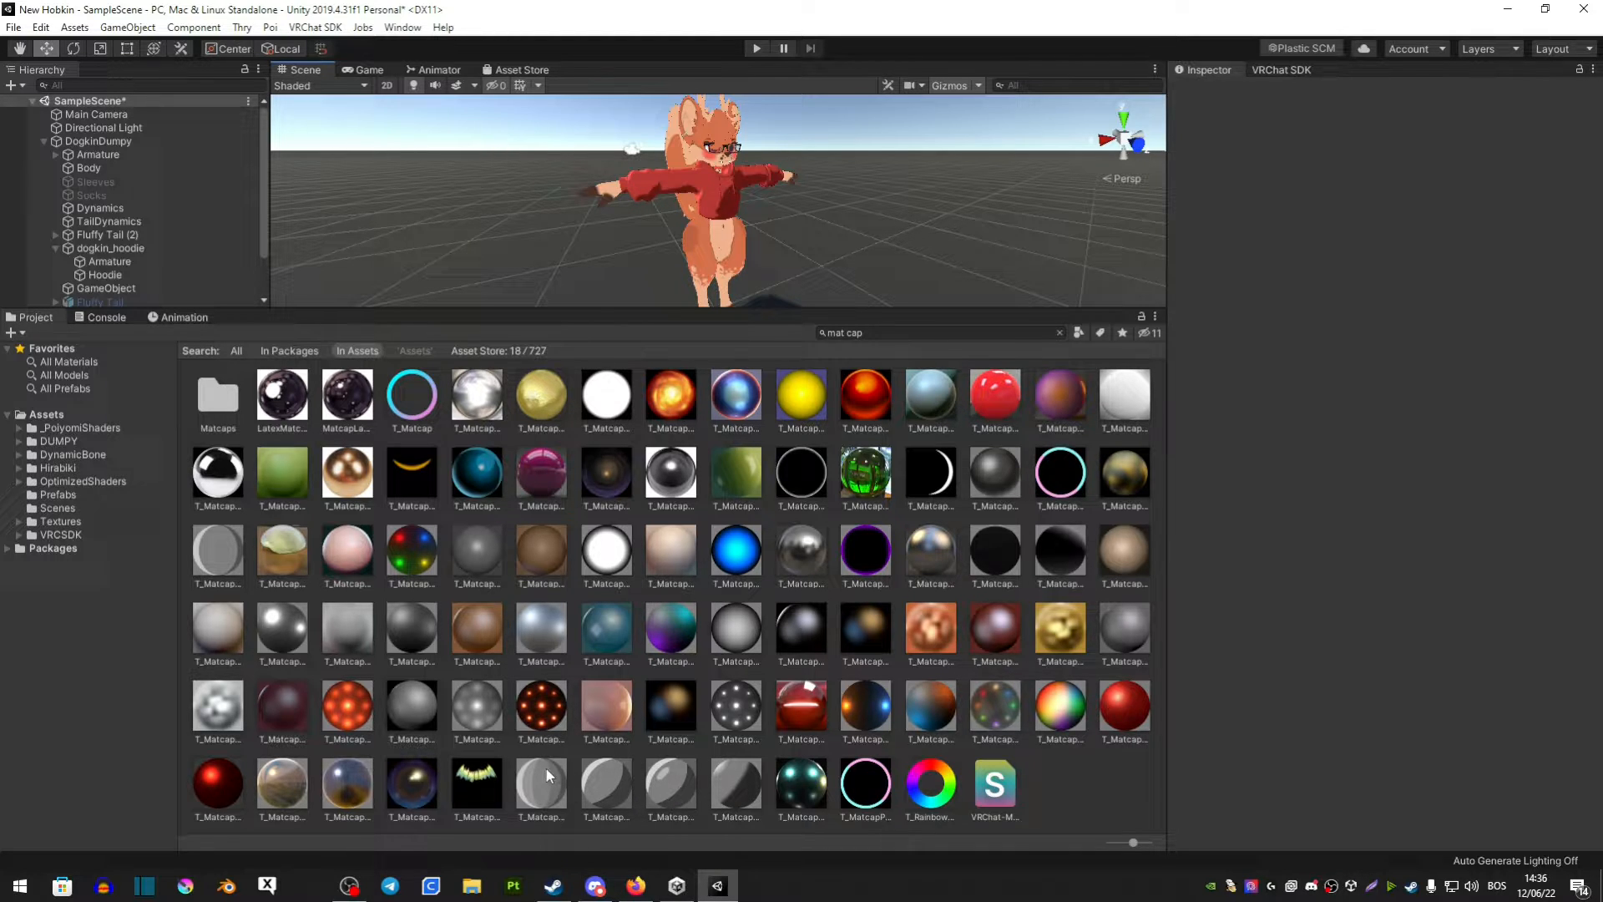
{"action": "mouse_move", "coordinate": [644, 747]}
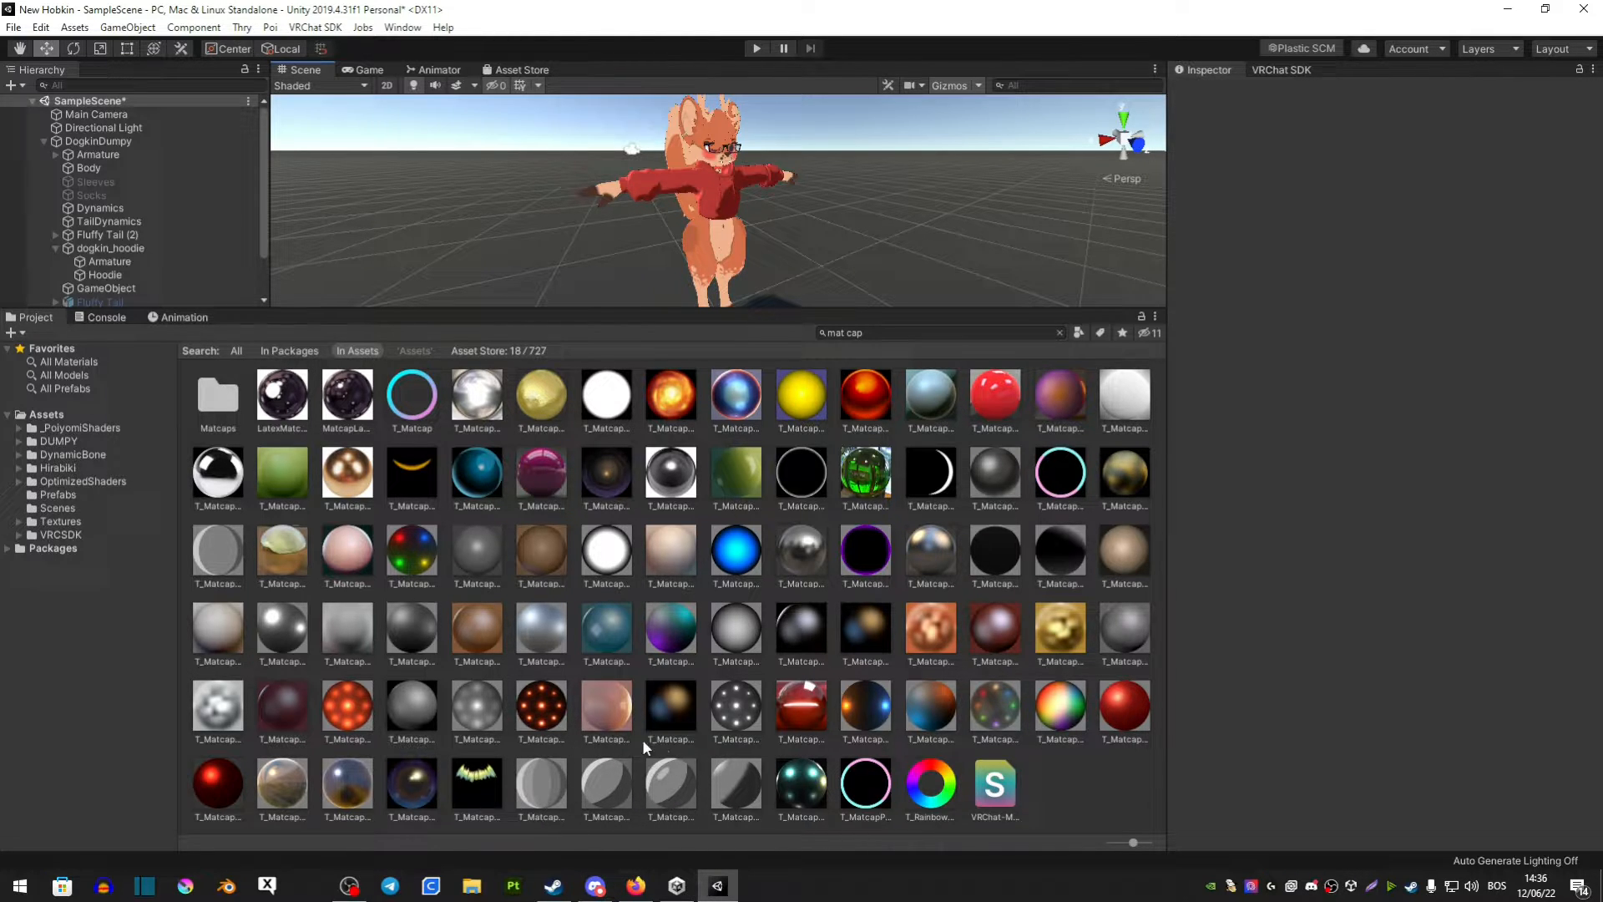
{"action": "mouse_move", "coordinate": [619, 757]}
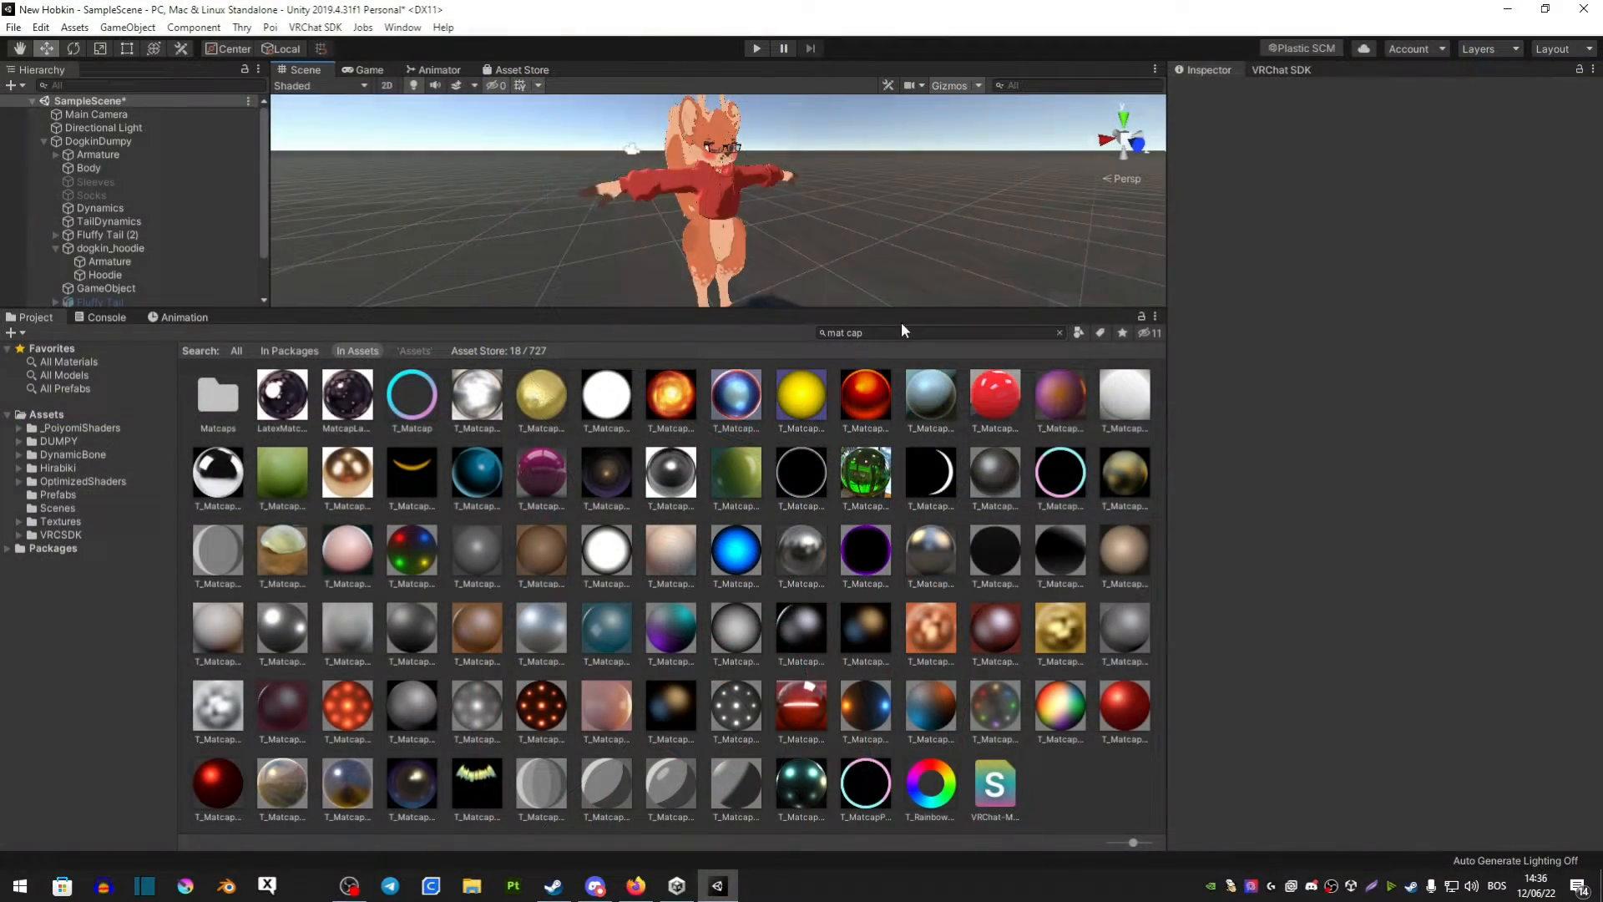
{"action": "scroll", "scroll_direction": "up", "scroll_amount": 3}
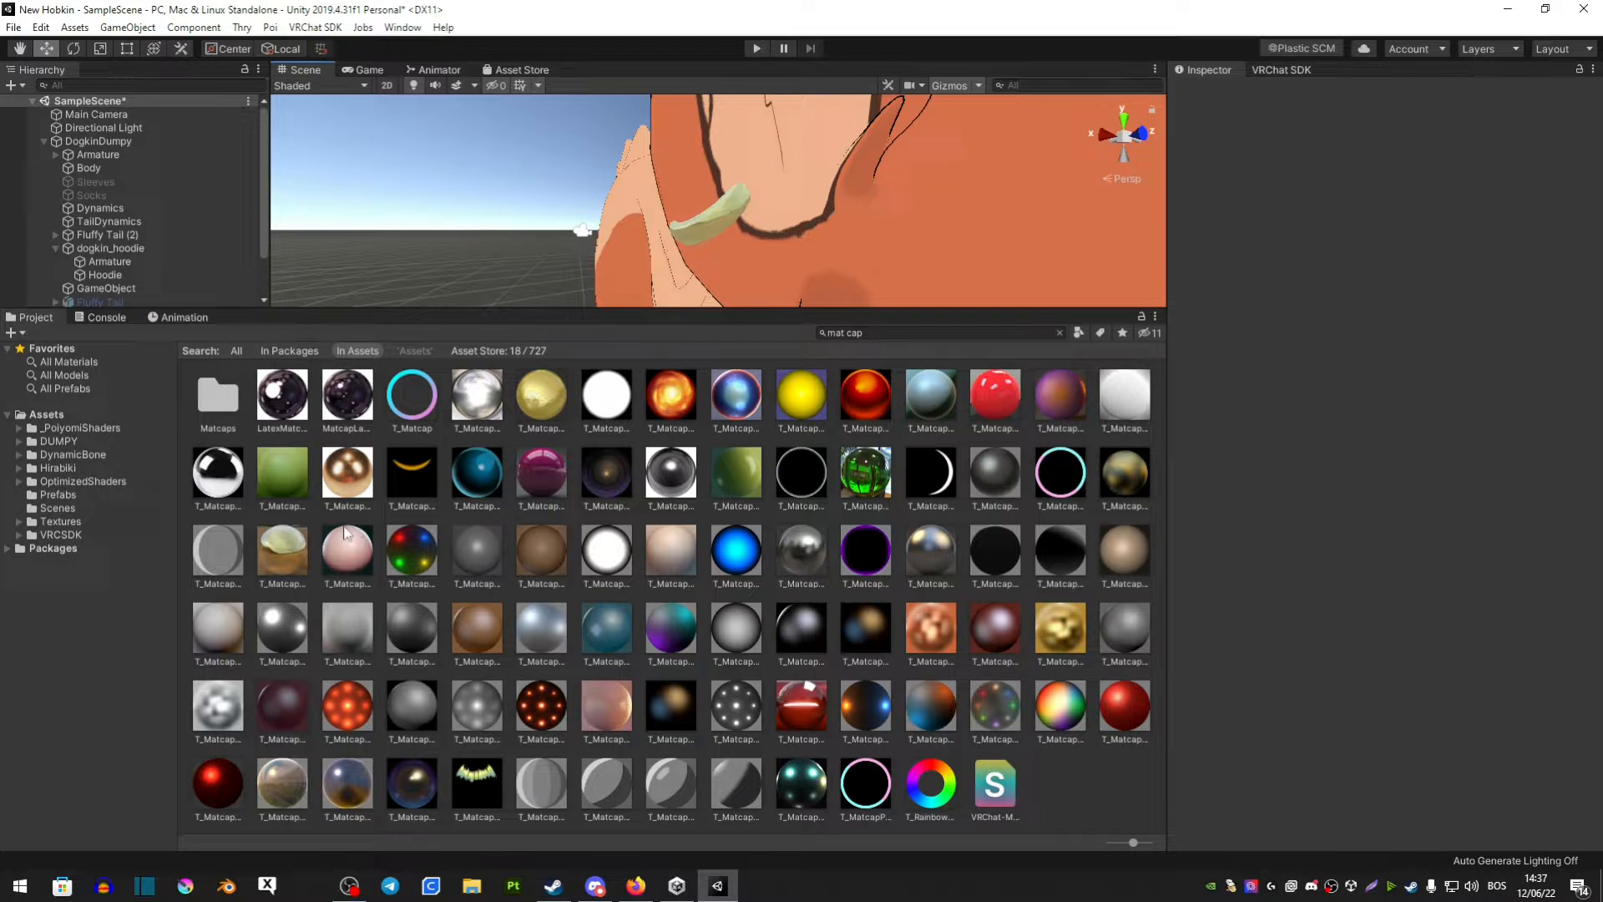
- Preview the tan, grey, dark grey and golden matcaps, ending on T_Matcap_MC (13)
{"action": "left_click", "coordinate": [282, 549]}
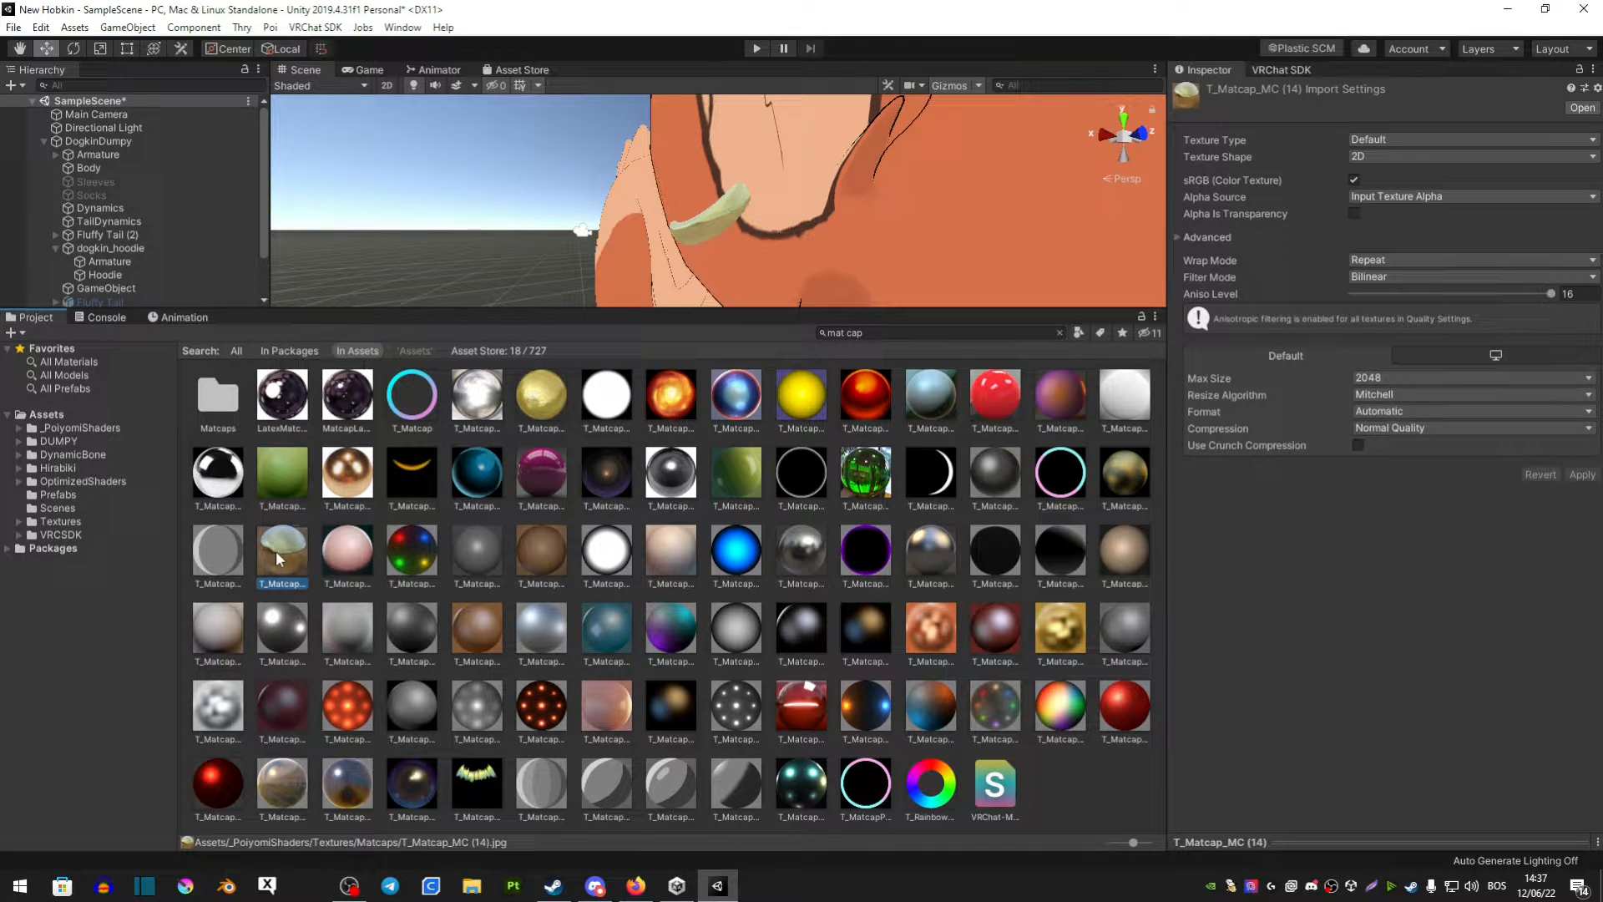
{"action": "left_click", "coordinate": [800, 552]}
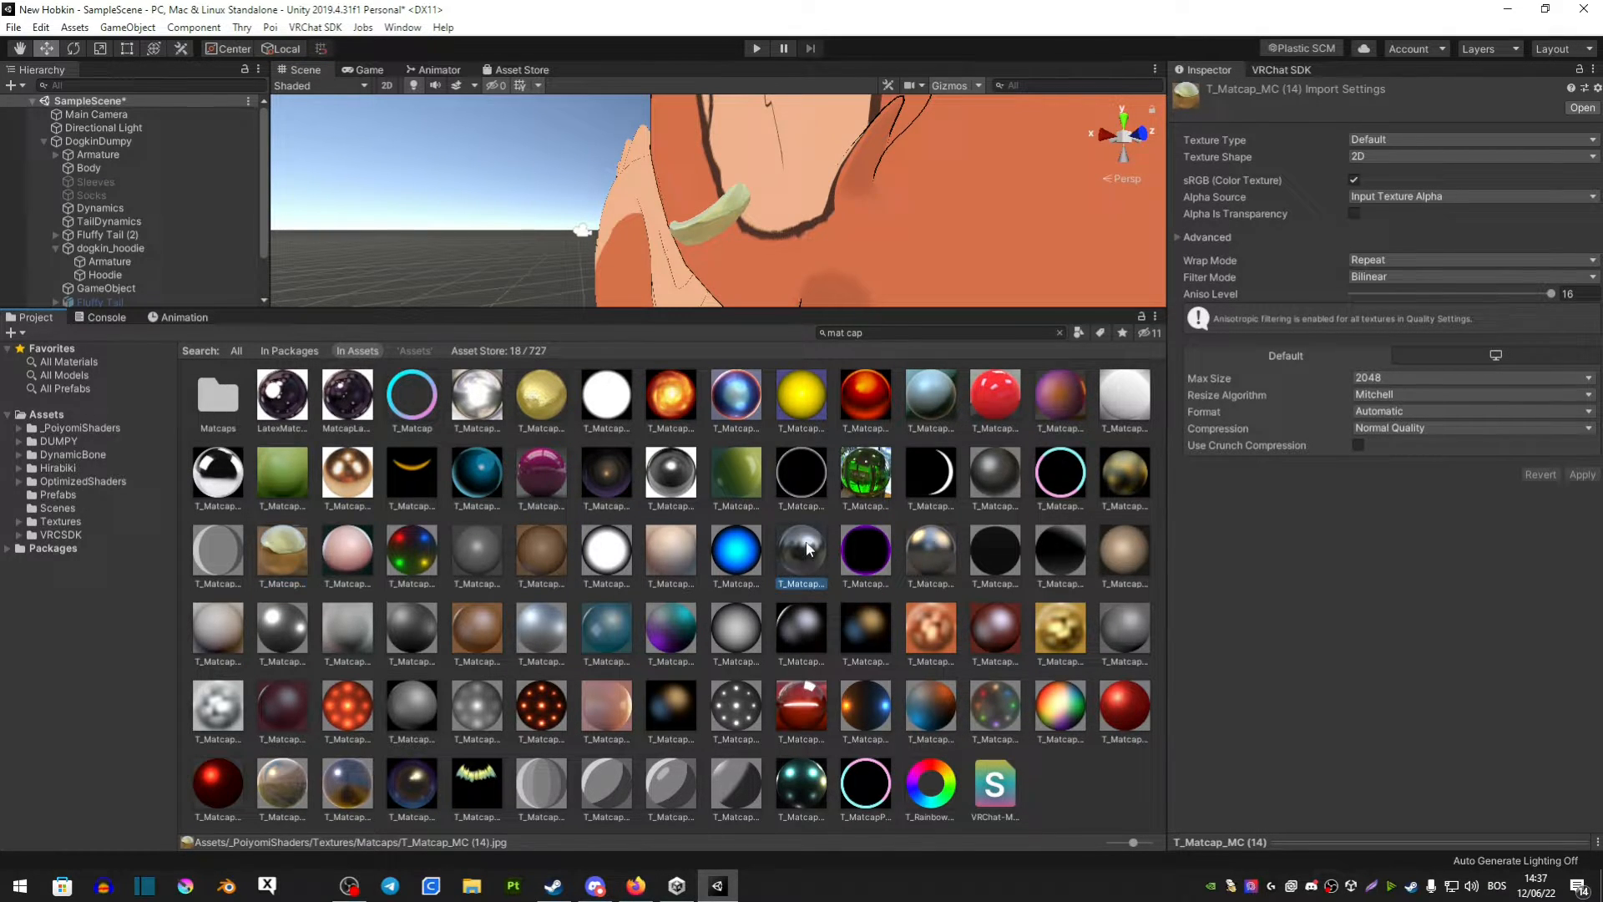
{"action": "left_click", "coordinate": [930, 555]}
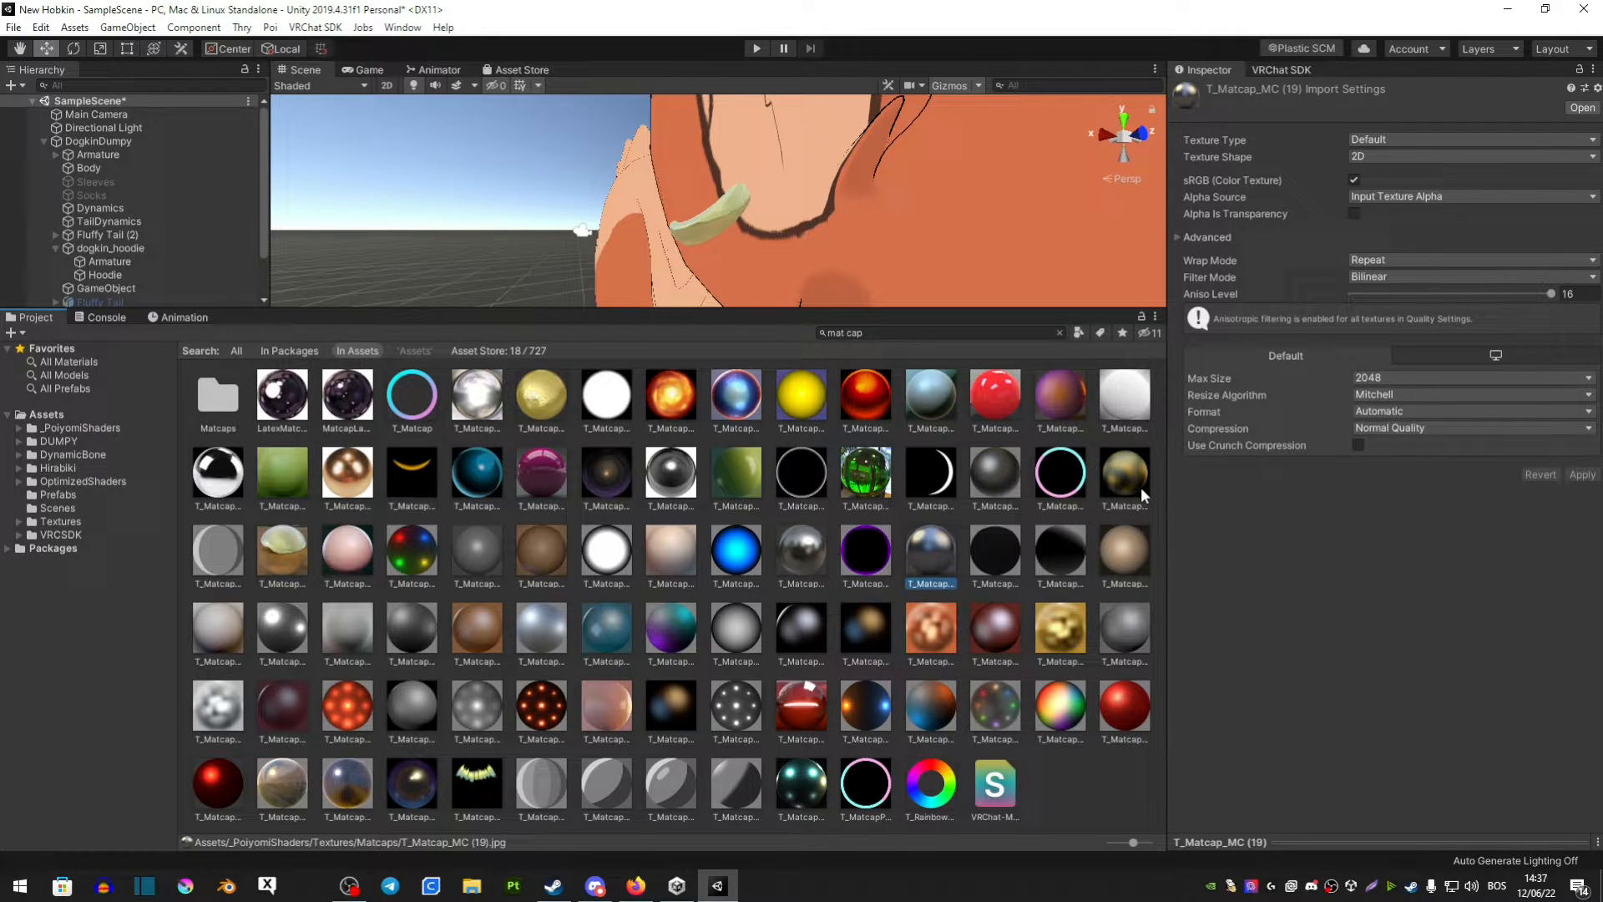
{"action": "left_click", "coordinate": [1124, 478]}
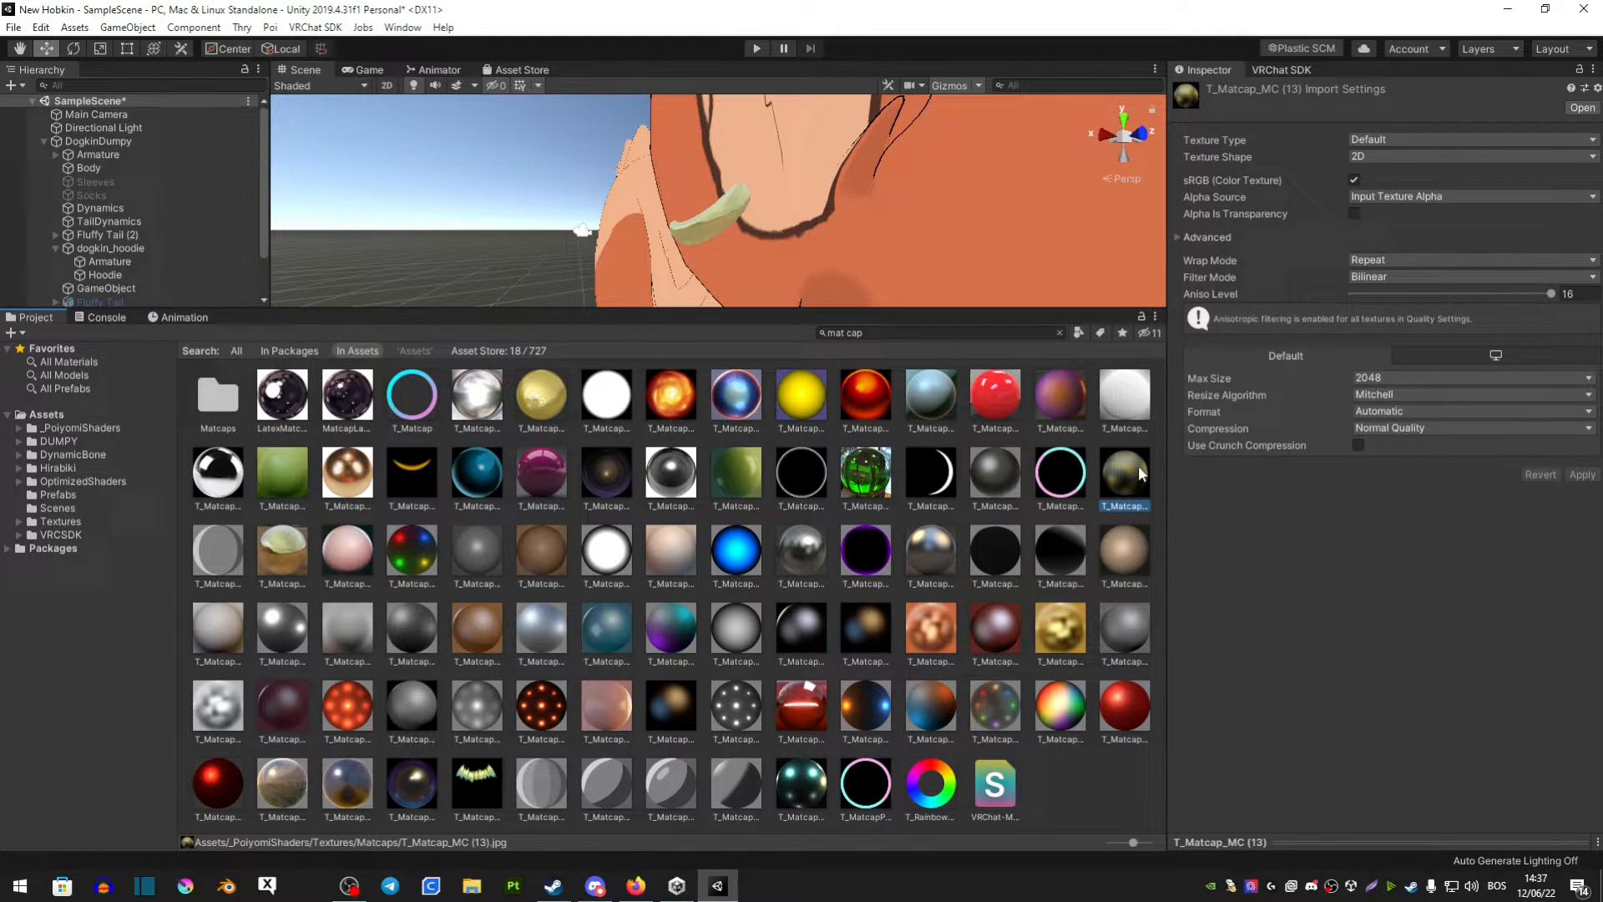
{"action": "mouse_move", "coordinate": [281, 560]}
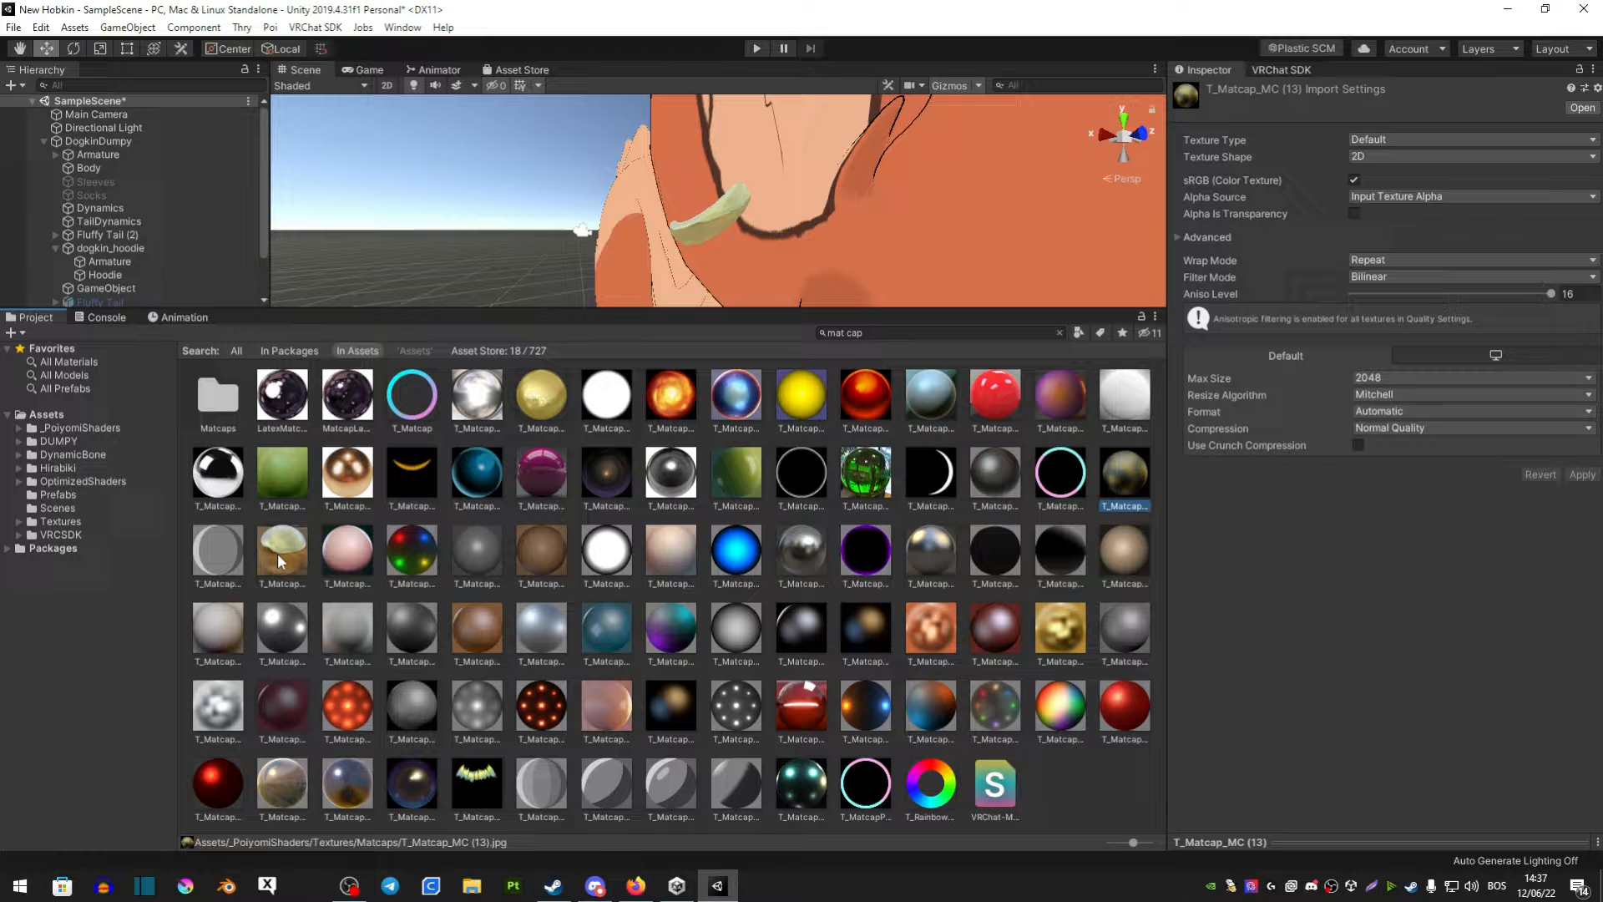
{"action": "left_click", "coordinate": [1060, 333]}
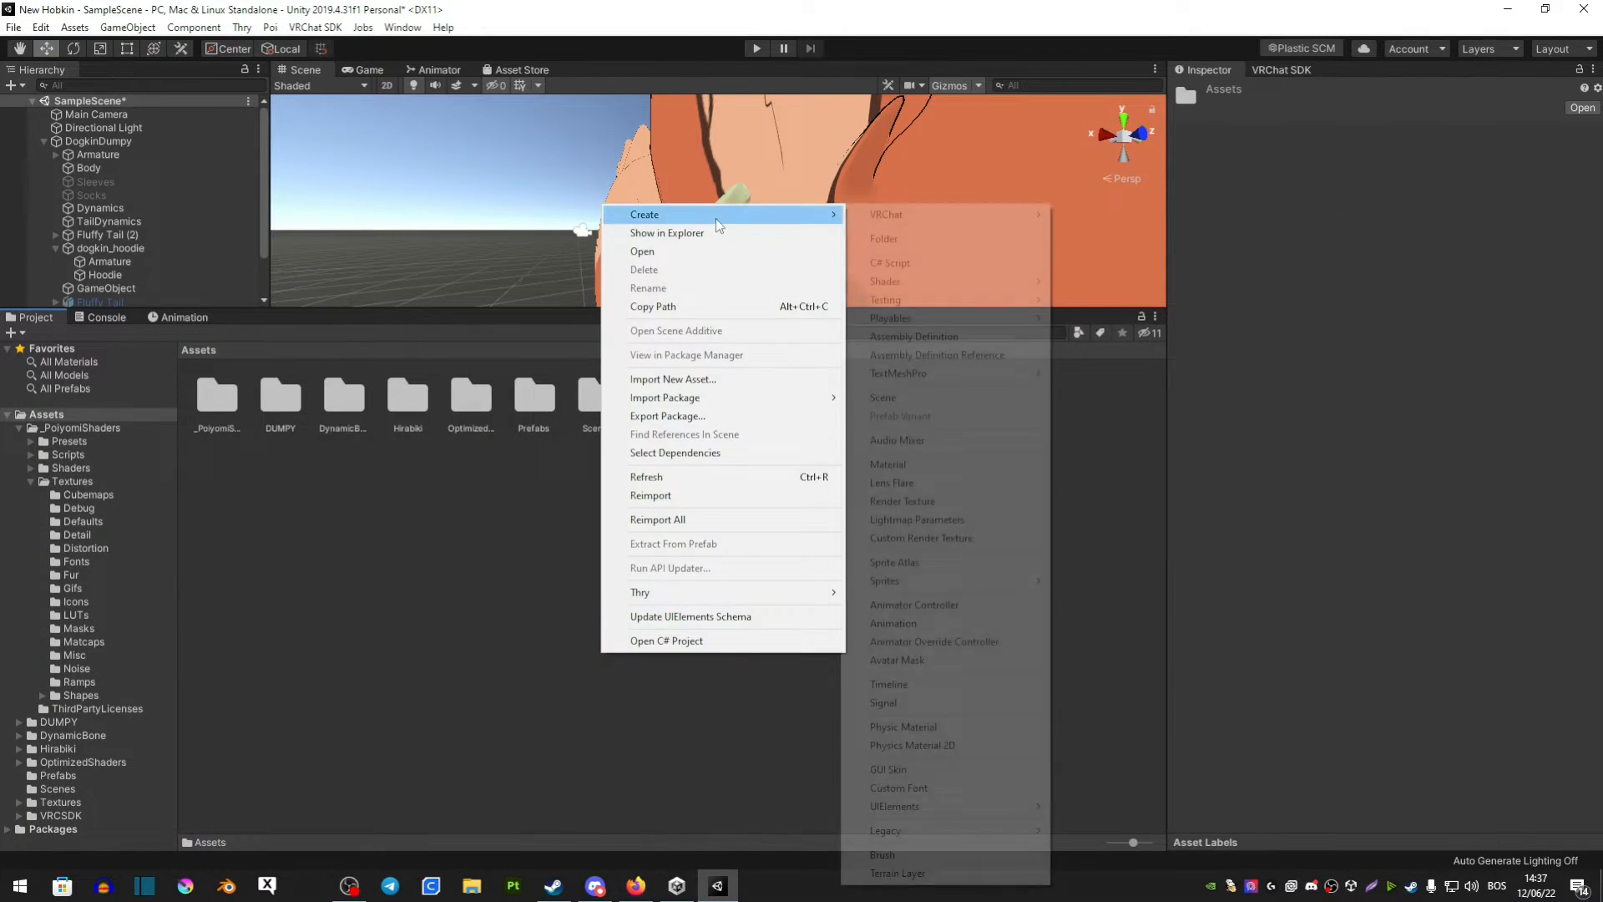
- Create a Poiyomi Toon material showing Matcap 0 options, and search for matcap textures
{"action": "left_click", "coordinate": [887, 463]}
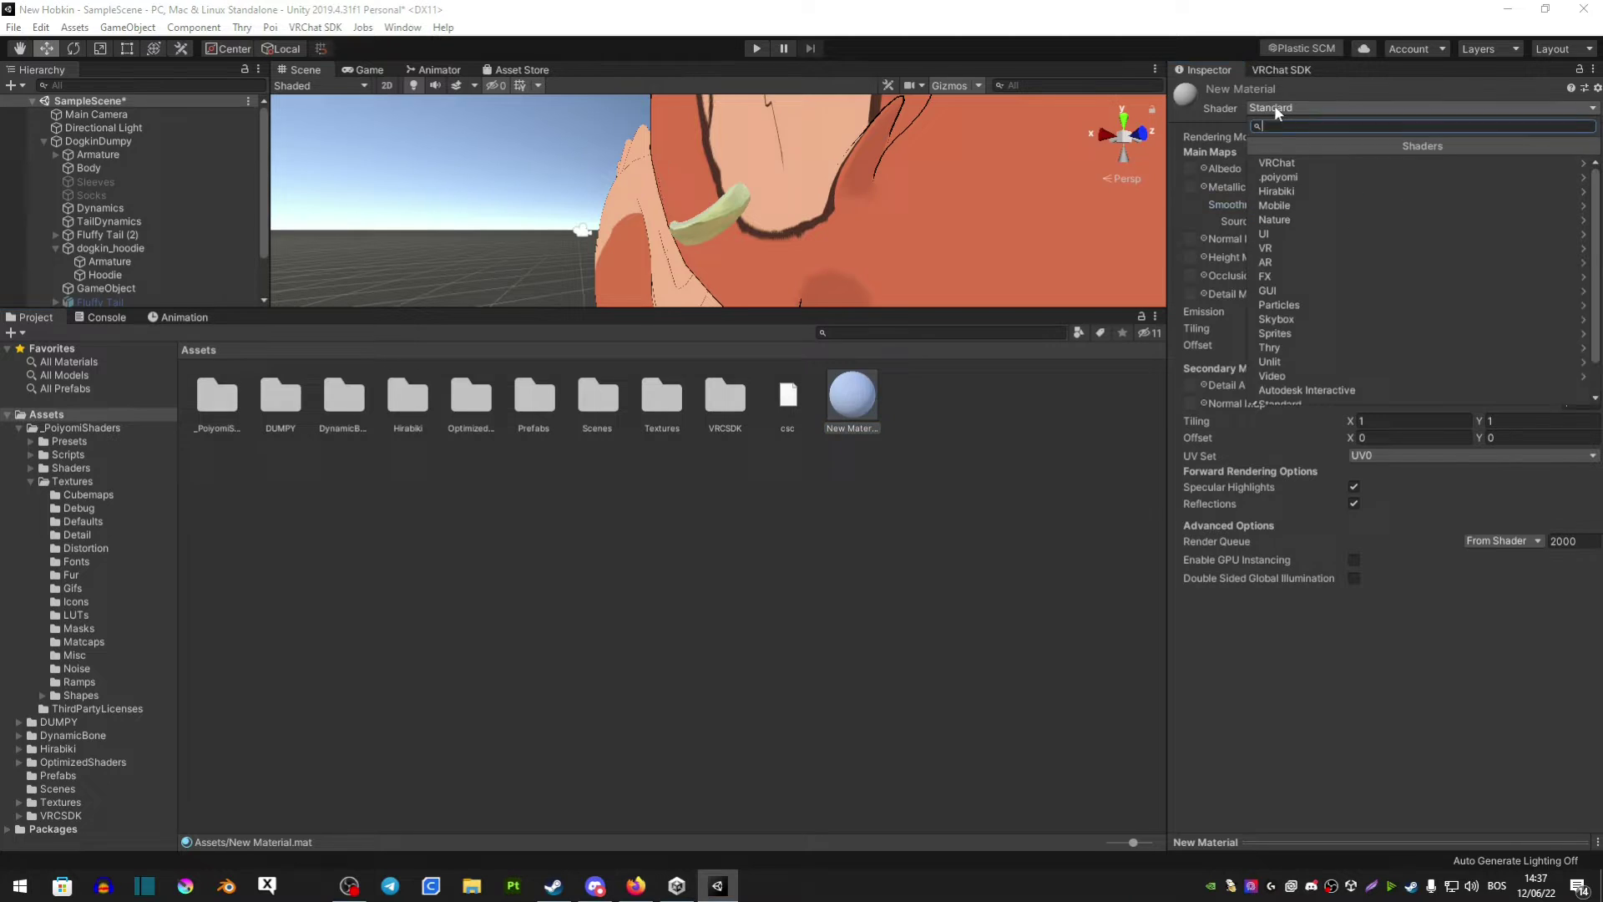
{"action": "left_click", "coordinate": [1277, 176]}
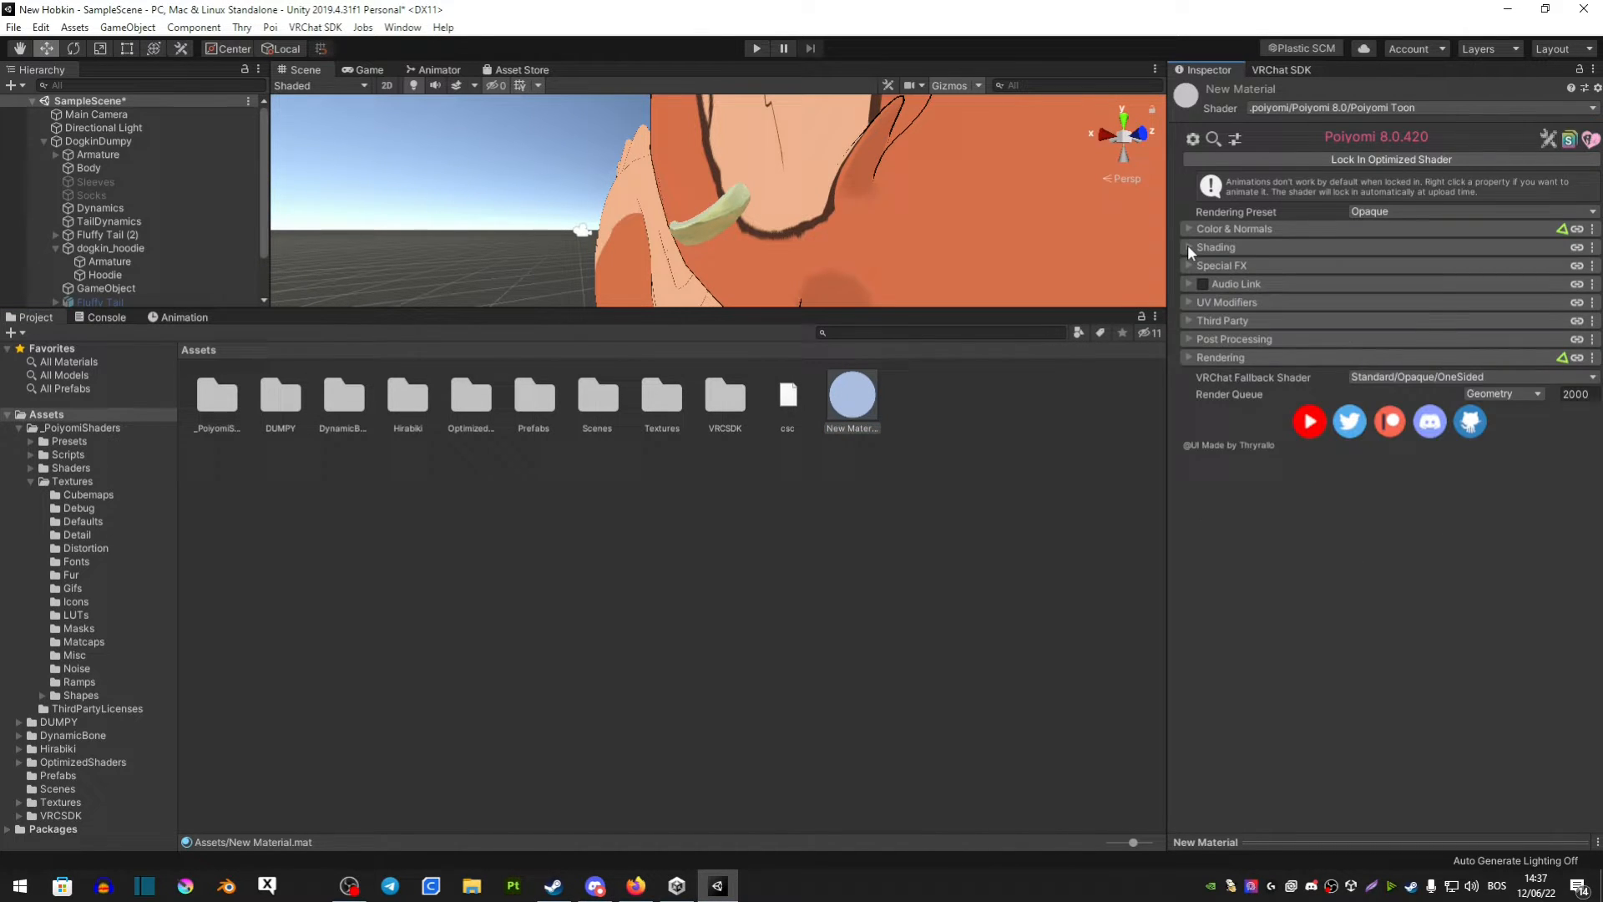
{"action": "left_click", "coordinate": [1189, 246]}
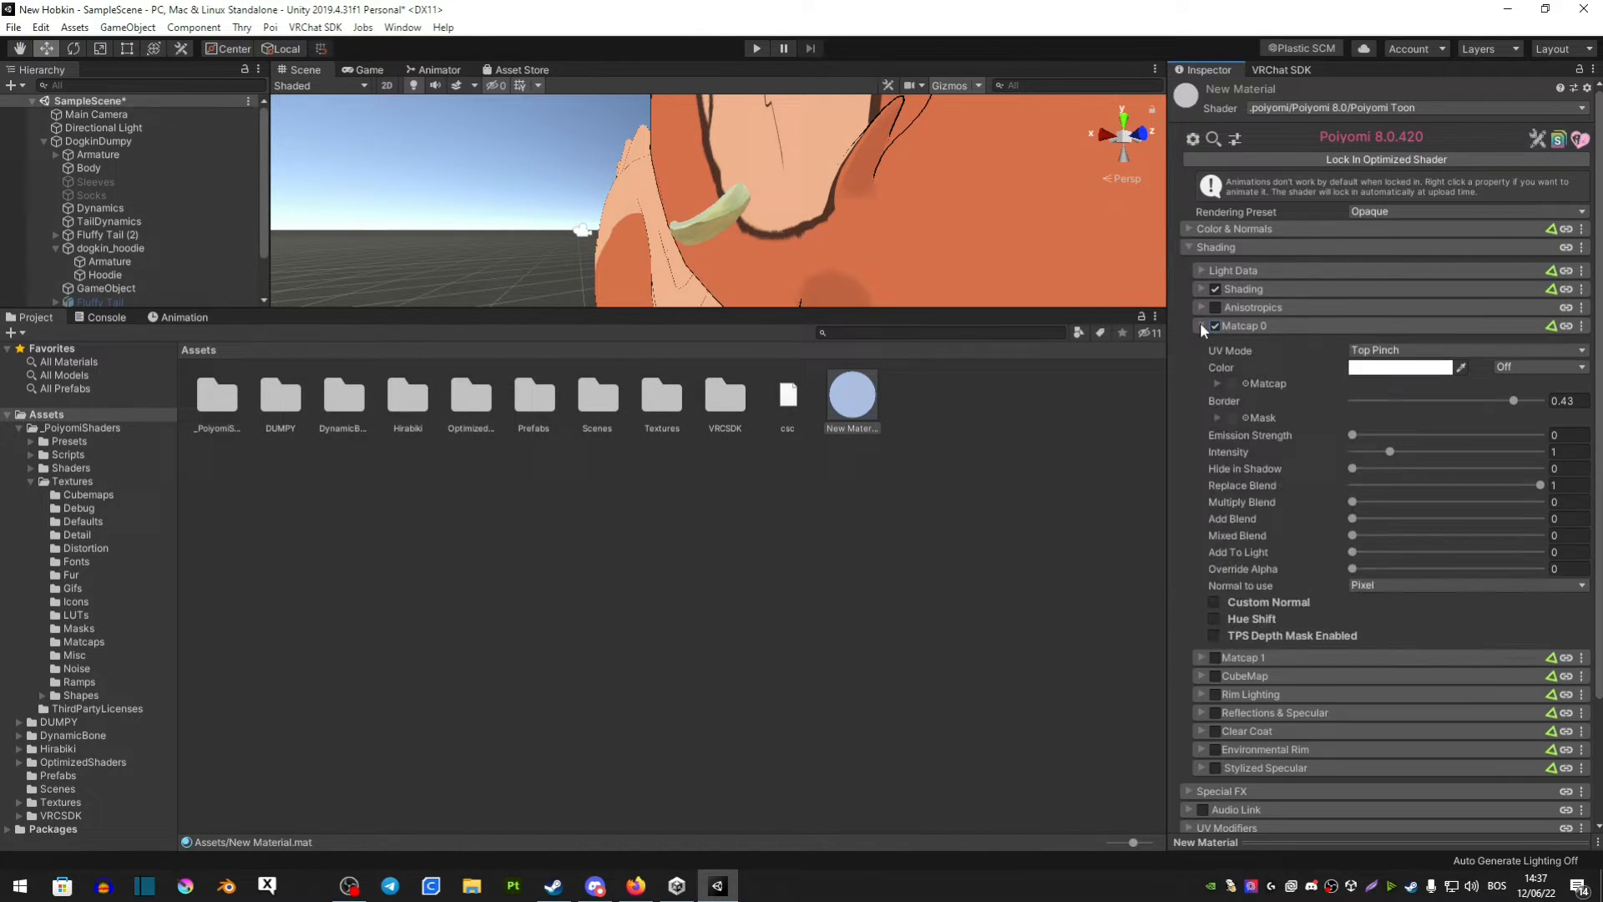
{"action": "type", "text": "matcap"}
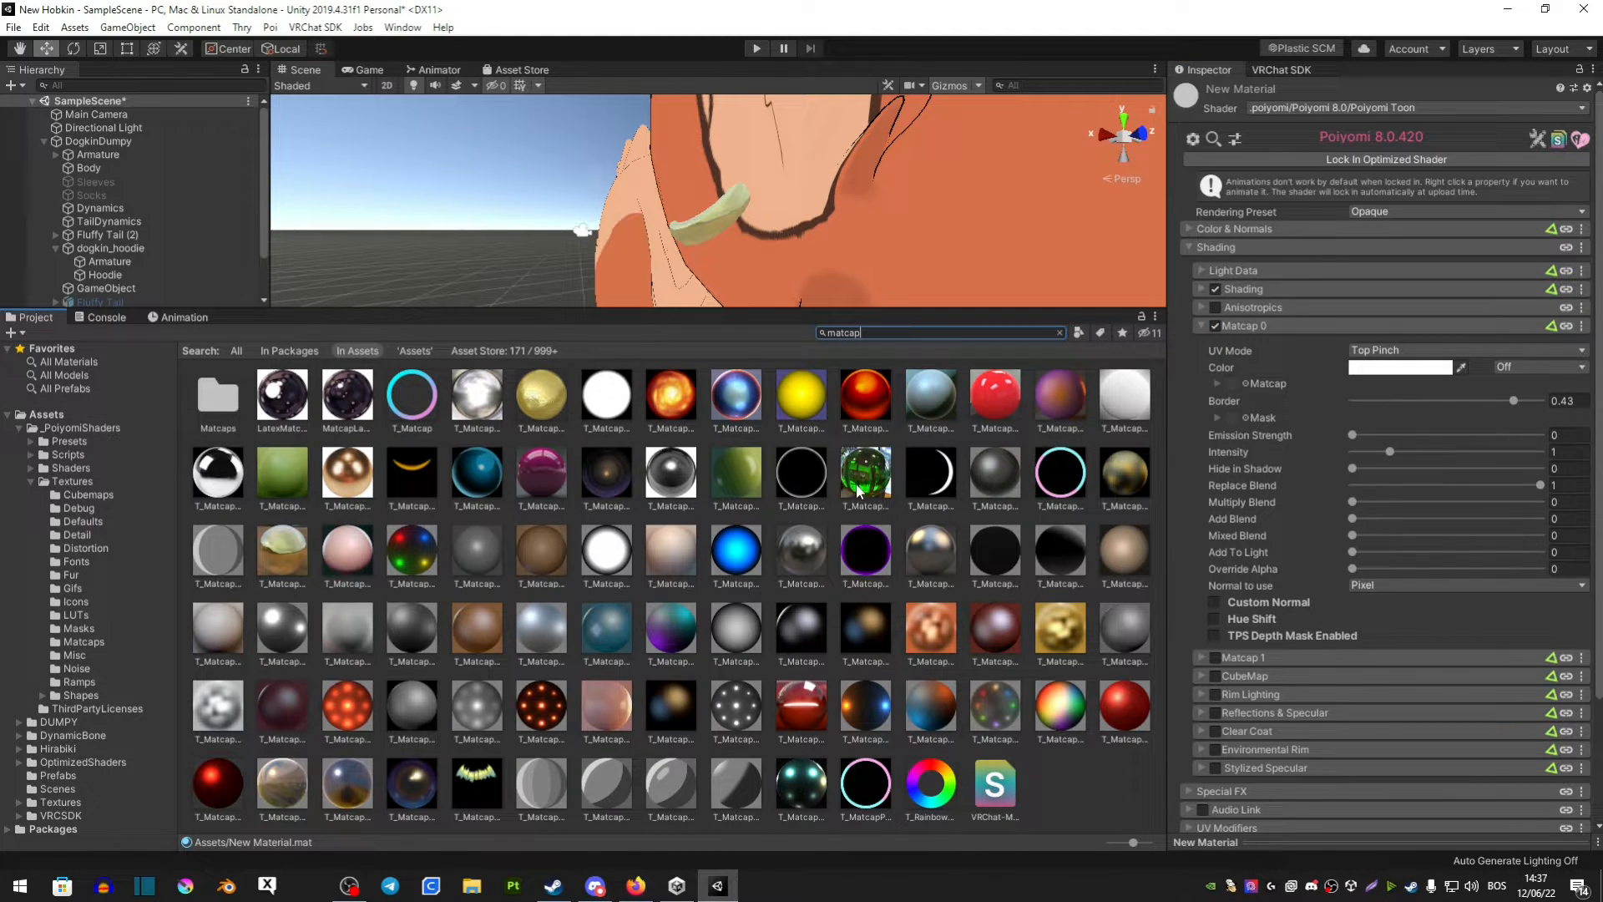
{"action": "mouse_move", "coordinate": [1238, 383]}
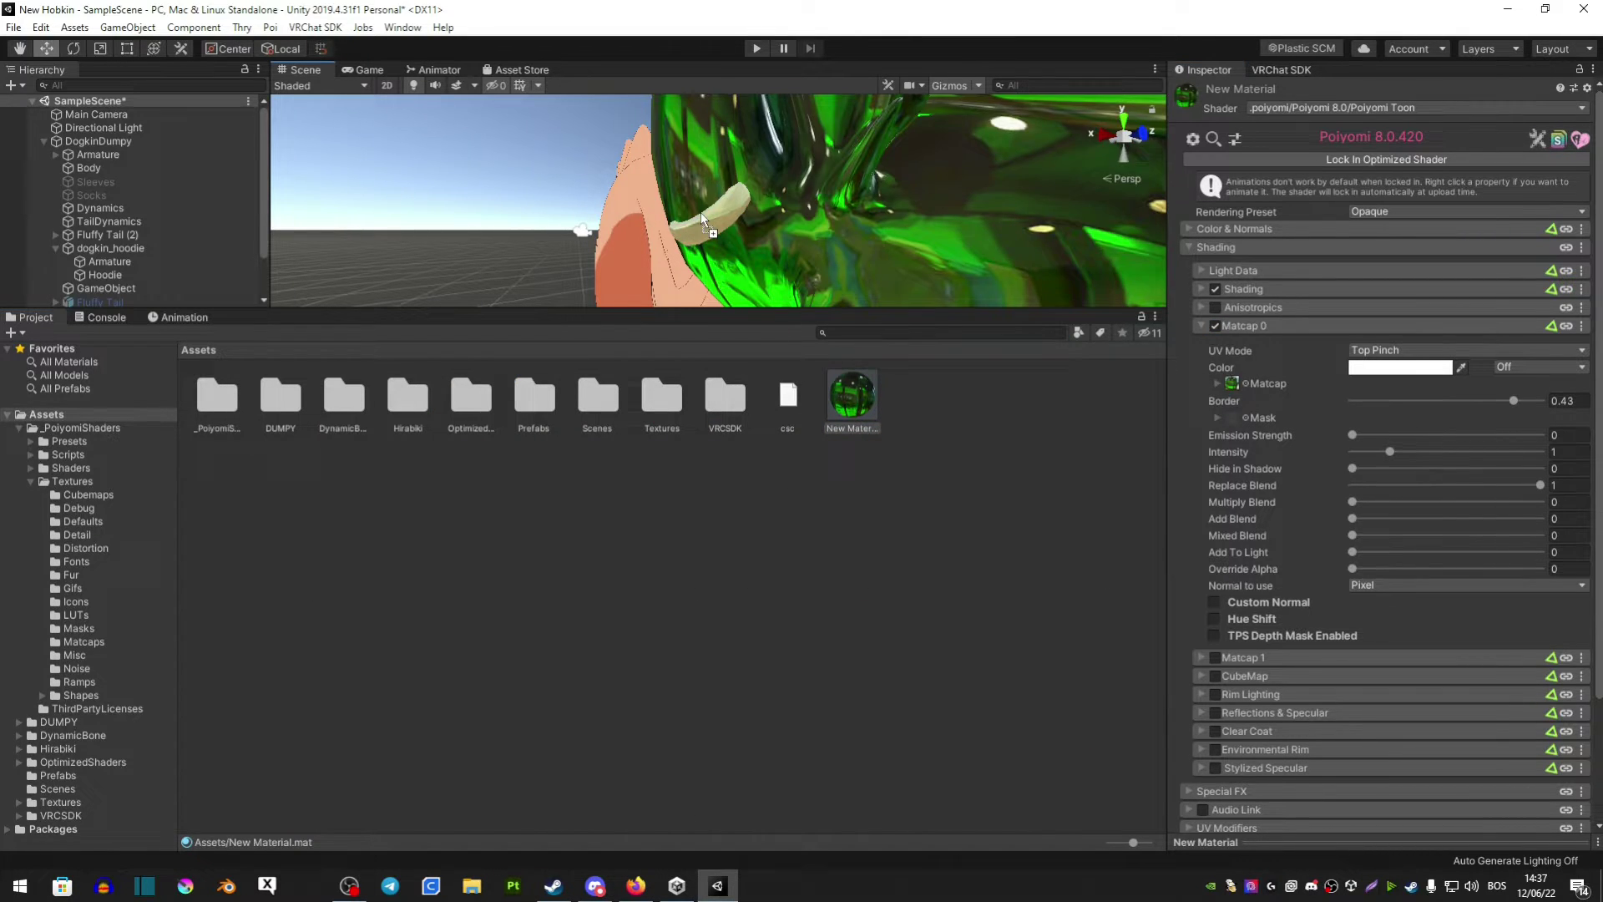
{"action": "mouse_move", "coordinate": [744, 258]}
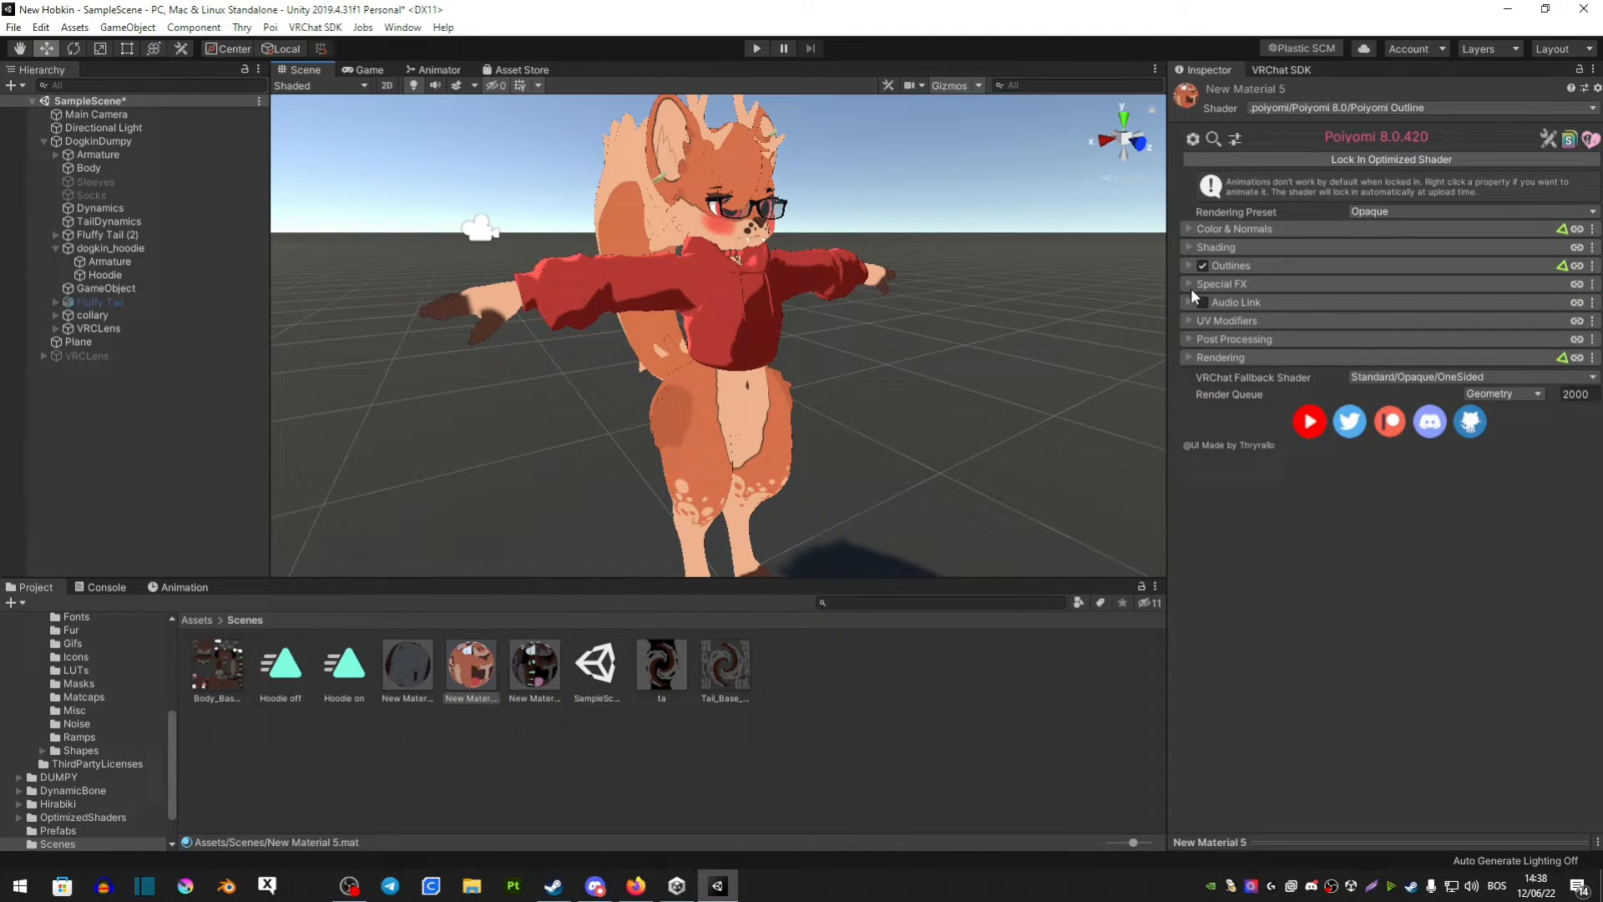
- Enable Matcap 0 on New Material 5 and search the Project for 'matca'
{"action": "left_click", "coordinate": [1216, 247]}
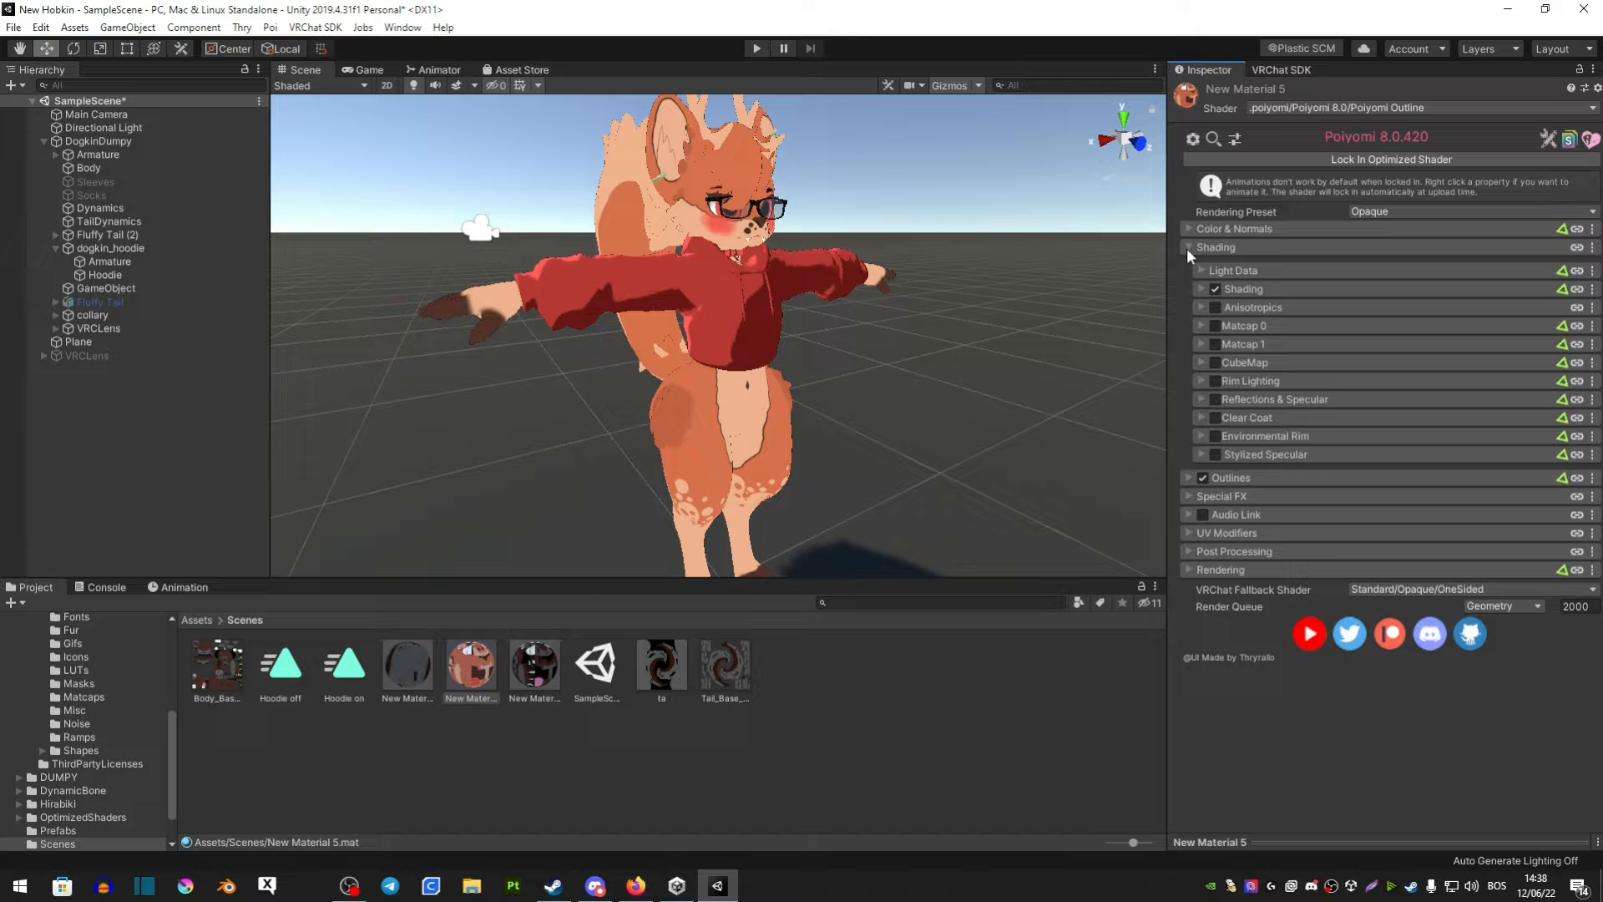
{"action": "left_click", "coordinate": [1215, 325]}
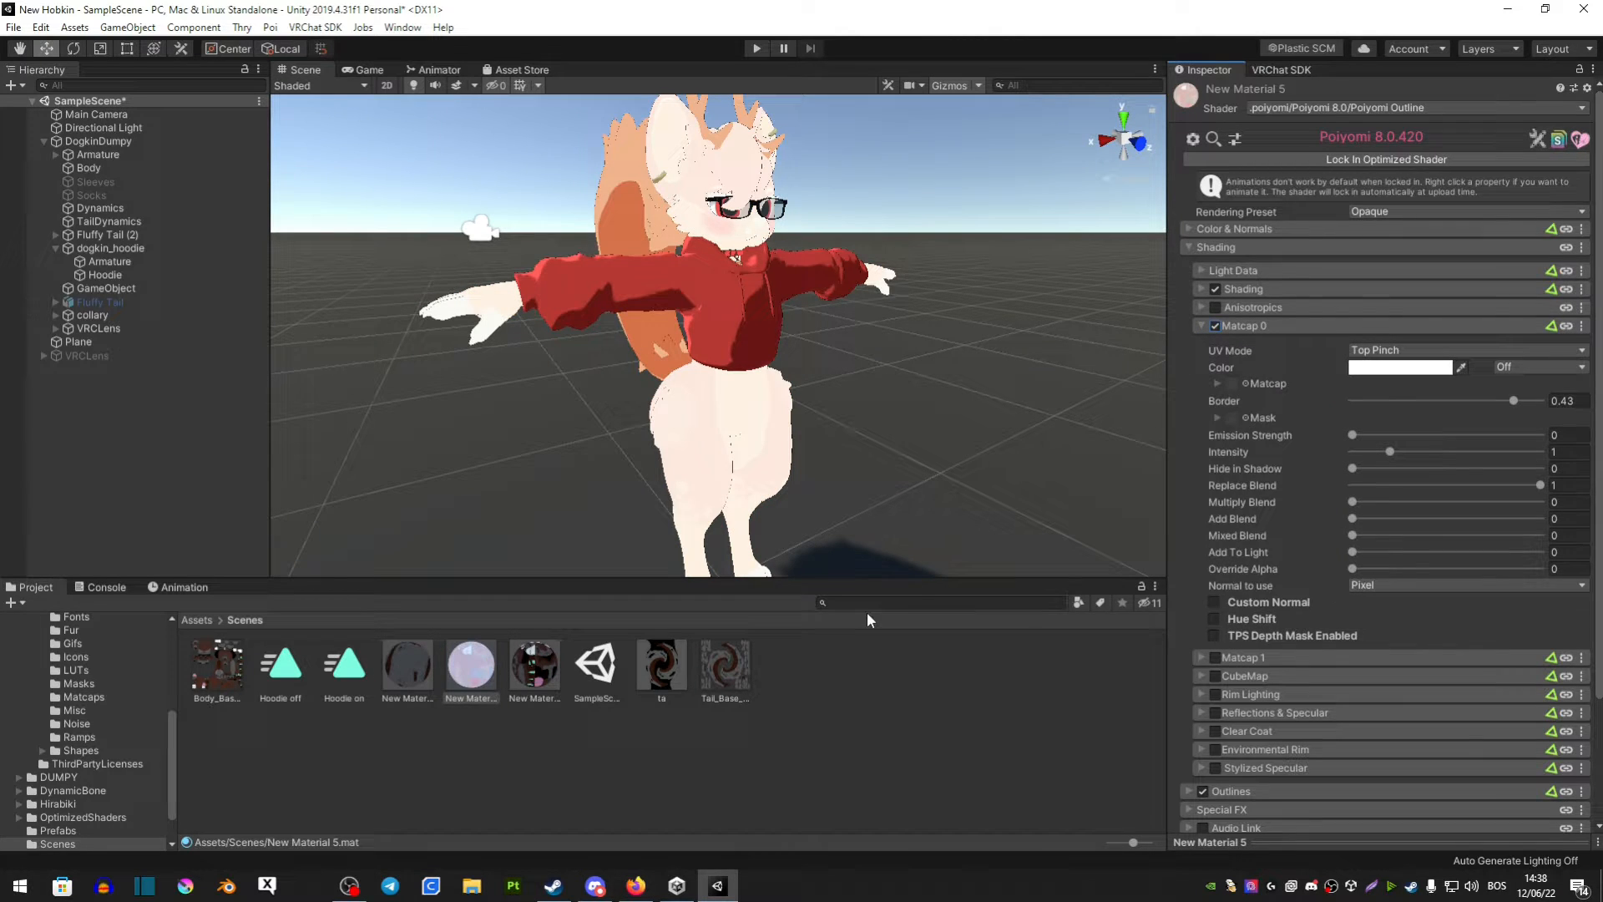
{"action": "type", "text": "matcap"}
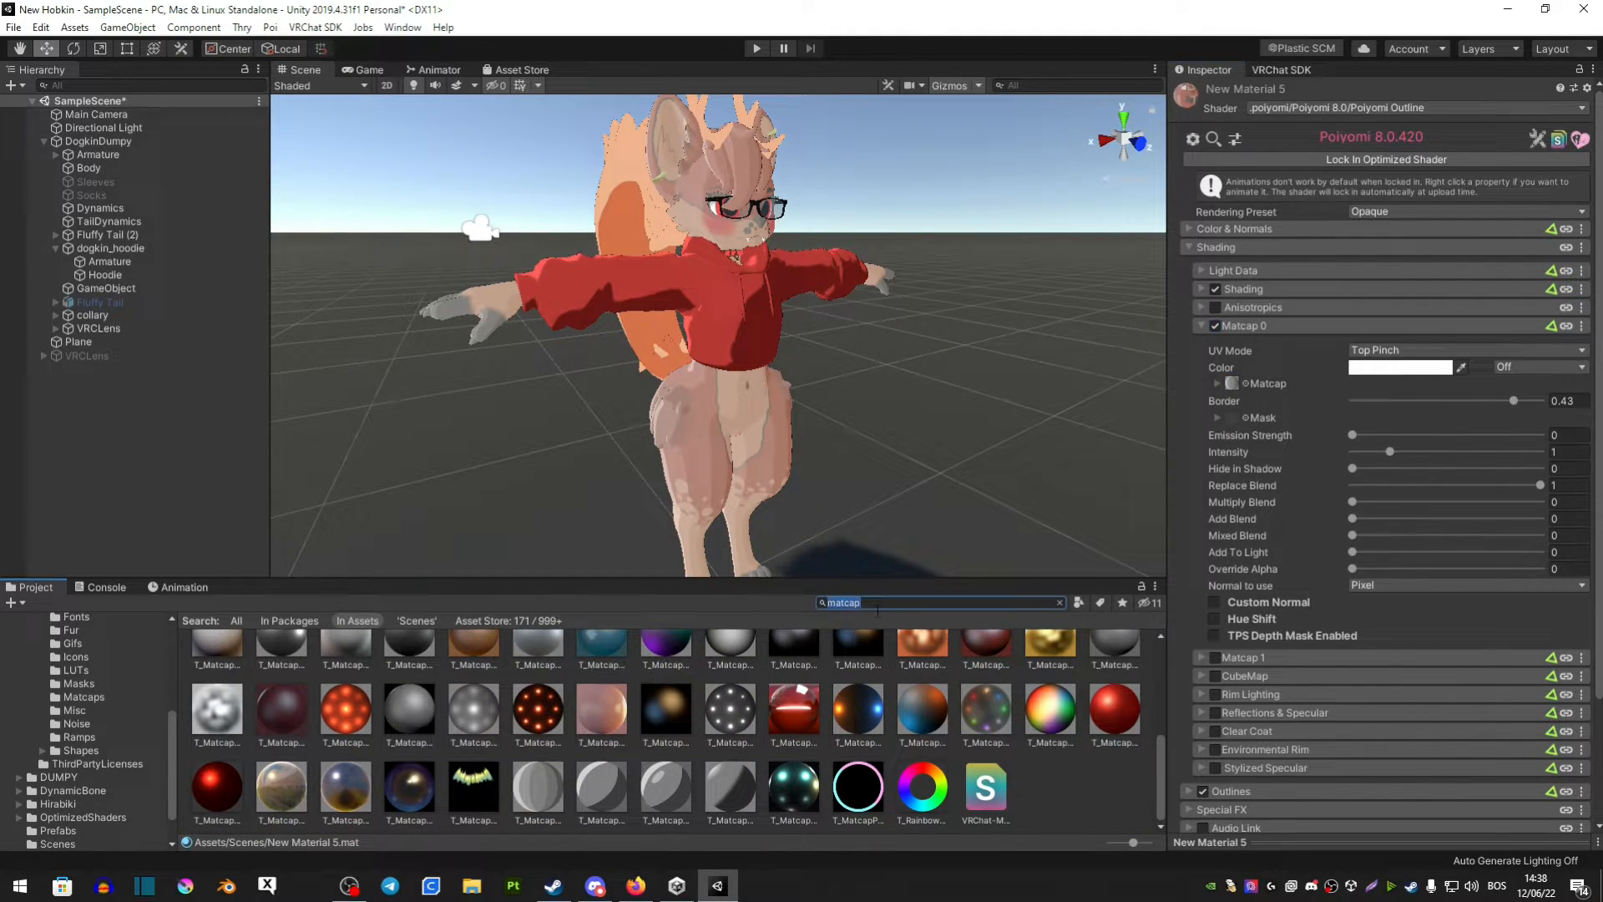
{"action": "left_click", "coordinate": [1058, 602]}
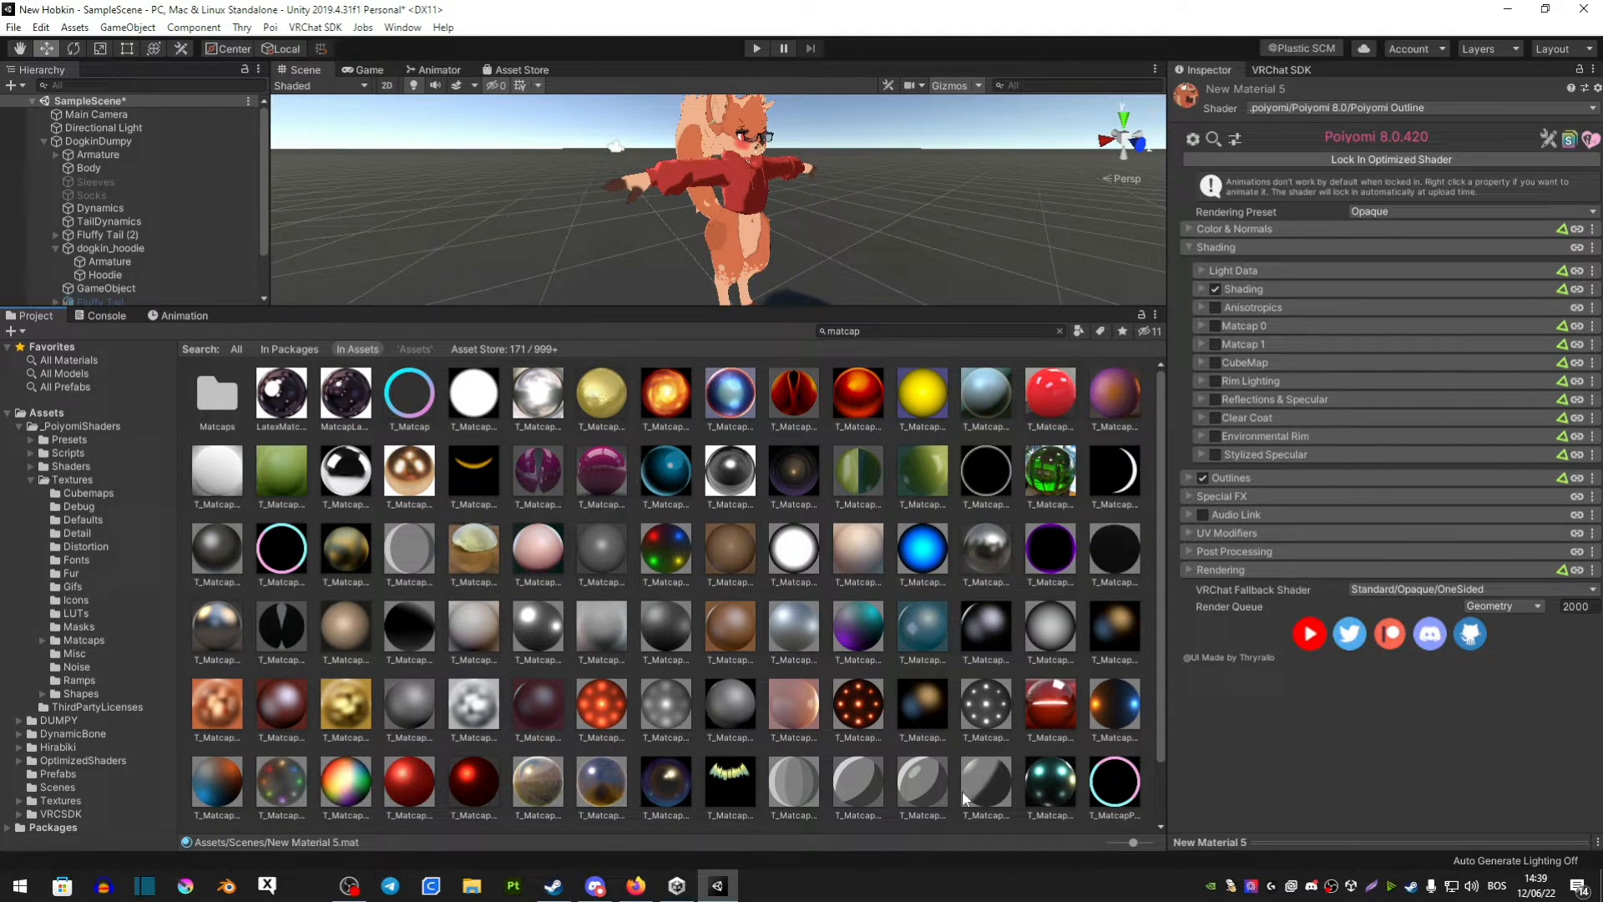
{"action": "mouse_move", "coordinate": [1033, 537]}
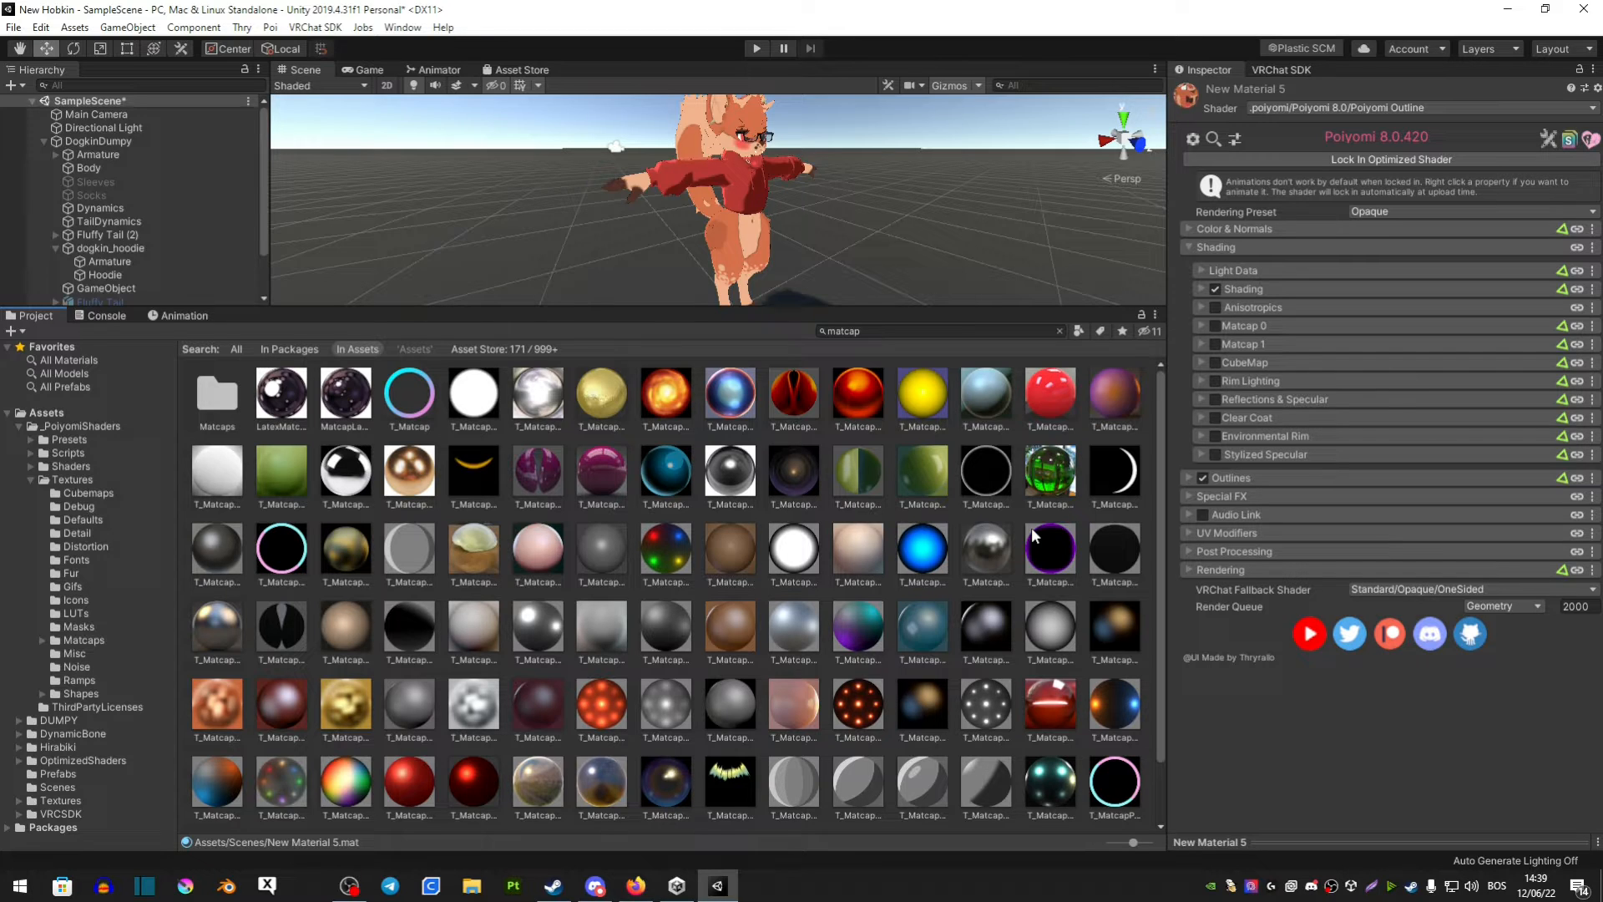
{"action": "mouse_move", "coordinate": [455, 733]}
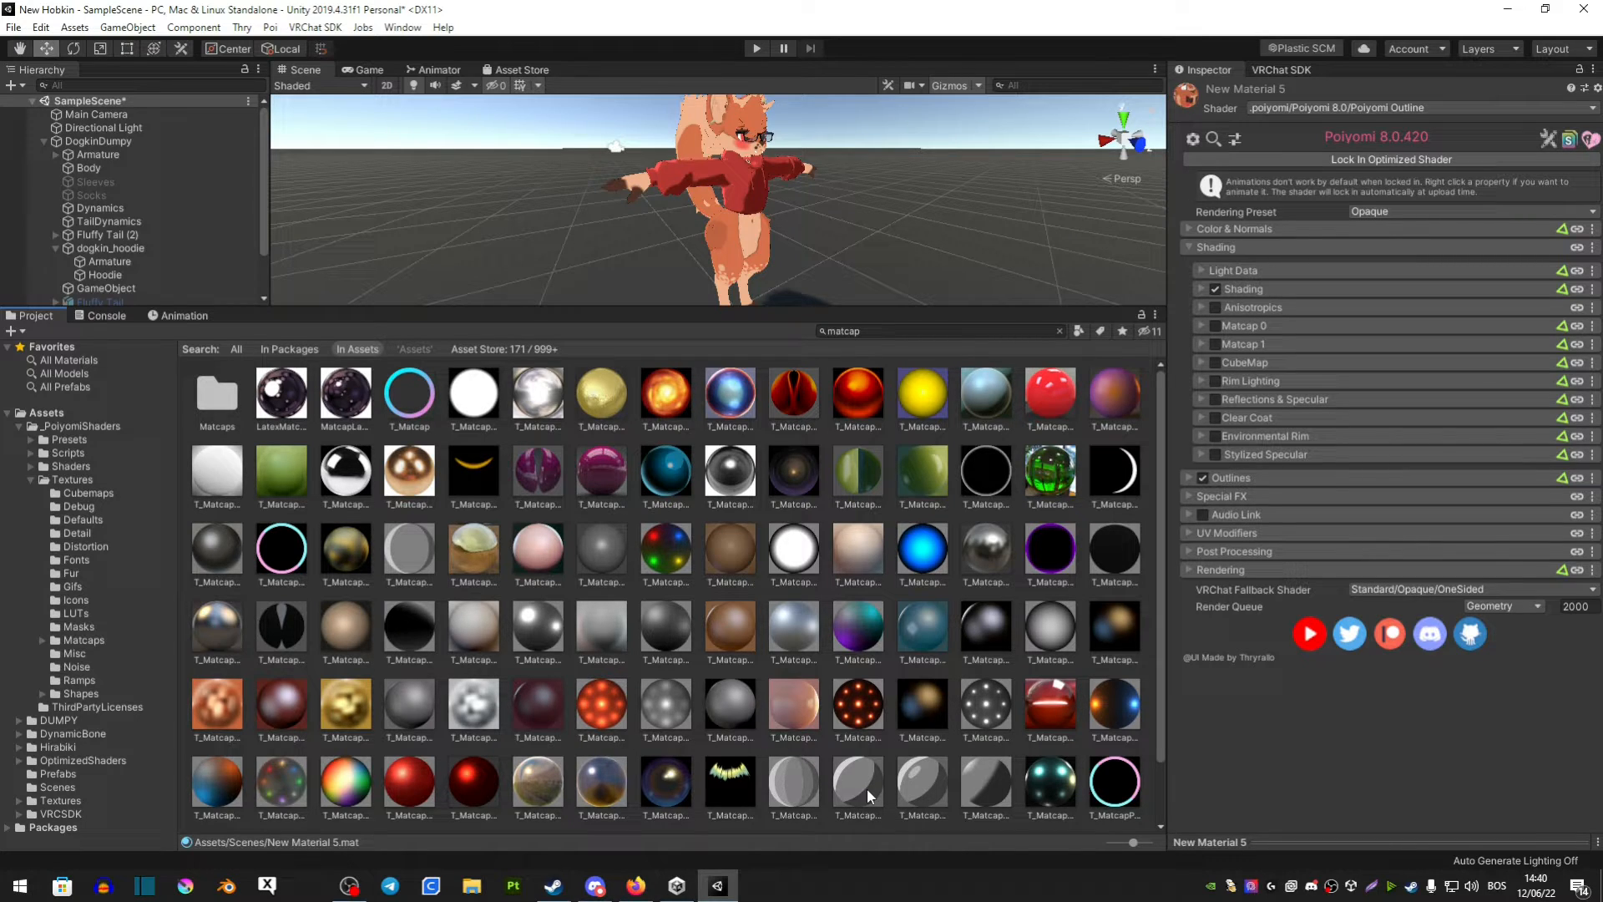
{"action": "mouse_move", "coordinate": [974, 780]}
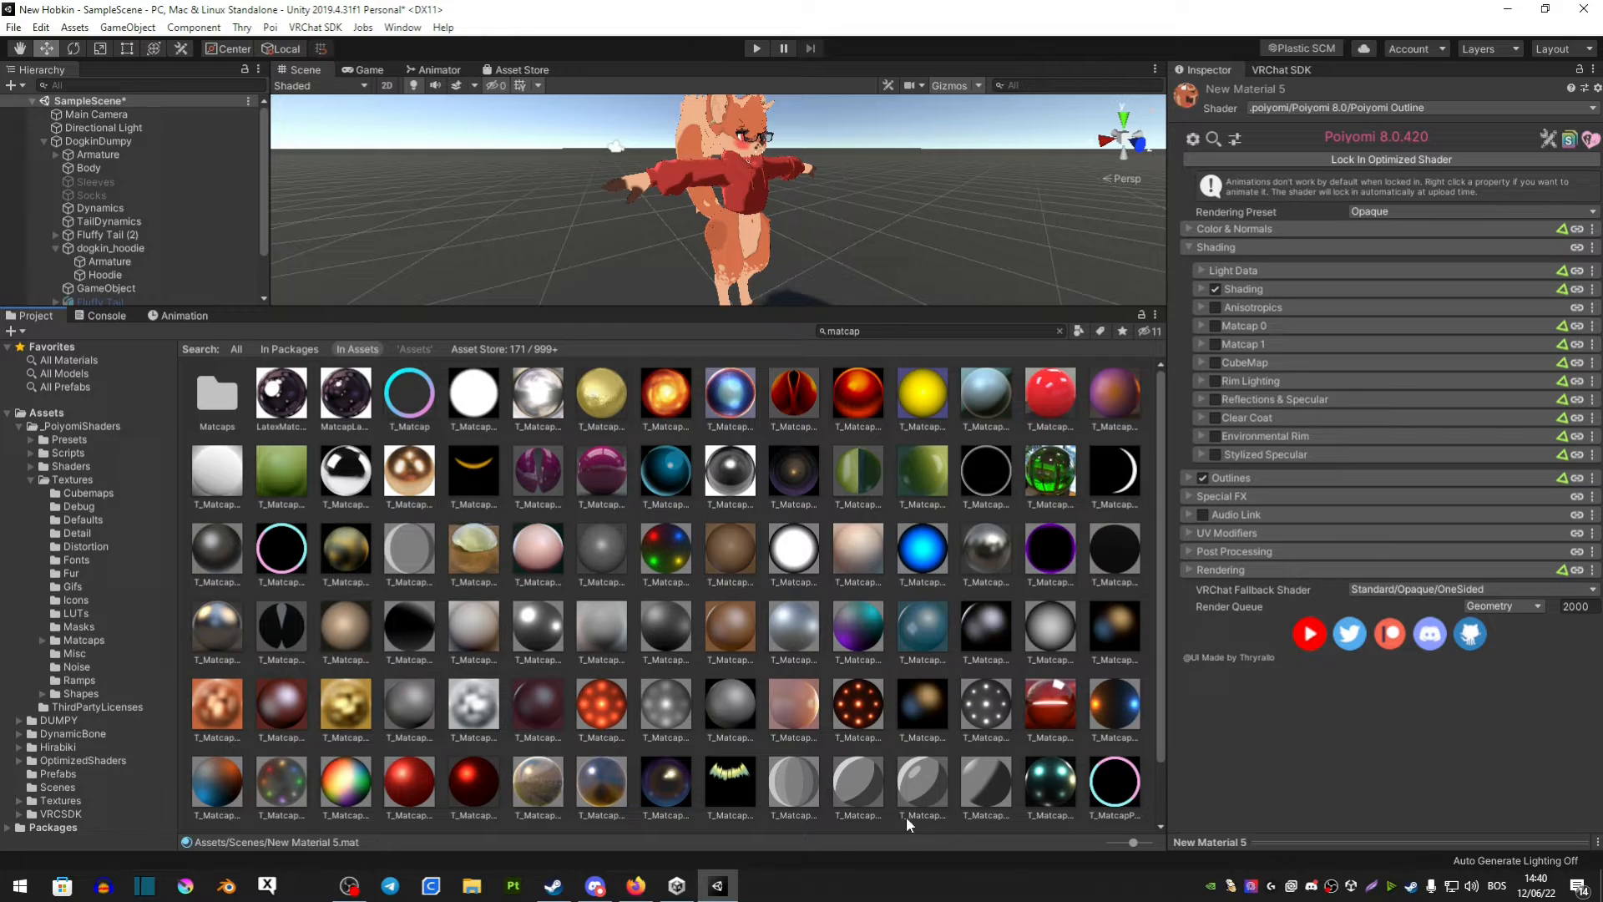
{"action": "mouse_move", "coordinate": [988, 802]}
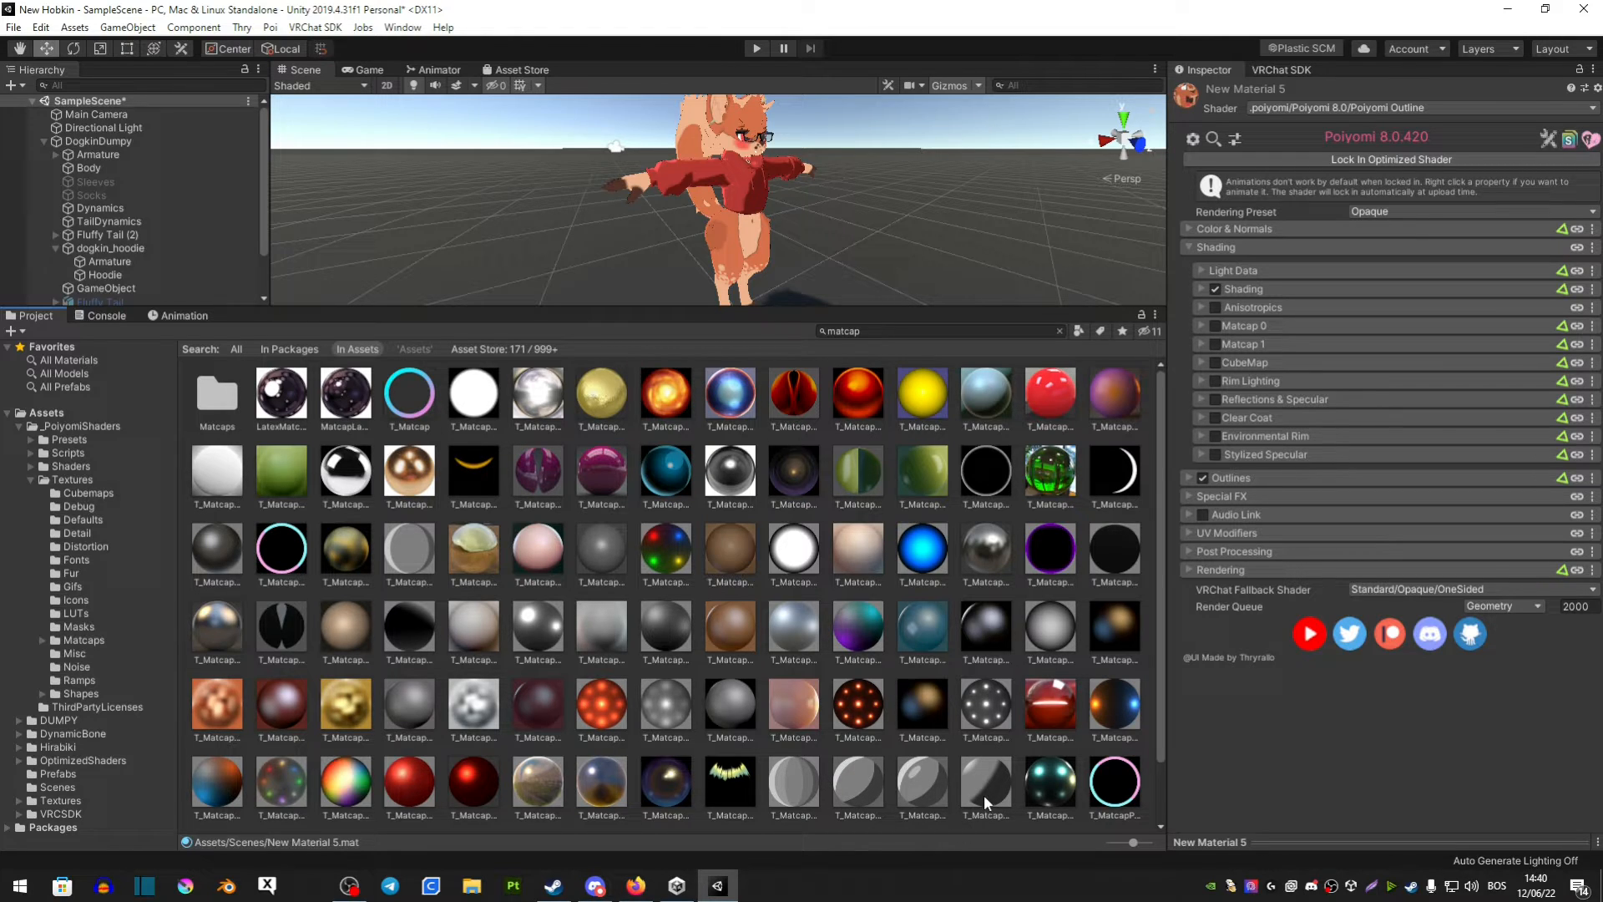
{"action": "mouse_move", "coordinate": [460, 568]}
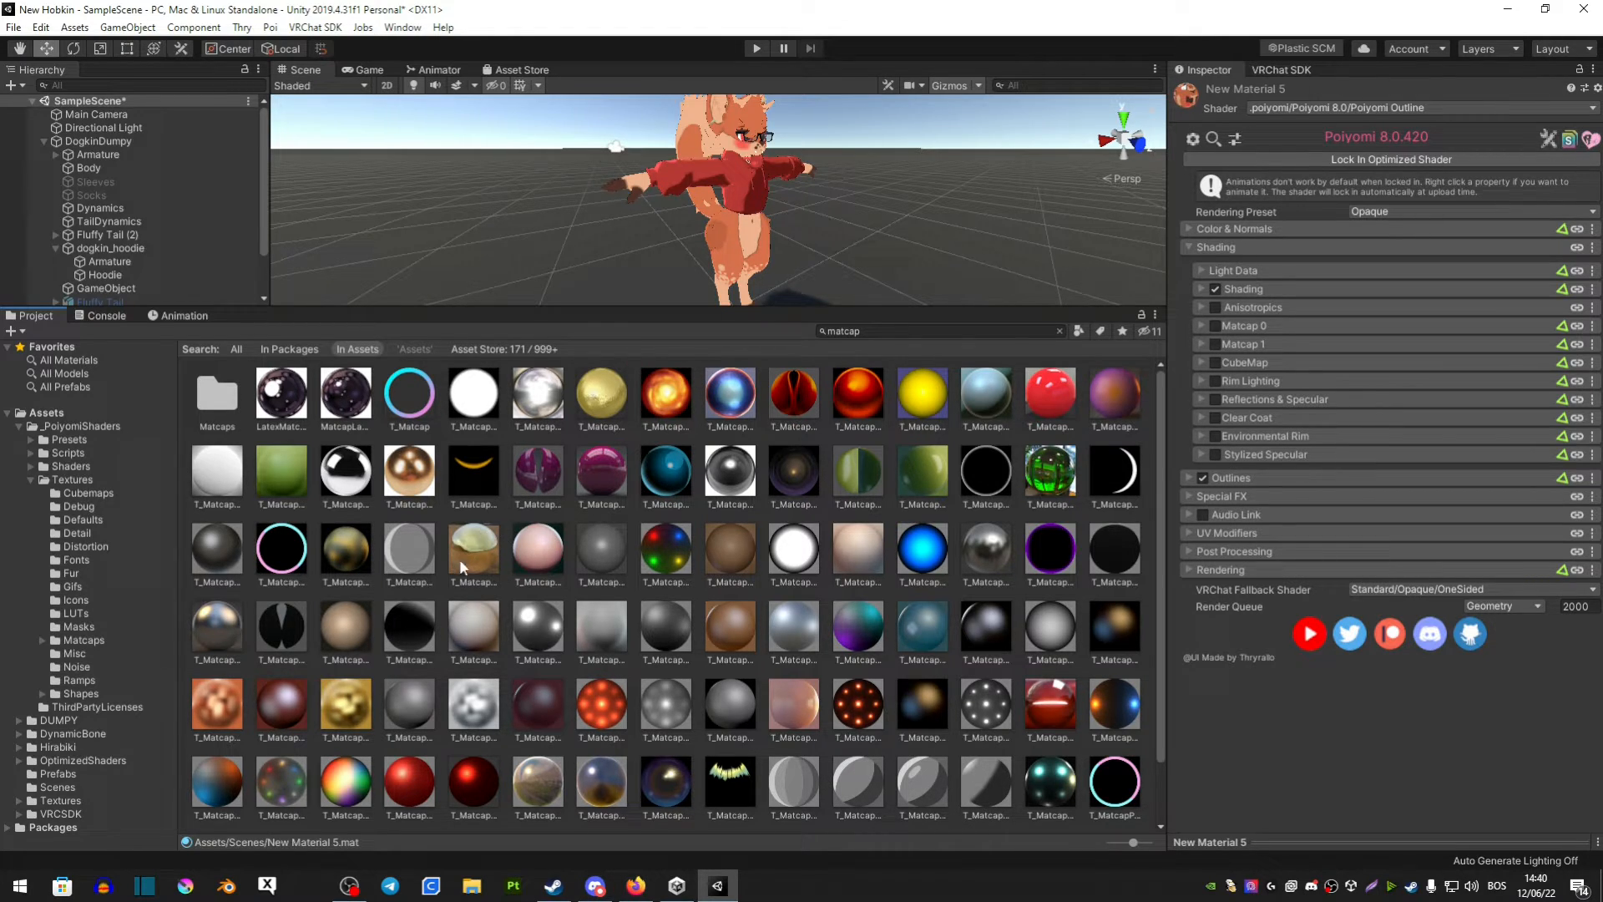
{"action": "mouse_move", "coordinate": [993, 547]}
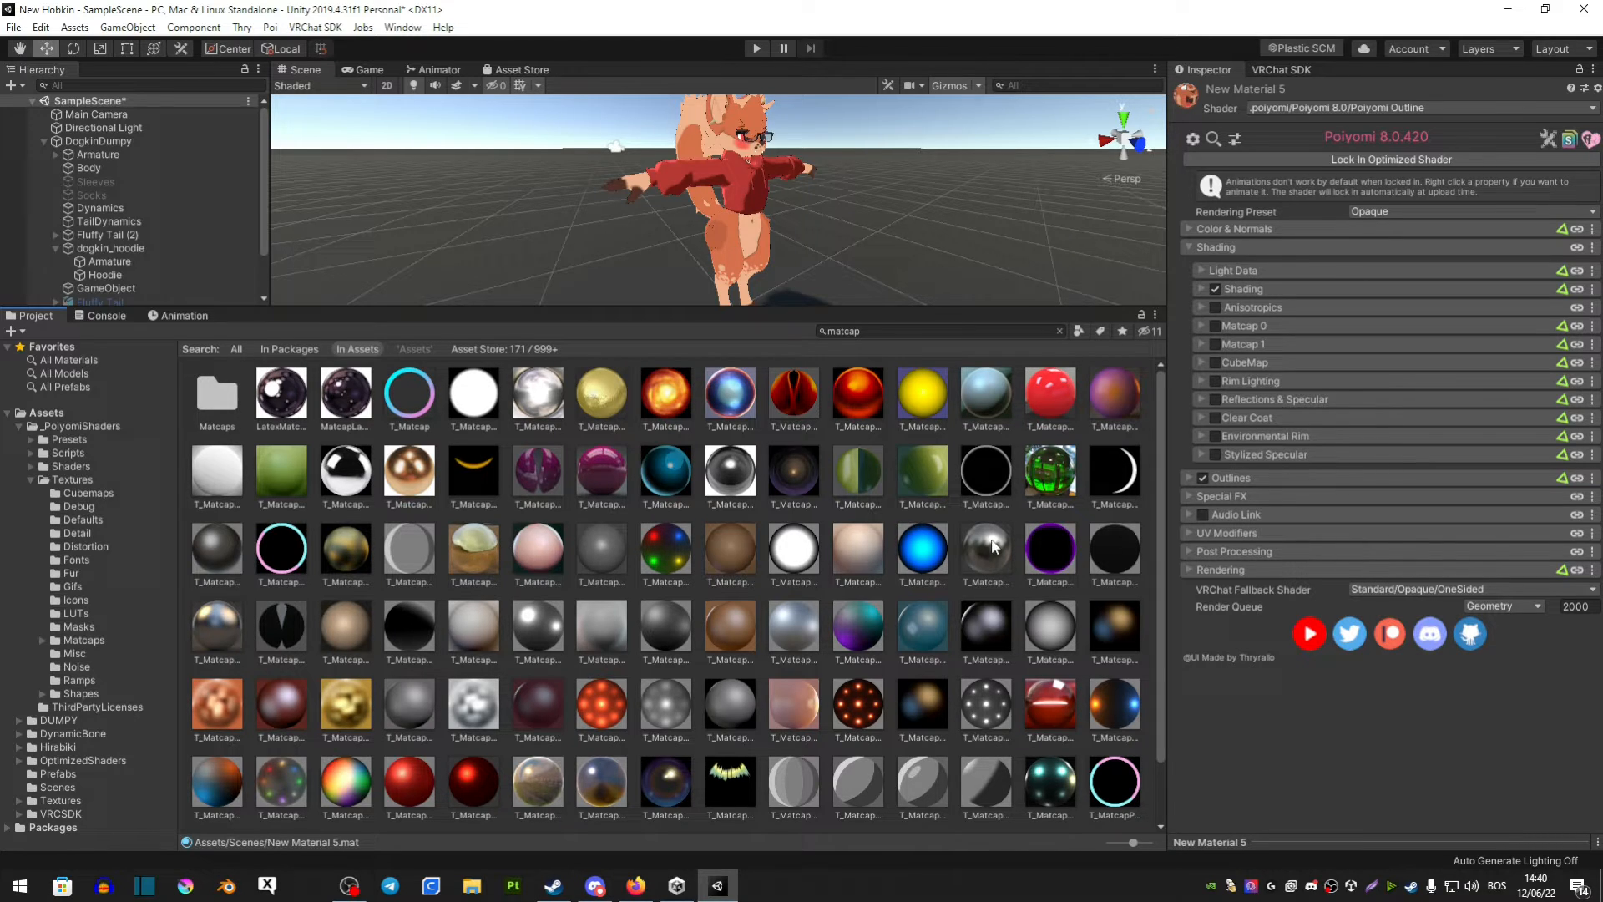
{"action": "mouse_move", "coordinate": [1000, 560]}
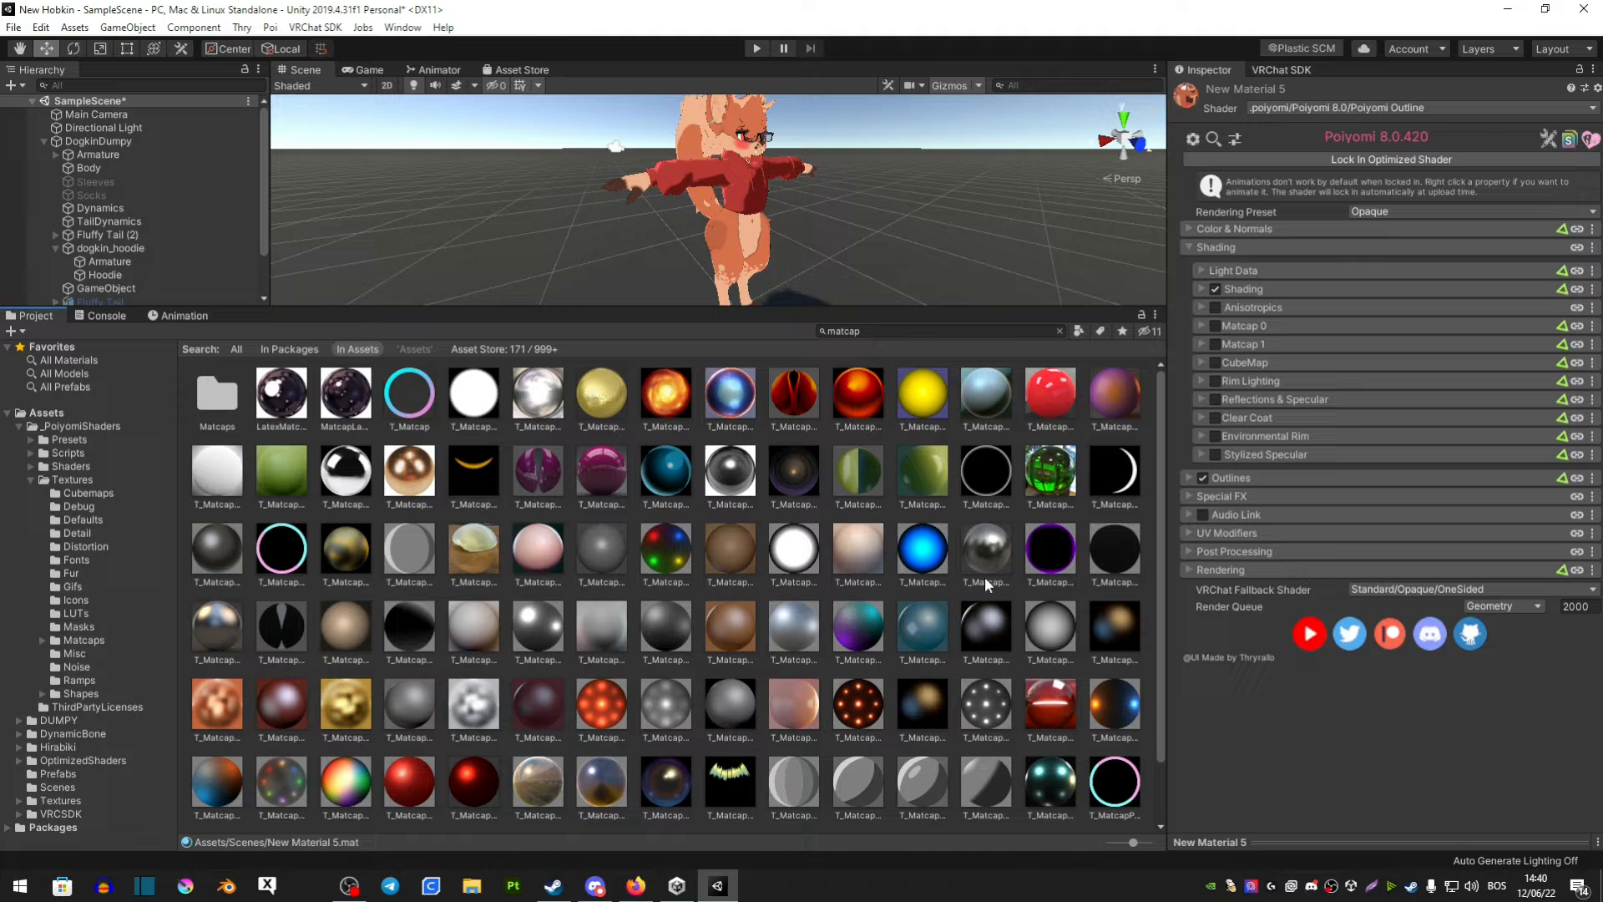
{"action": "mouse_move", "coordinate": [597, 411]}
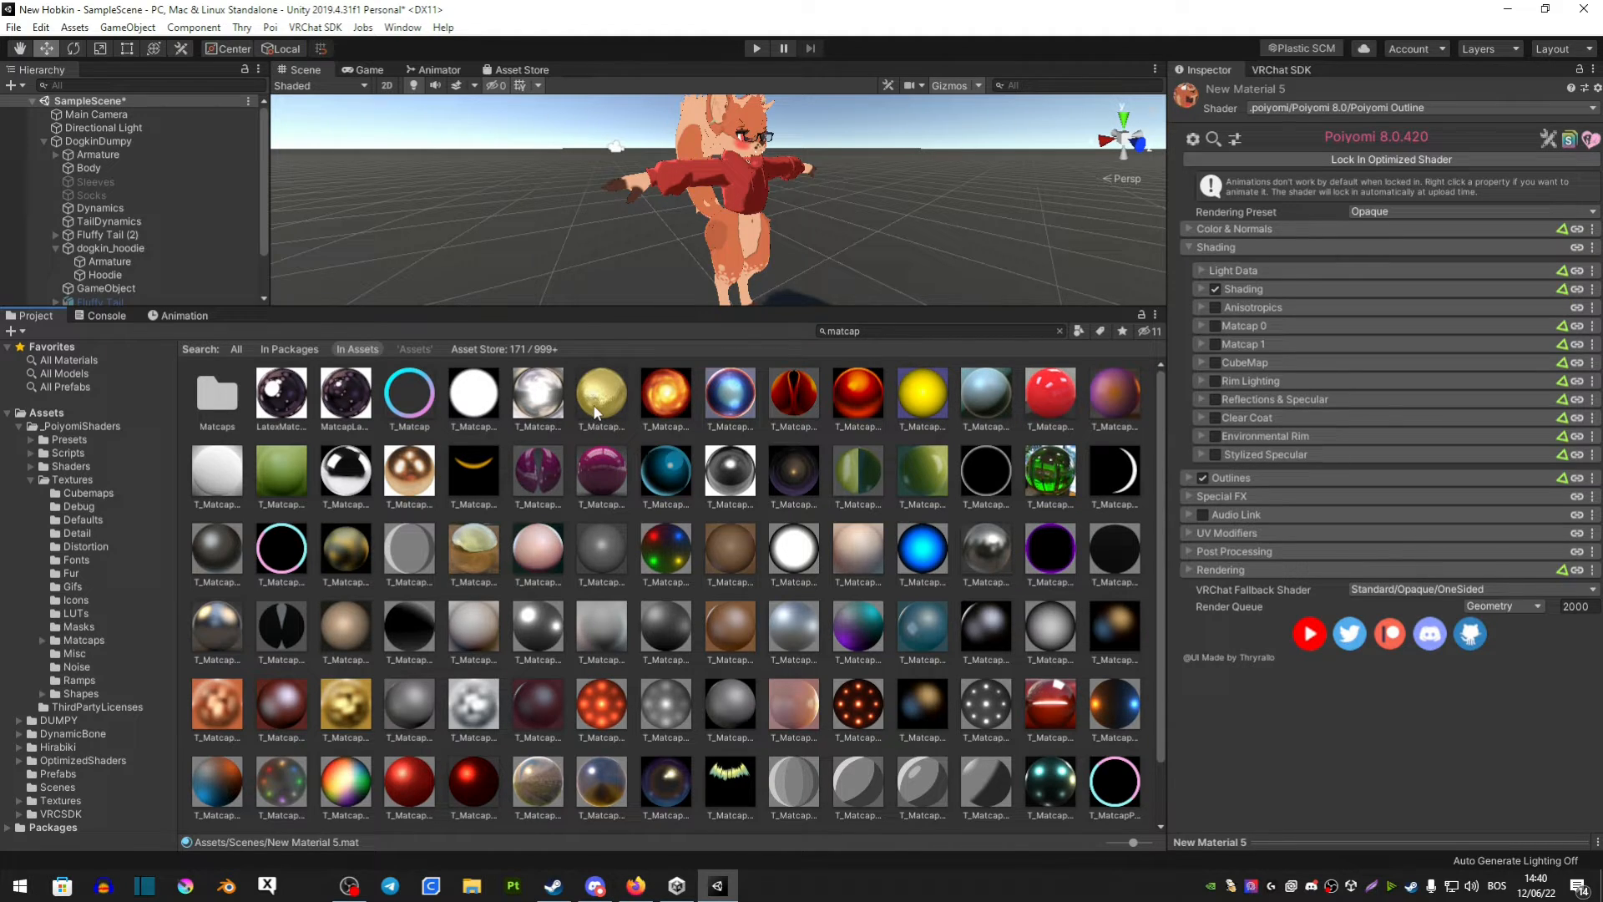
{"action": "mouse_move", "coordinate": [602, 386]}
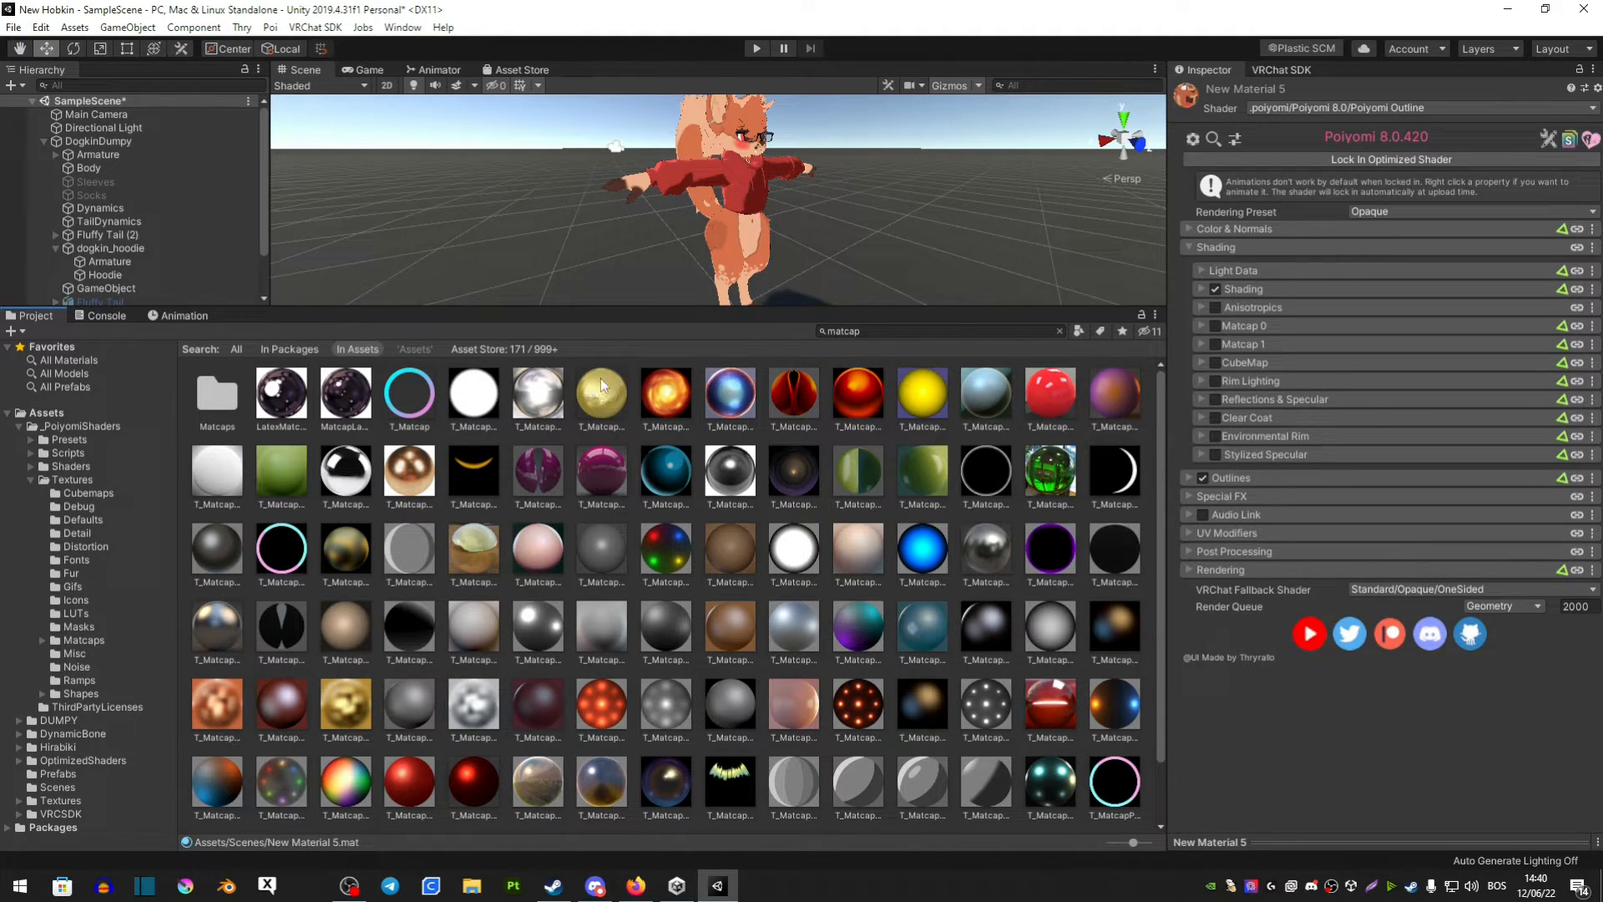
{"action": "mouse_move", "coordinate": [601, 396]}
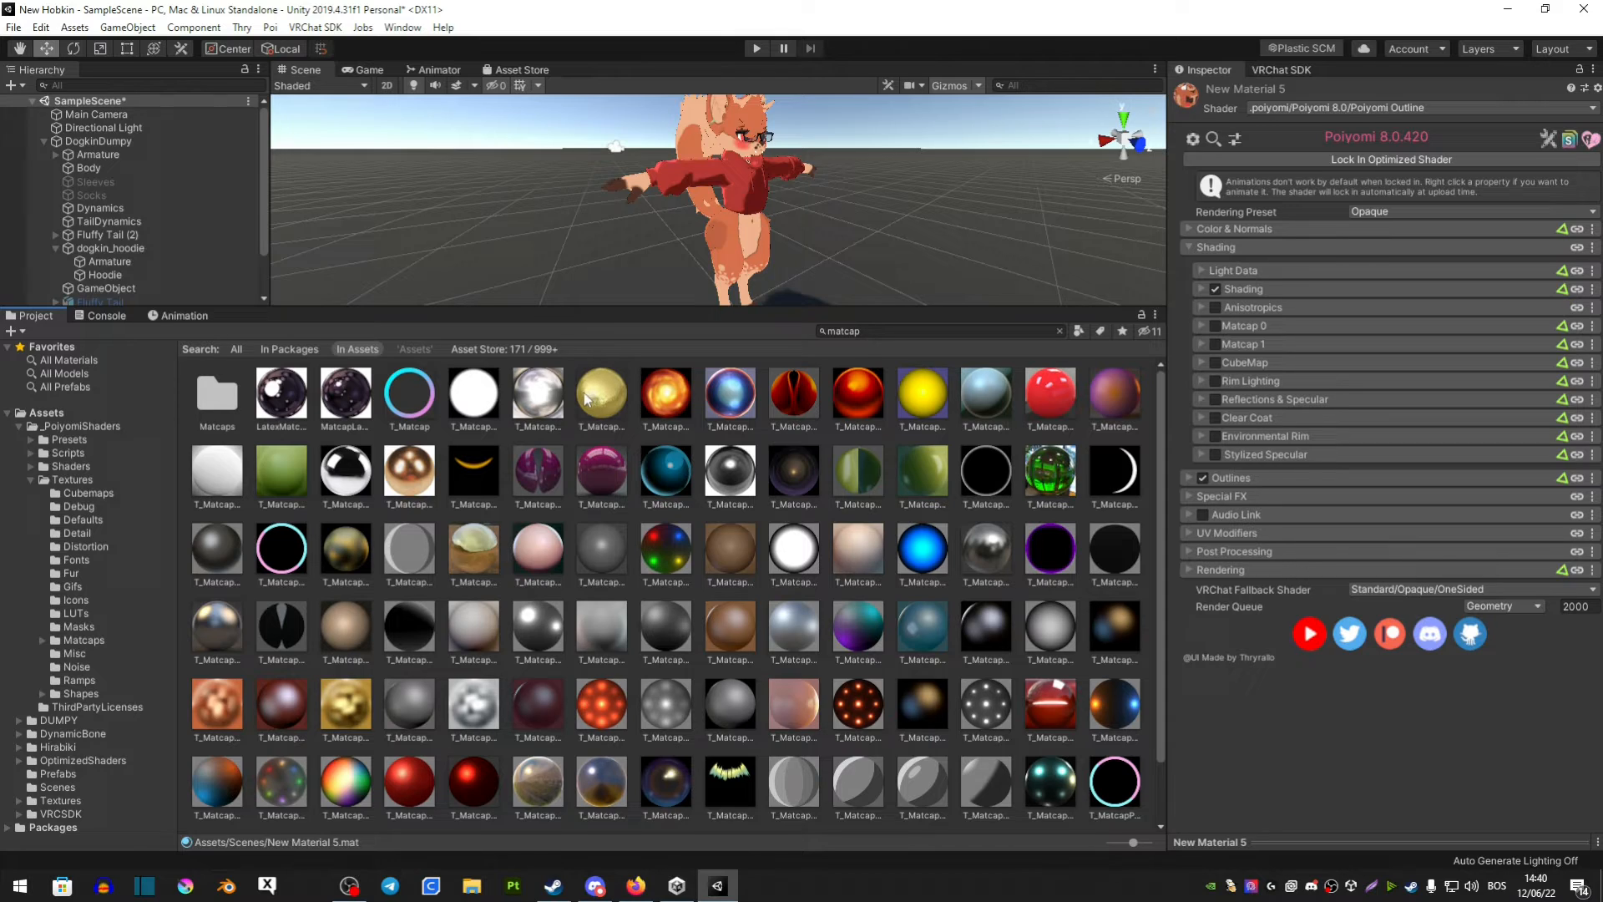
{"action": "mouse_move", "coordinate": [1074, 429]}
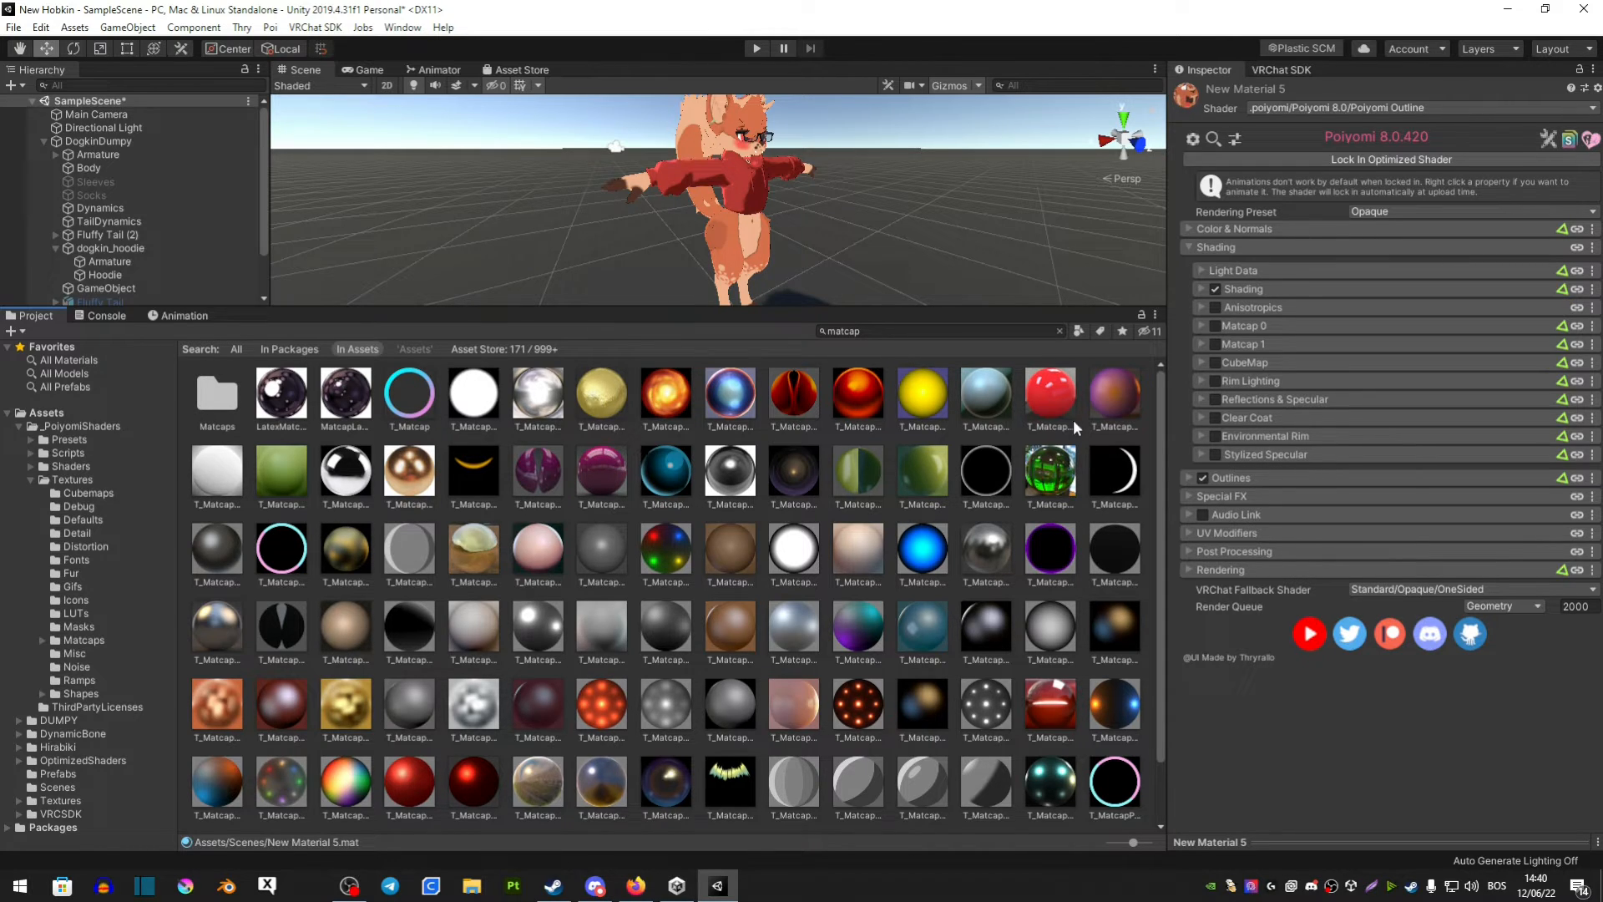
{"action": "mouse_move", "coordinate": [1110, 456]}
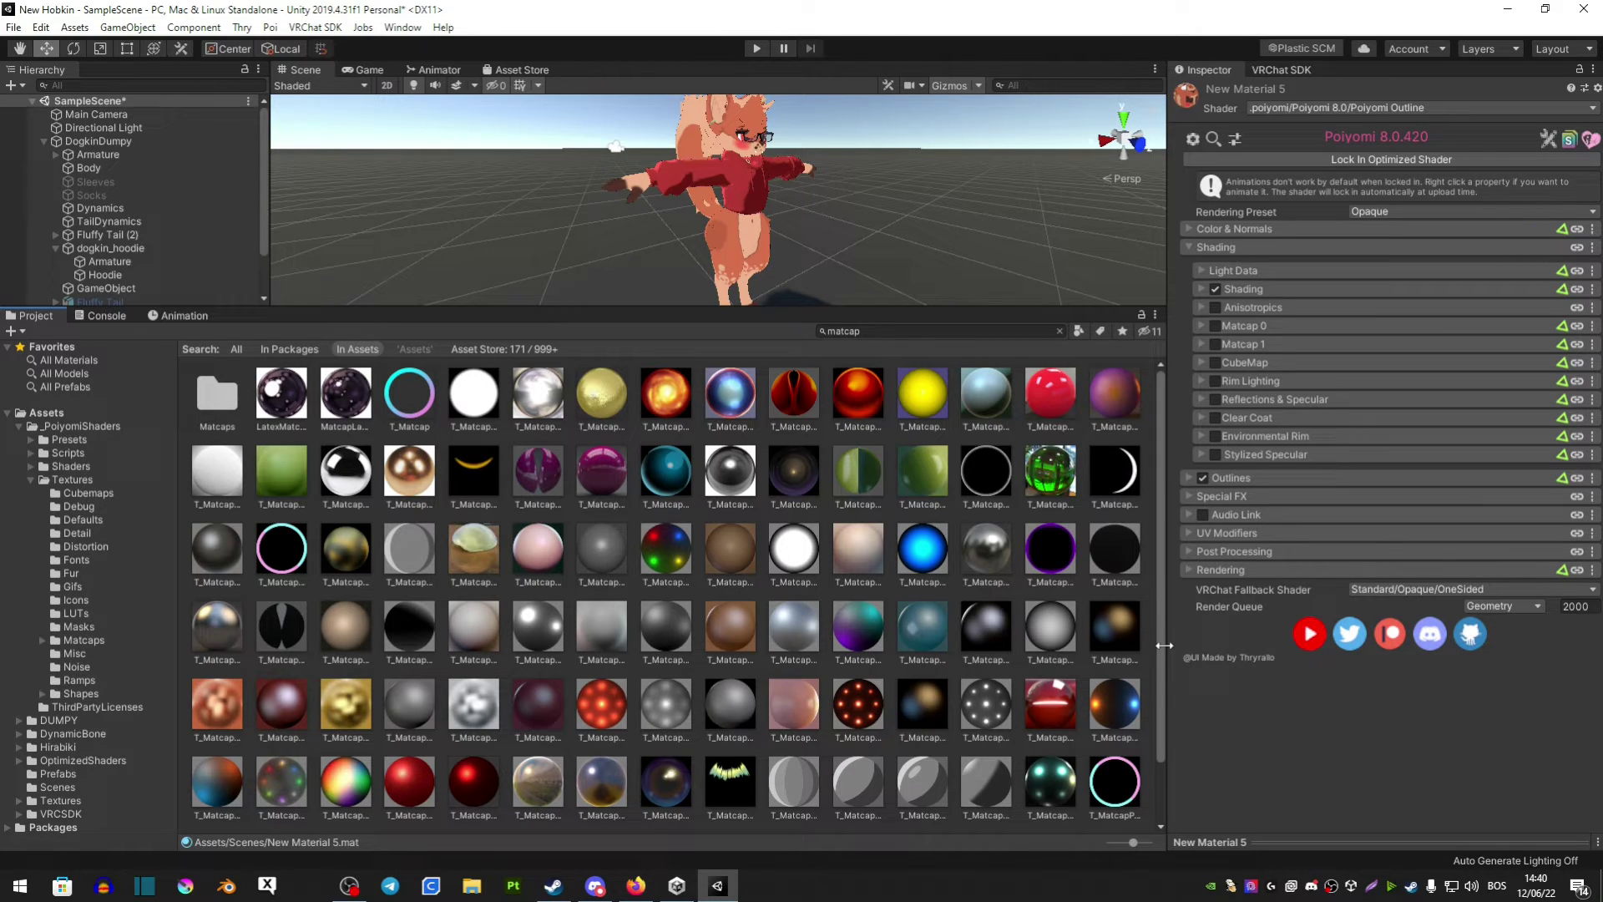
{"action": "mouse_move", "coordinate": [1145, 435]}
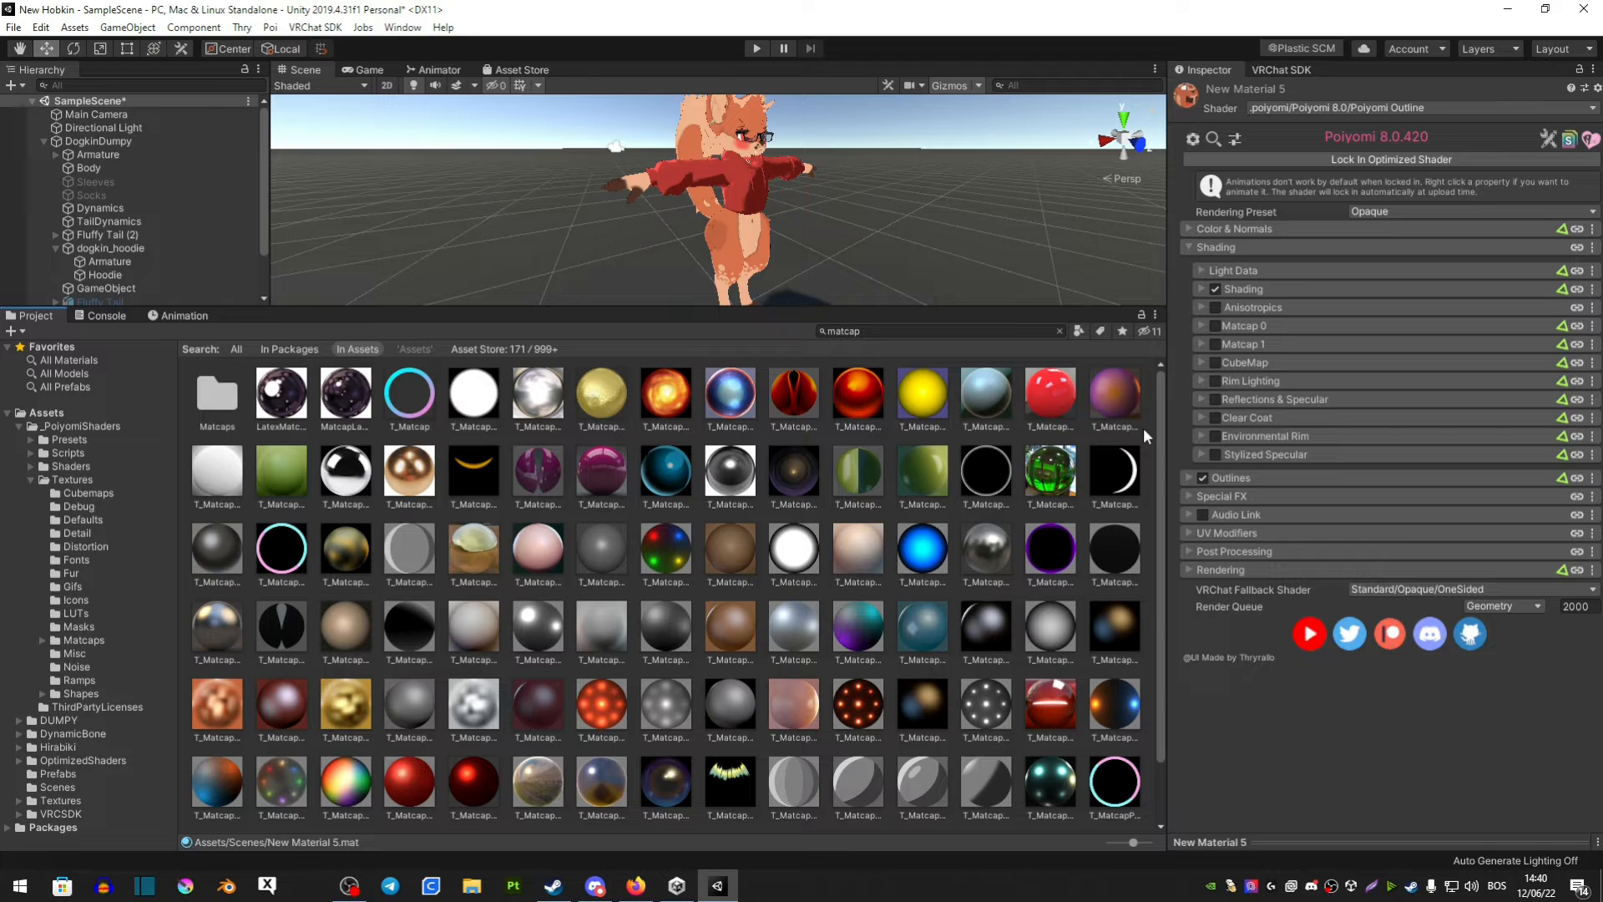
{"action": "mouse_move", "coordinate": [1148, 434]}
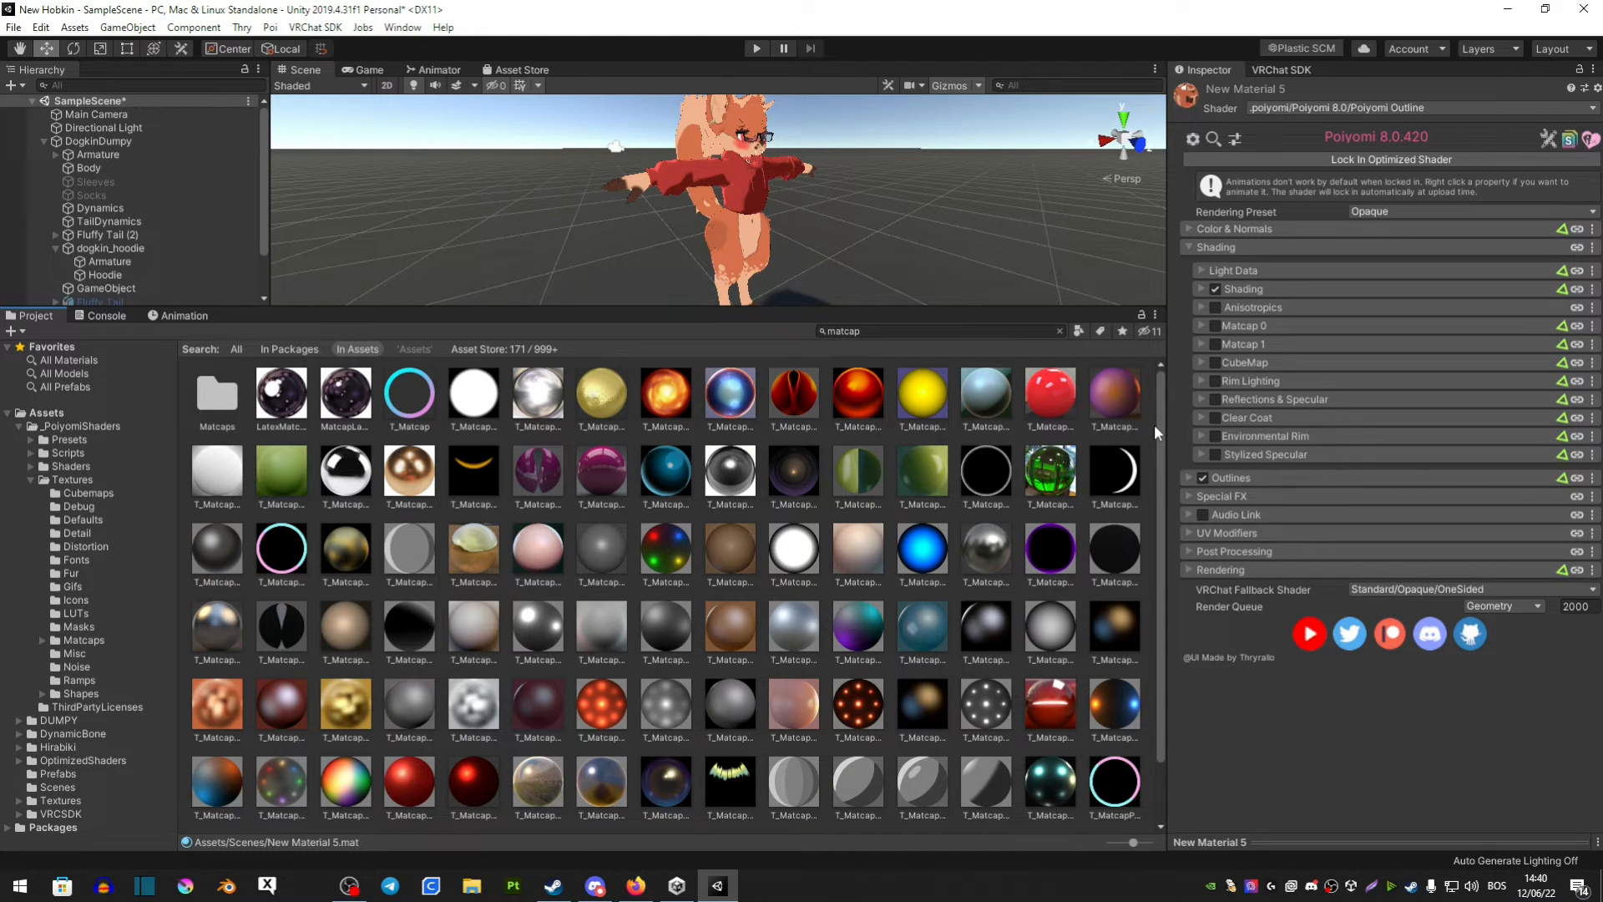
{"action": "mouse_move", "coordinate": [1240, 702]}
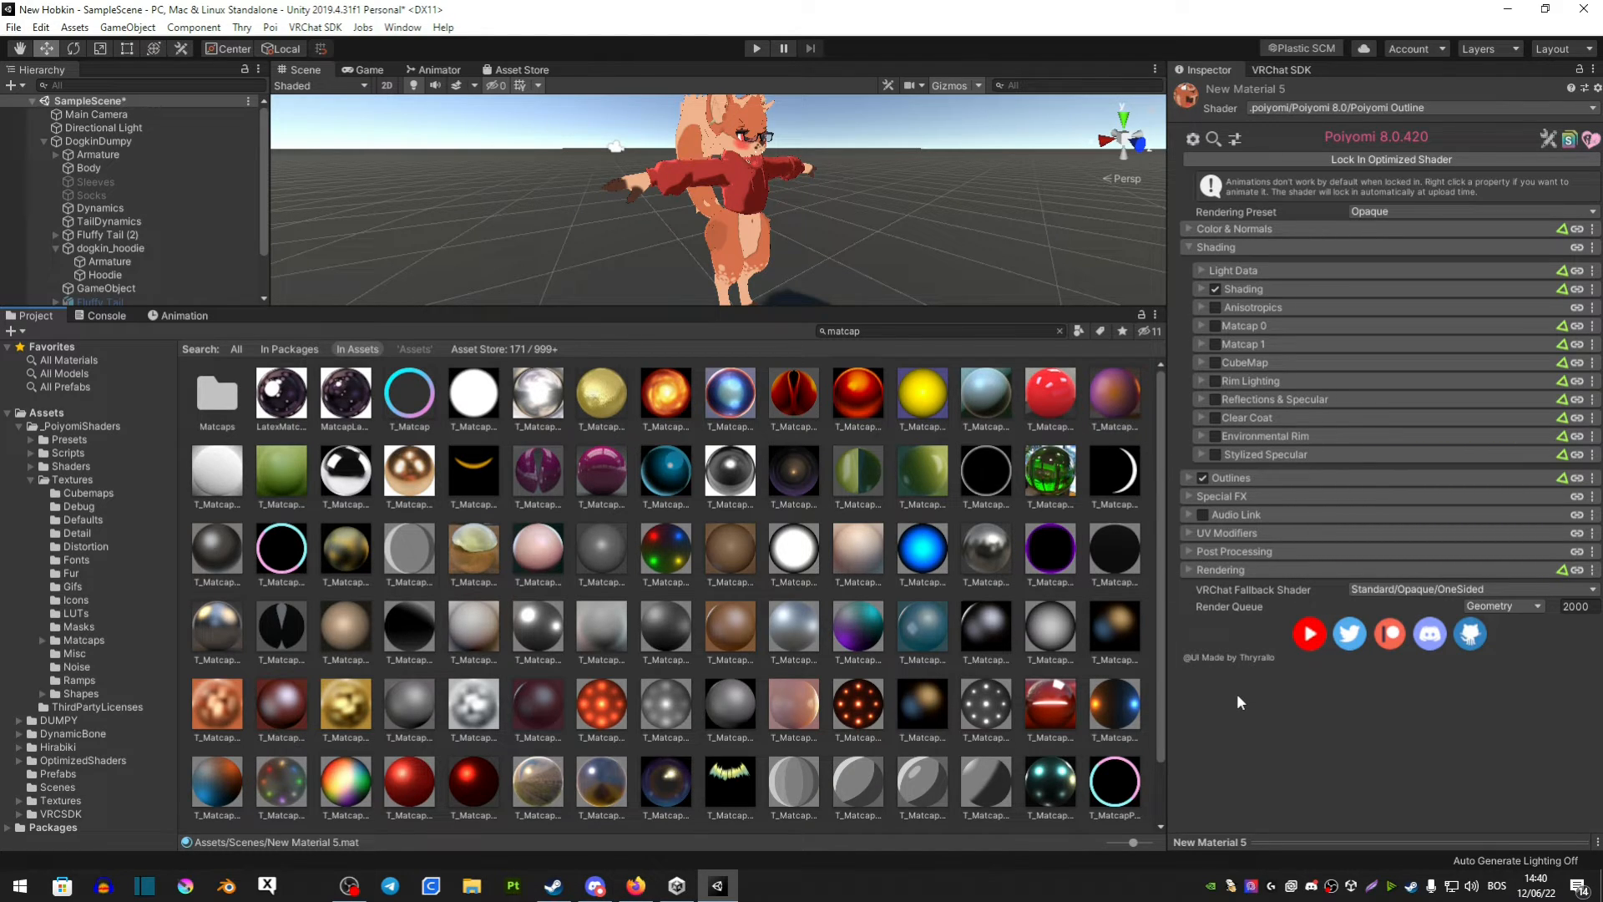
{"action": "mouse_move", "coordinate": [1203, 651]}
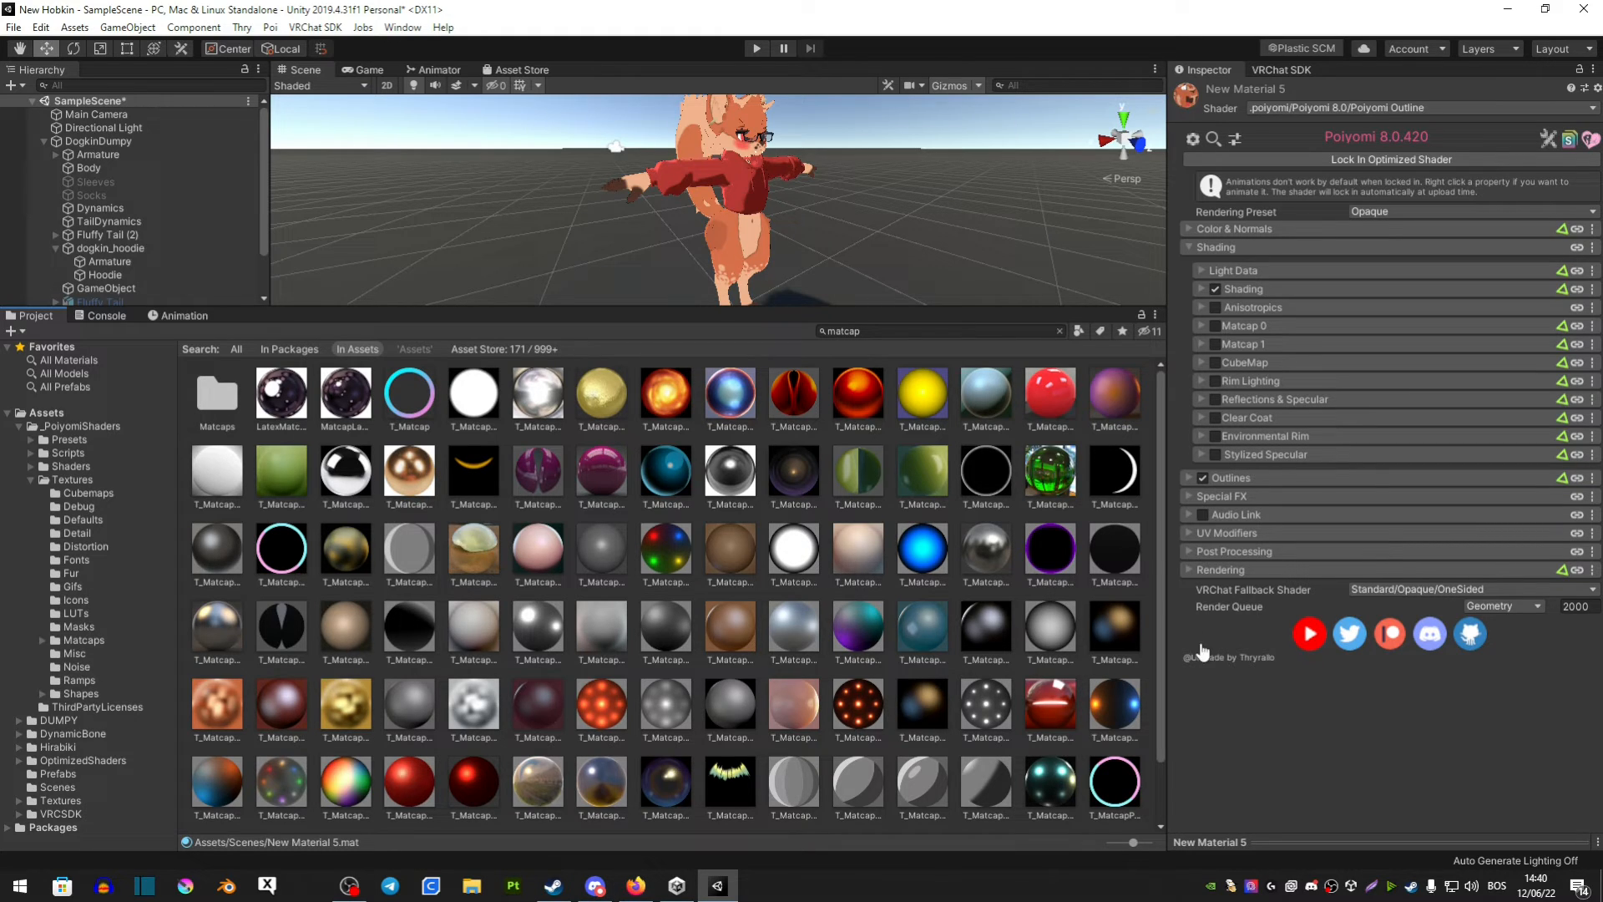
{"action": "mouse_move", "coordinate": [1143, 296]}
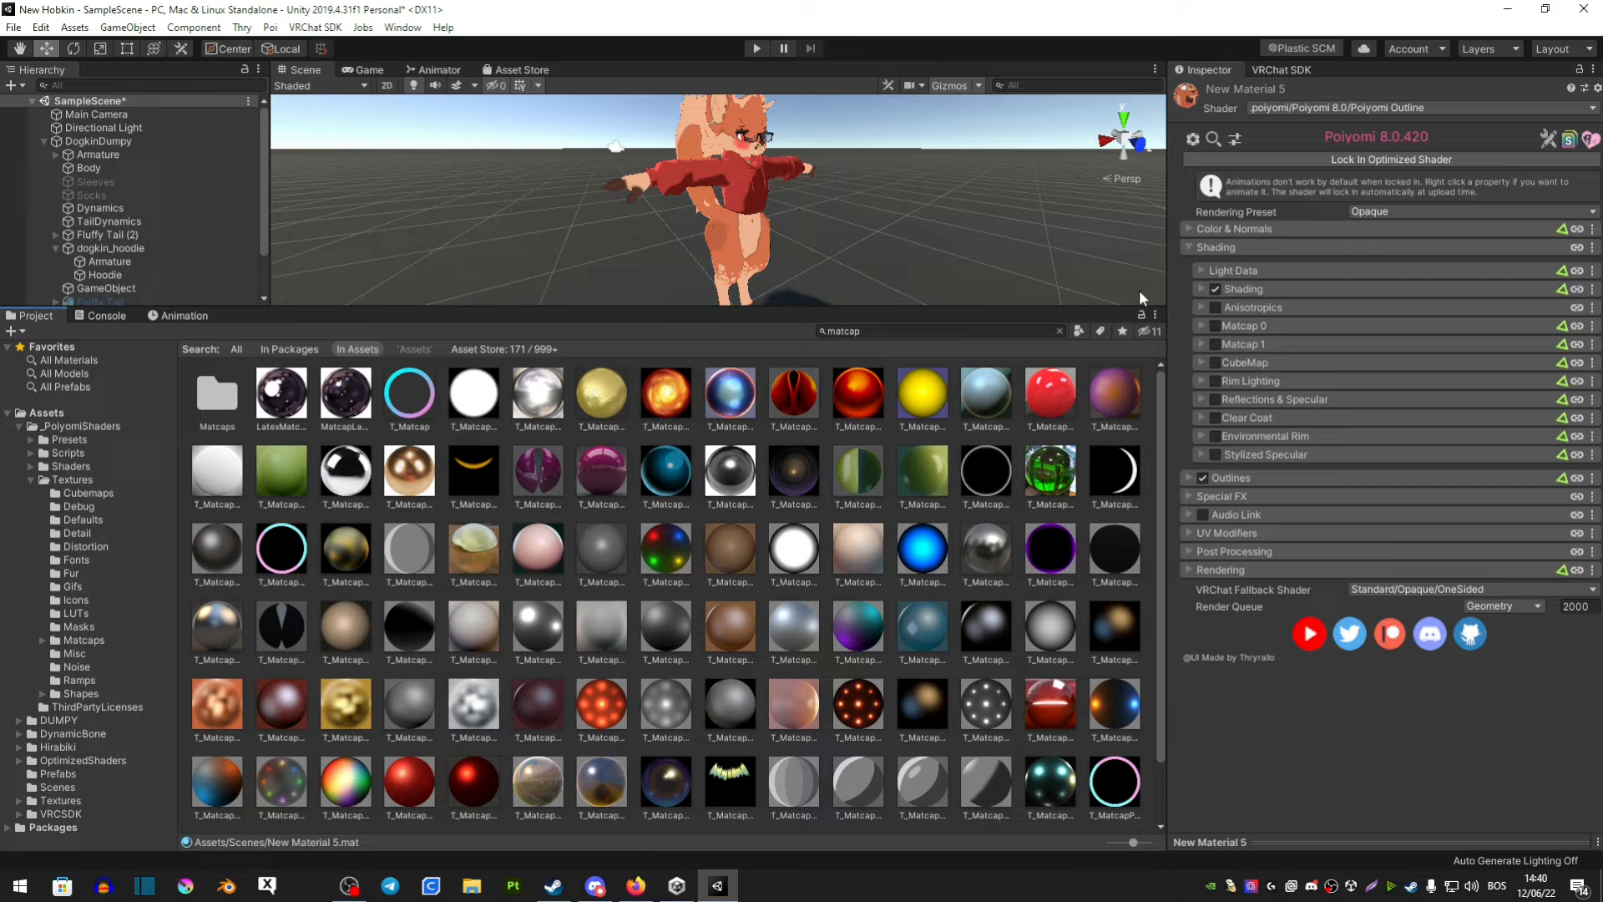
{"action": "mouse_move", "coordinate": [1315, 687]}
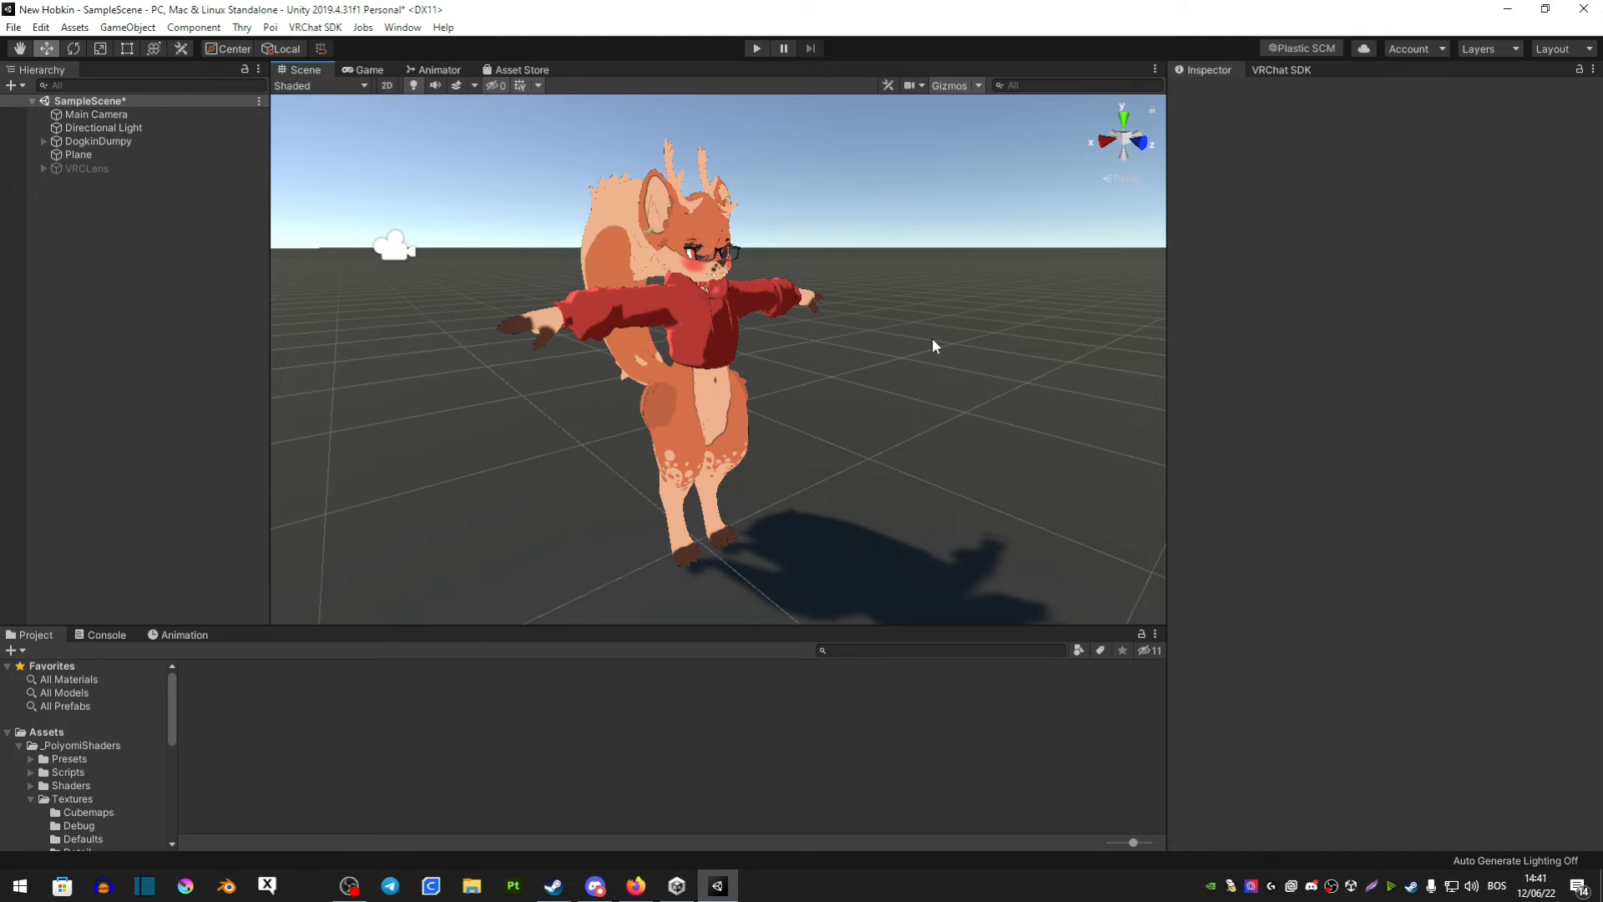
{"action": "mouse_move", "coordinate": [941, 358]}
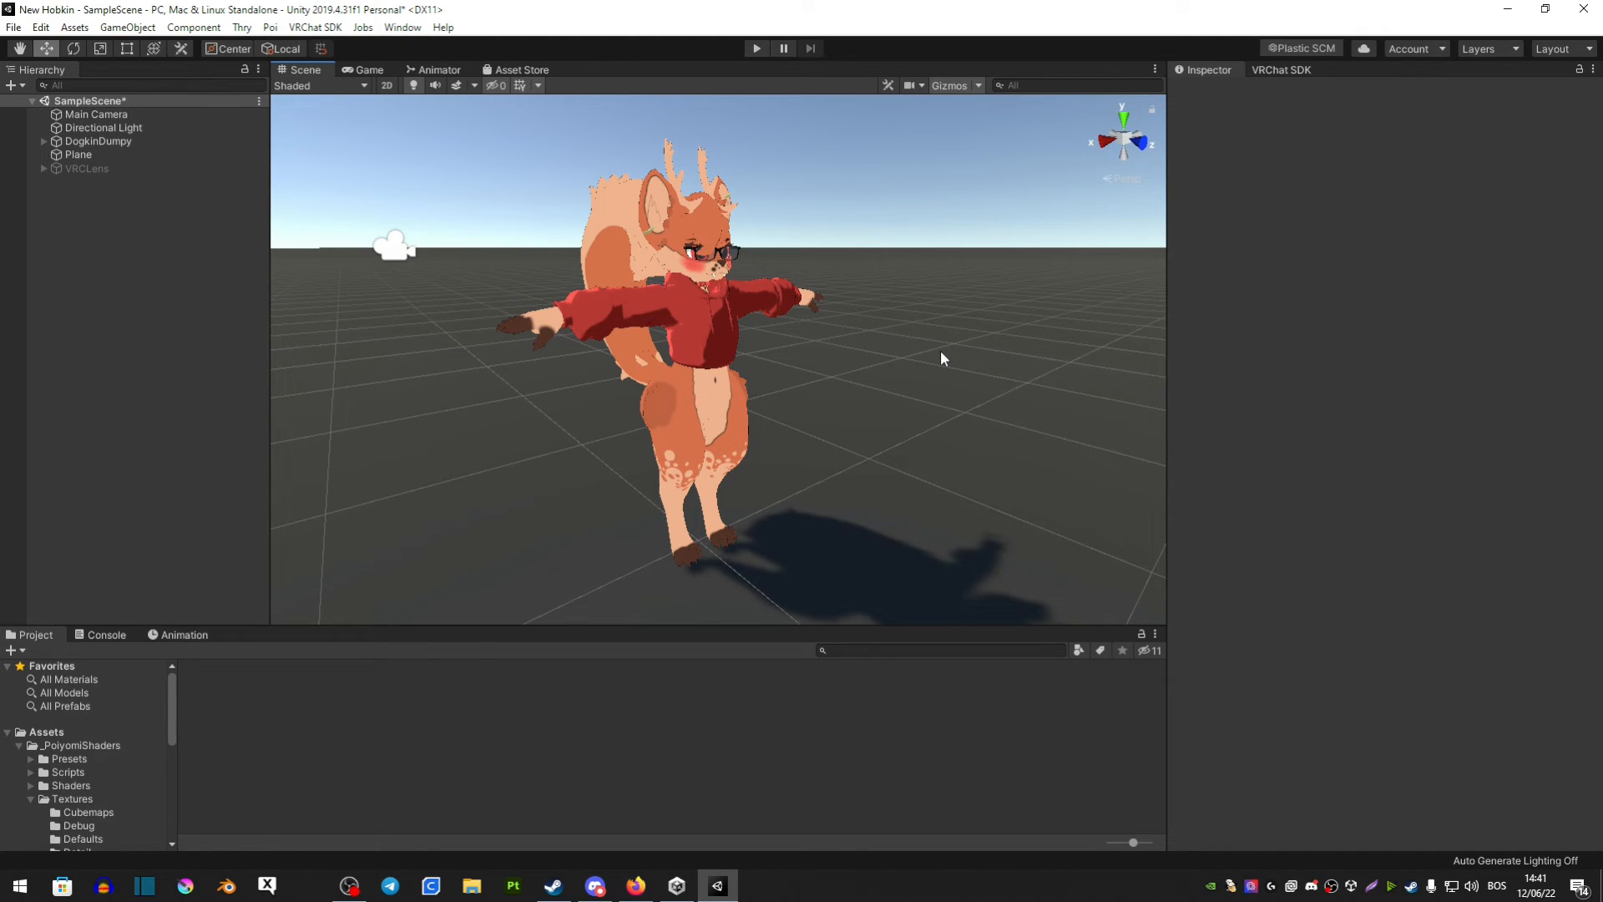
{"action": "mouse_move", "coordinate": [959, 411]}
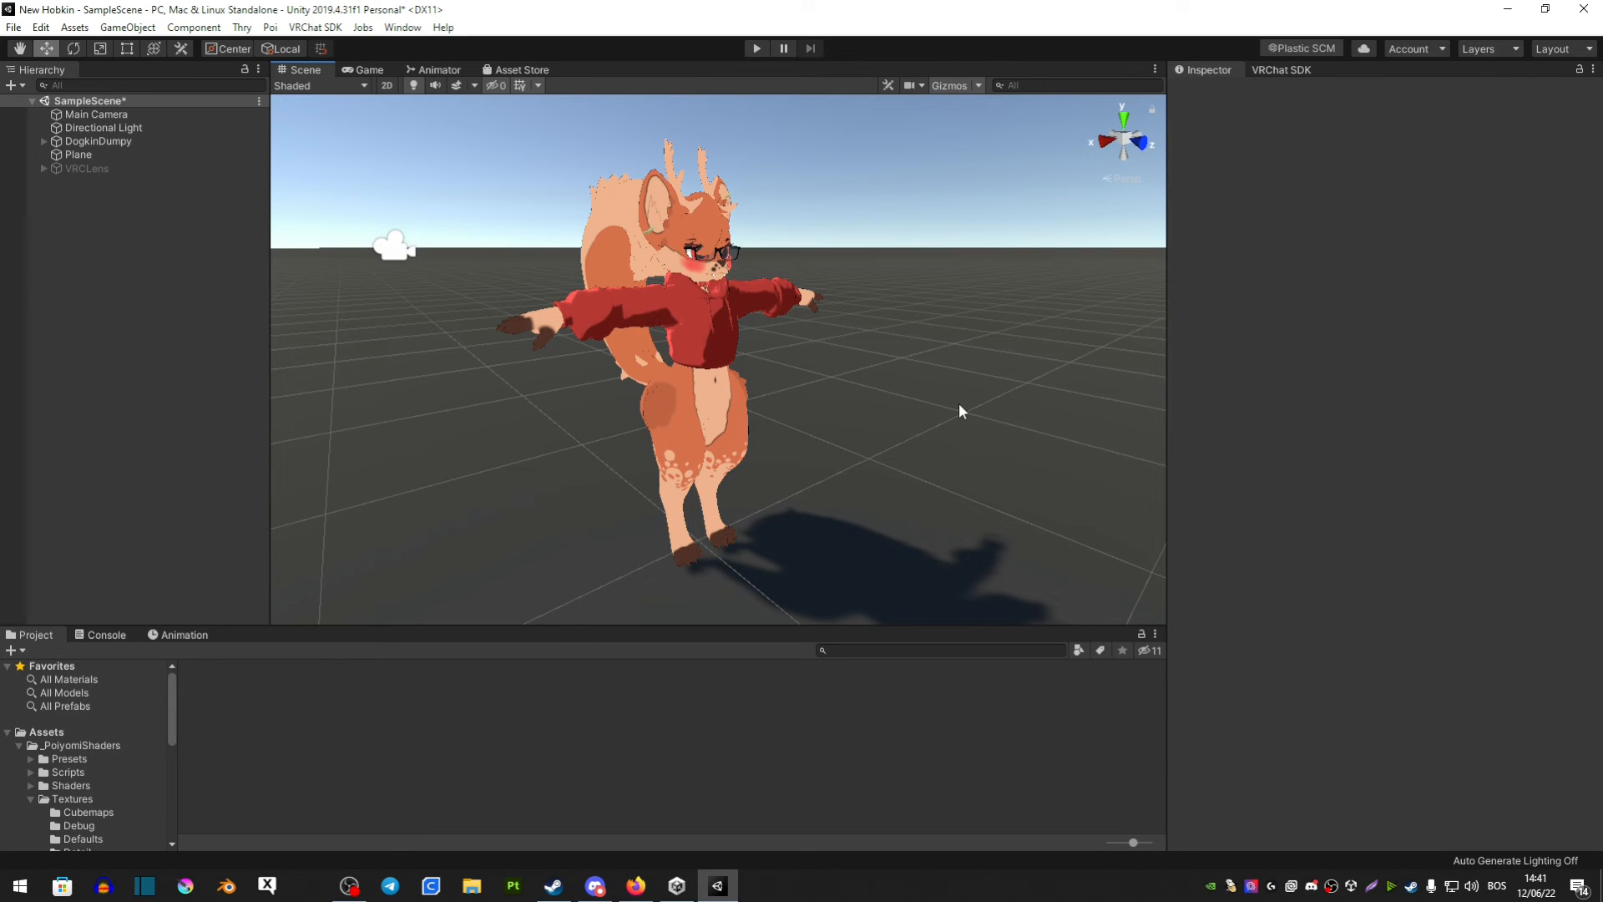